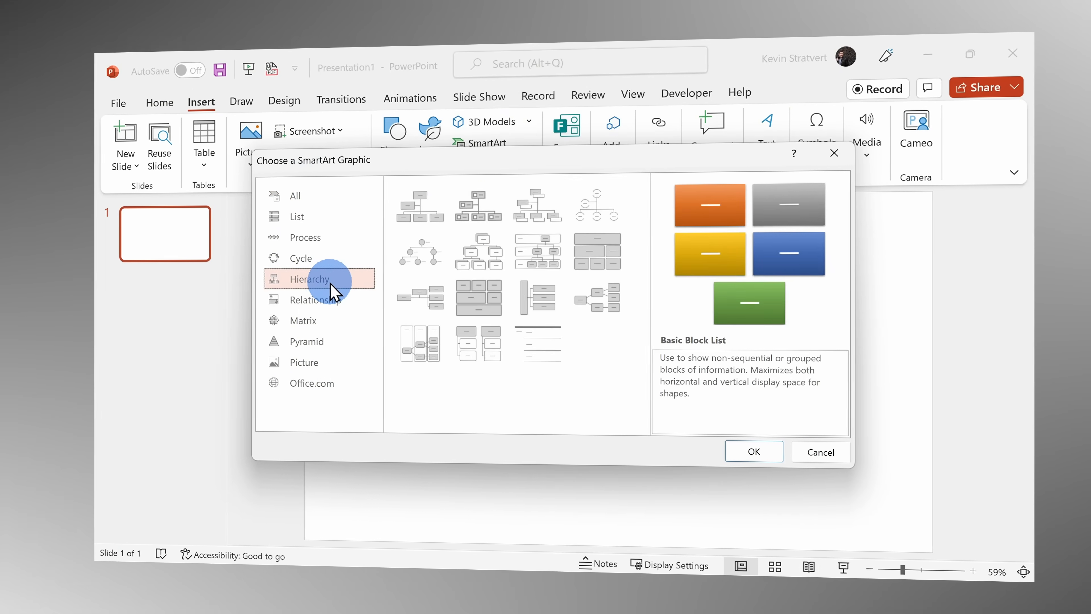
# - Browse the hierarchy diagram layouts, Linear theme colours and organization chart templates
pyautogui.click(753, 452)
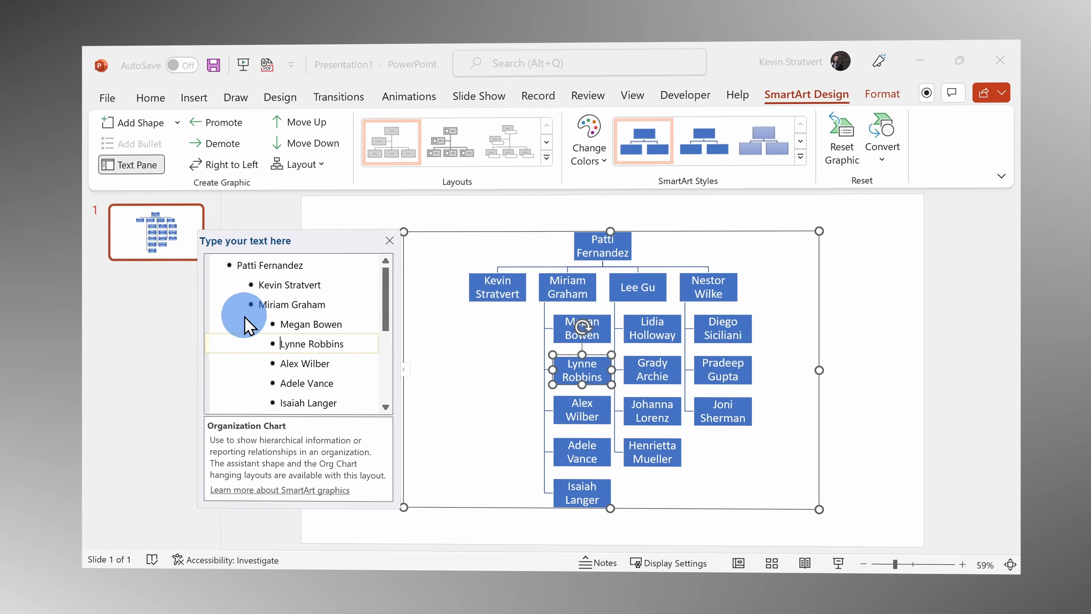
pyautogui.click(450, 140)
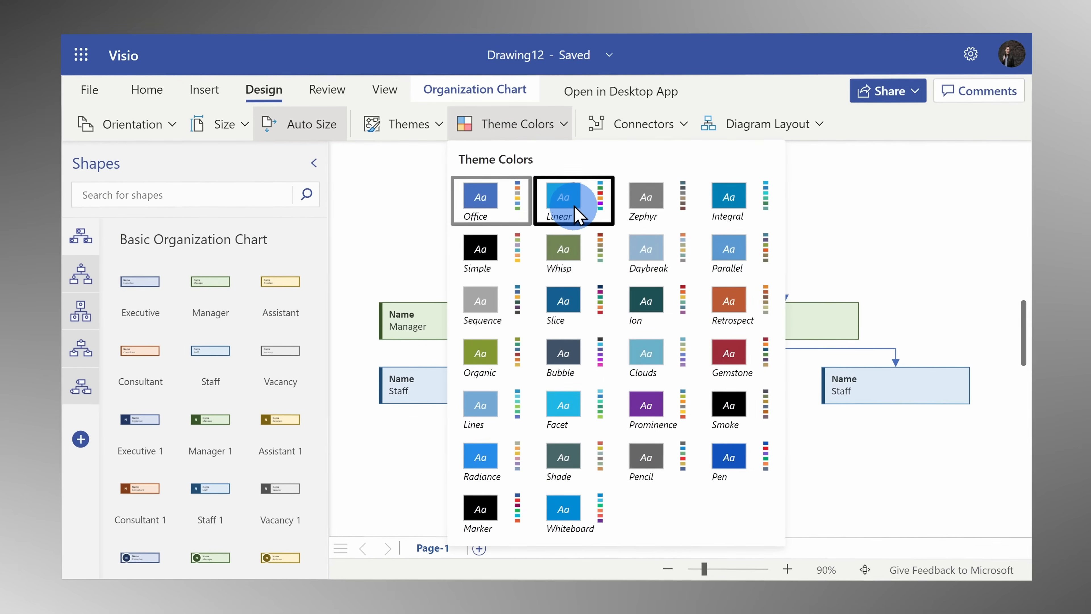
pyautogui.click(573, 200)
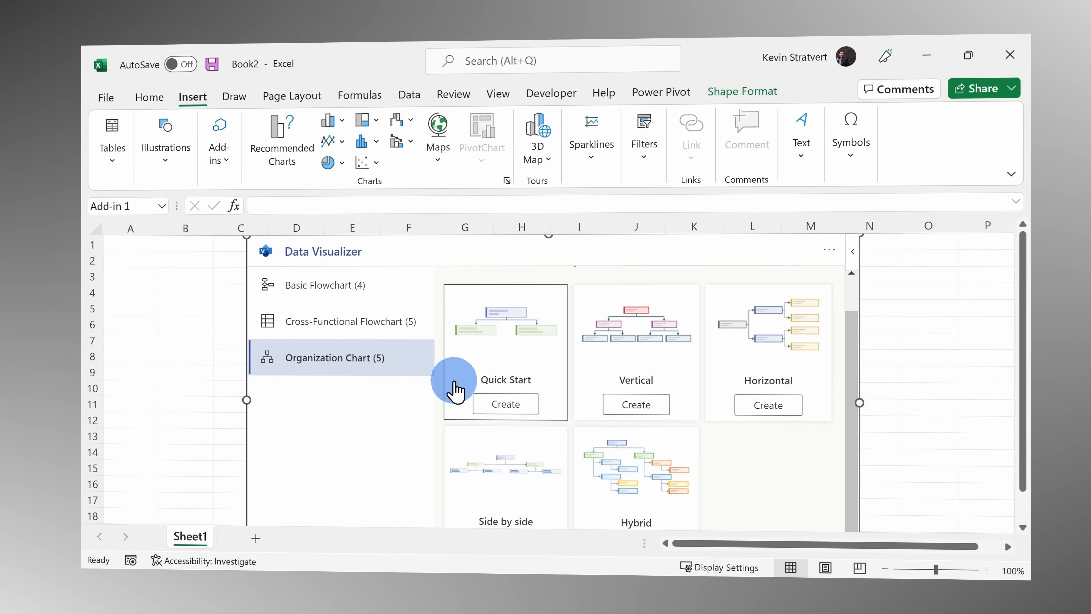
pyautogui.click(505, 404)
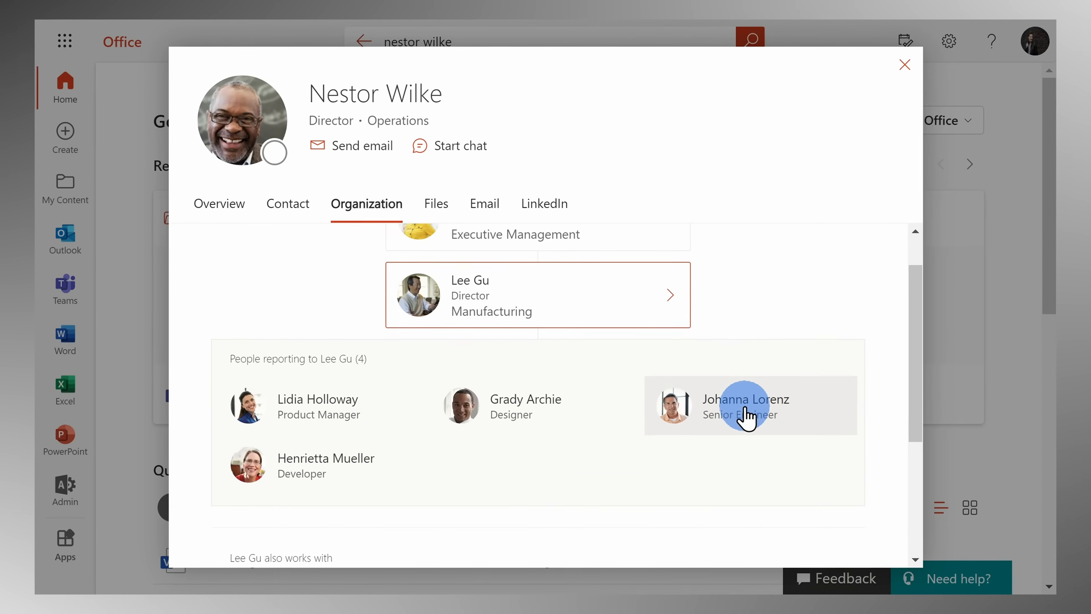
pyautogui.click(745, 405)
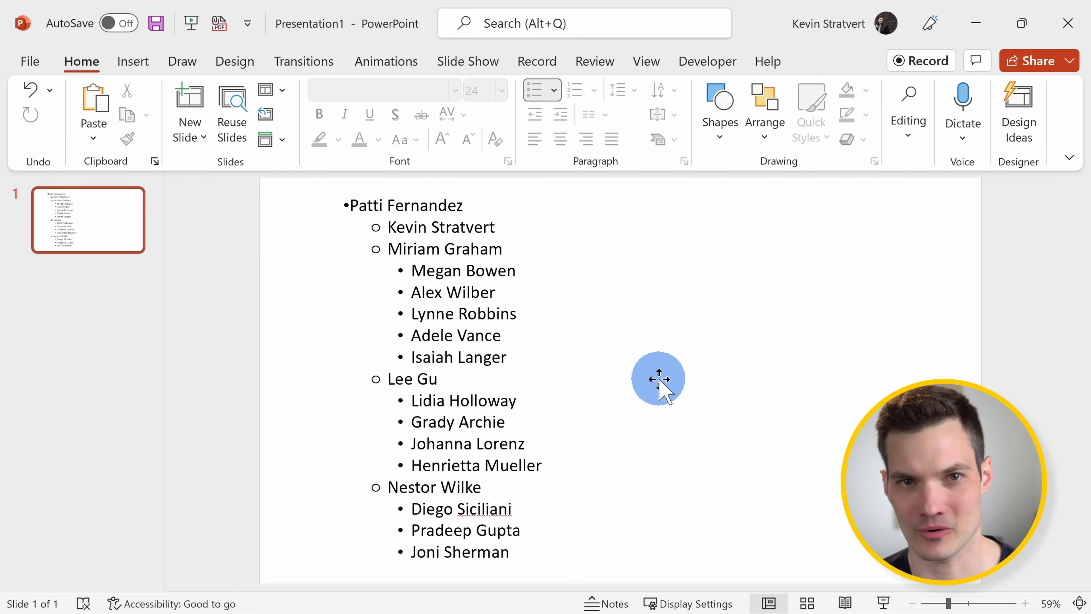
pyautogui.moveTo(670, 375)
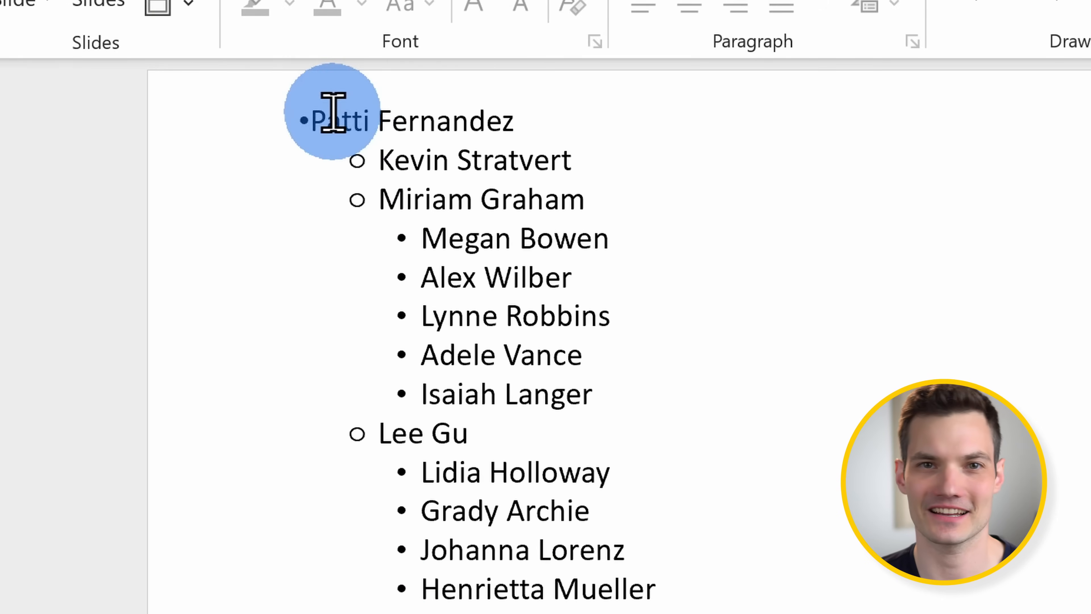
pyautogui.moveTo(494, 114)
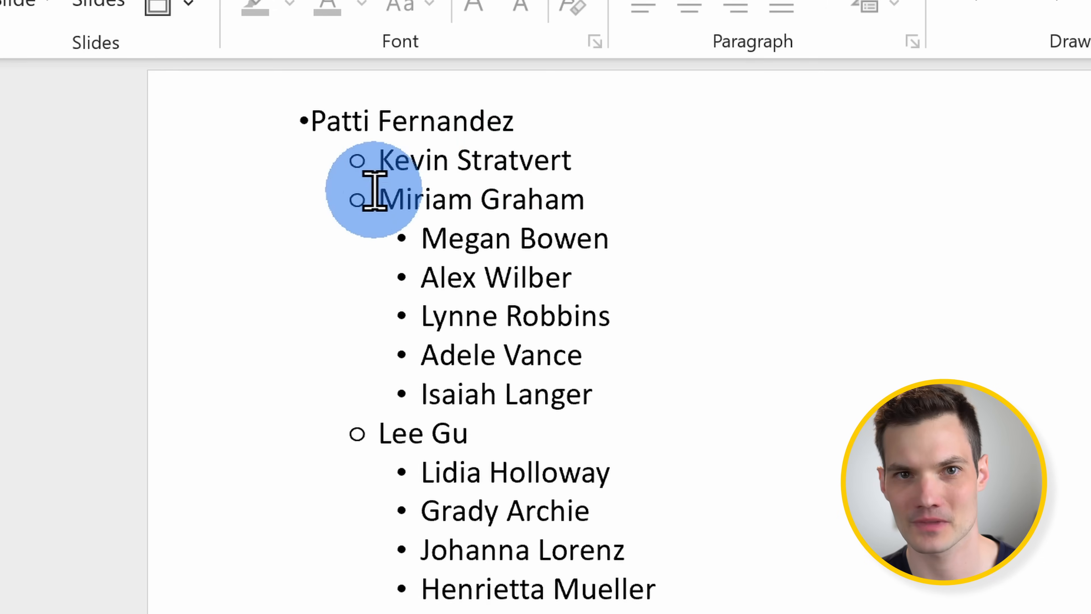
# - Select all the employee names in the bulleted list and cut them off the slide
pyautogui.scroll(-3)
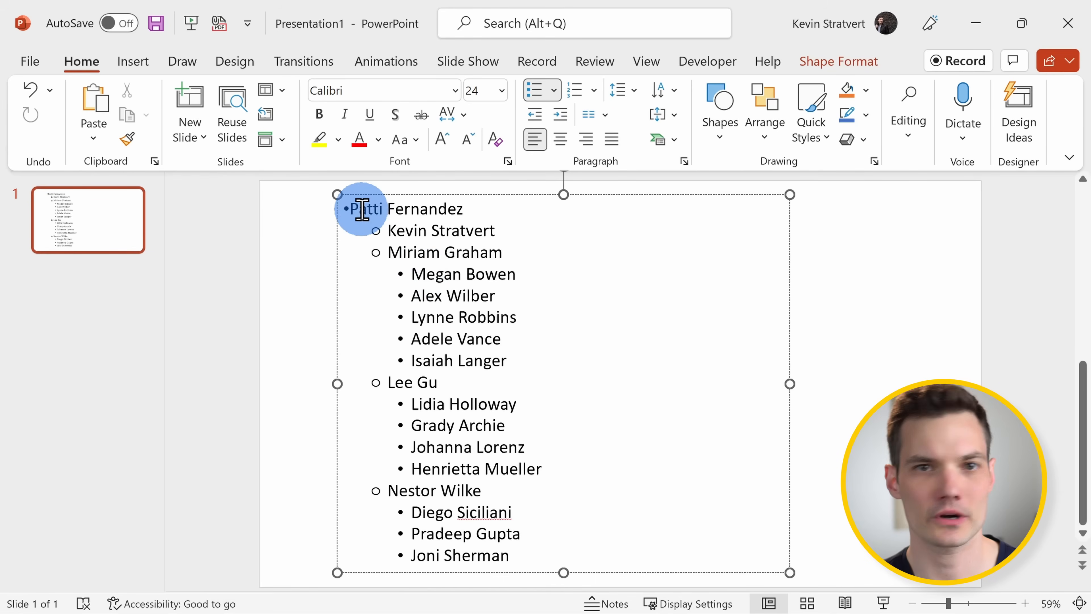
pyautogui.press('ctrl+a')
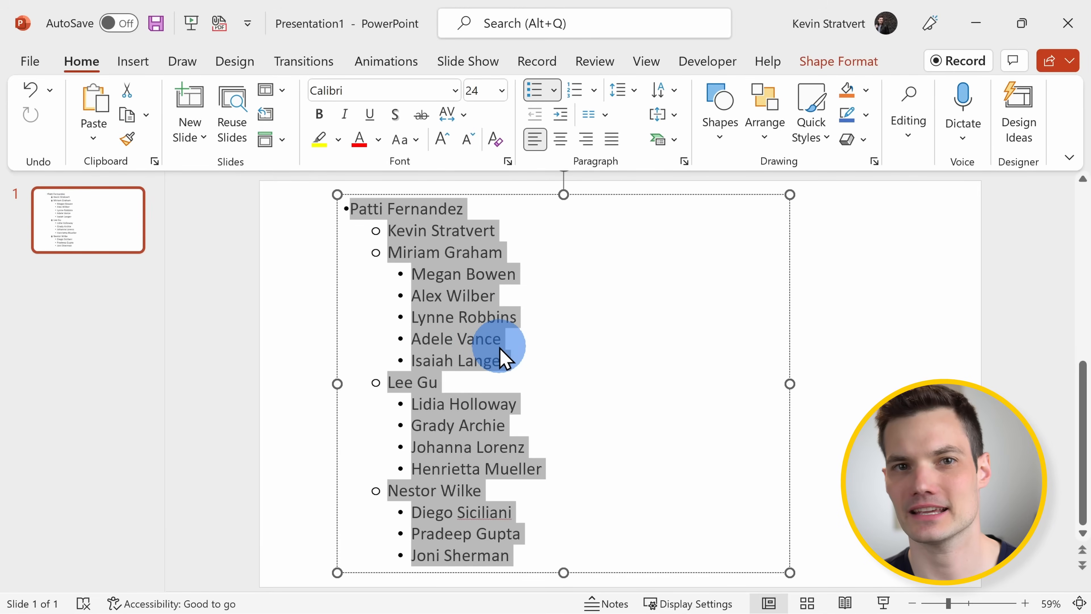
pyautogui.press('ctrl+x')
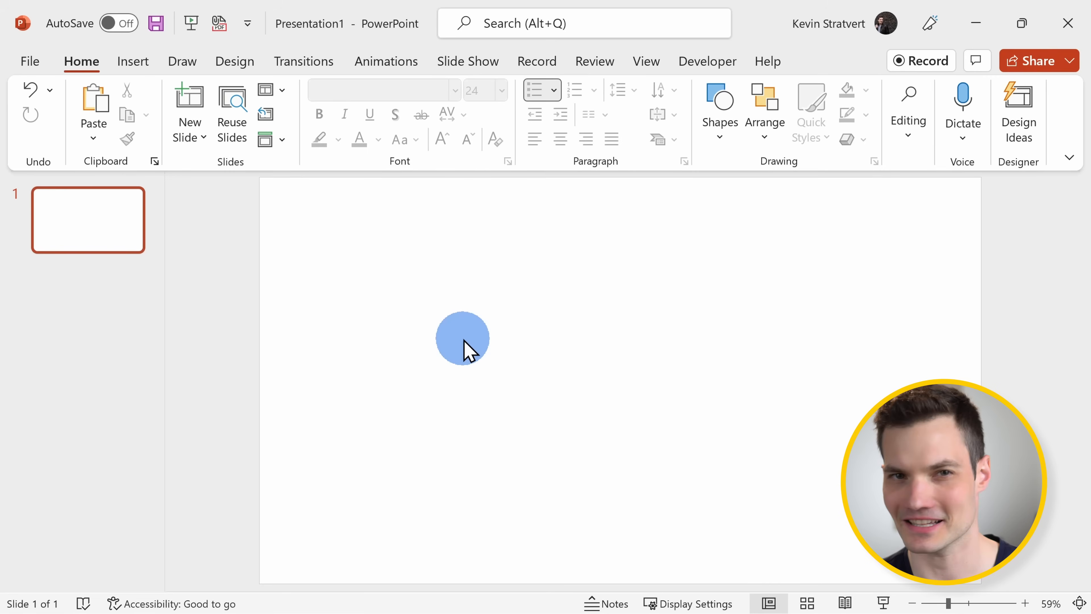
# - Insert a Hierarchy > Organization Chart SmartArt graphic onto the blank slide
pyautogui.moveTo(463, 339); pyautogui.dragTo(439, 273)
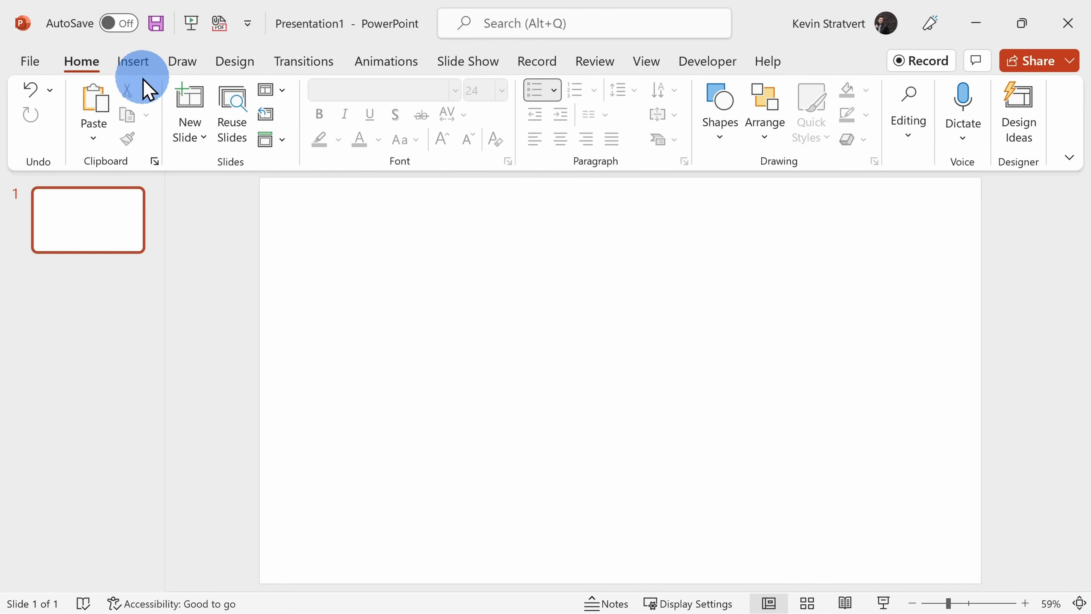
pyautogui.click(133, 62)
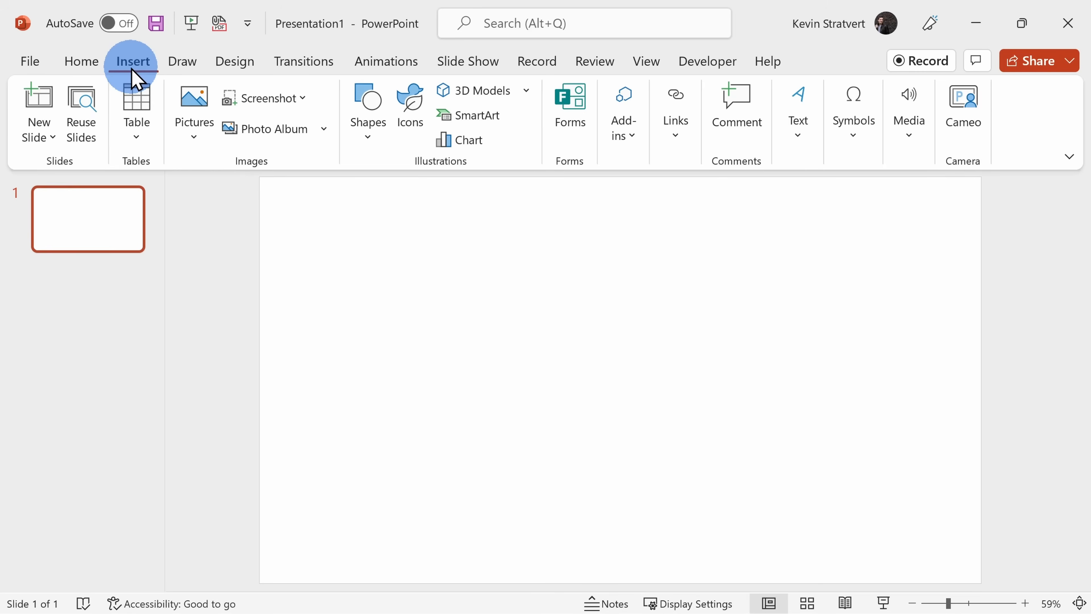
pyautogui.moveTo(477, 115)
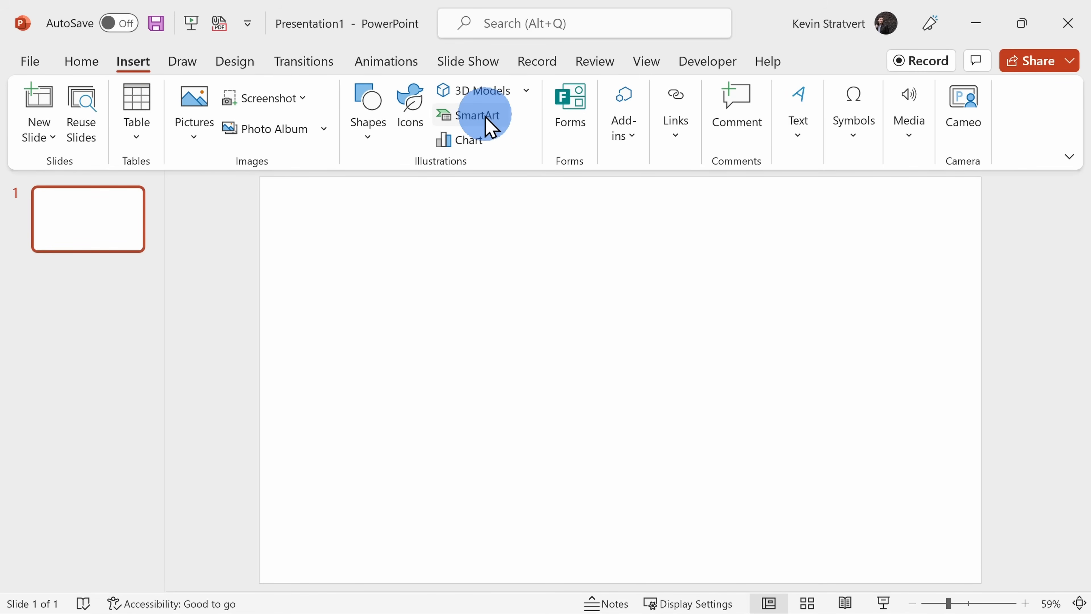
pyautogui.click(472, 115)
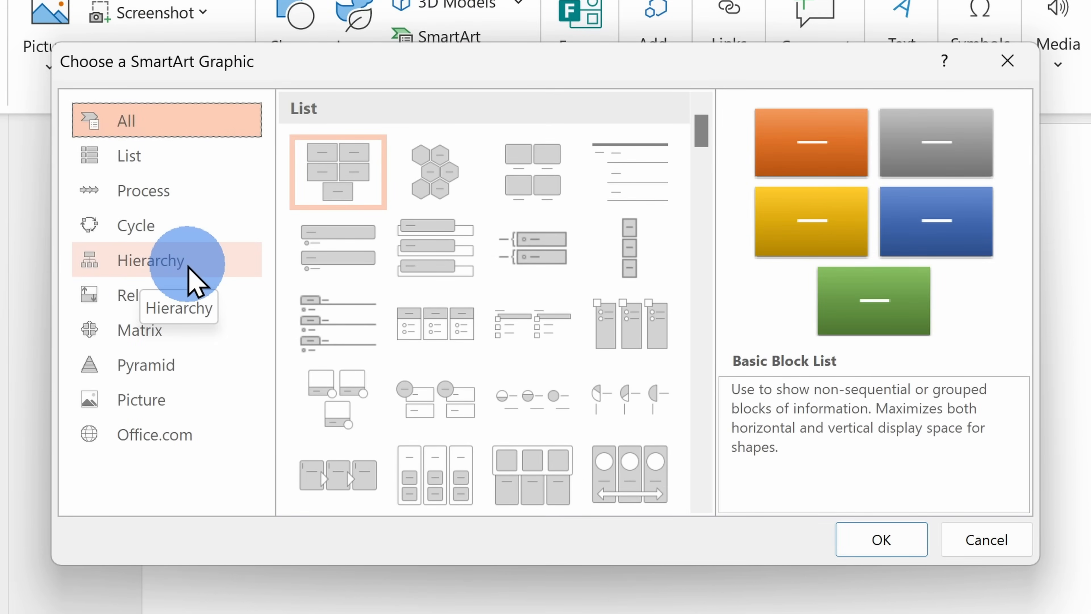
pyautogui.click(149, 259)
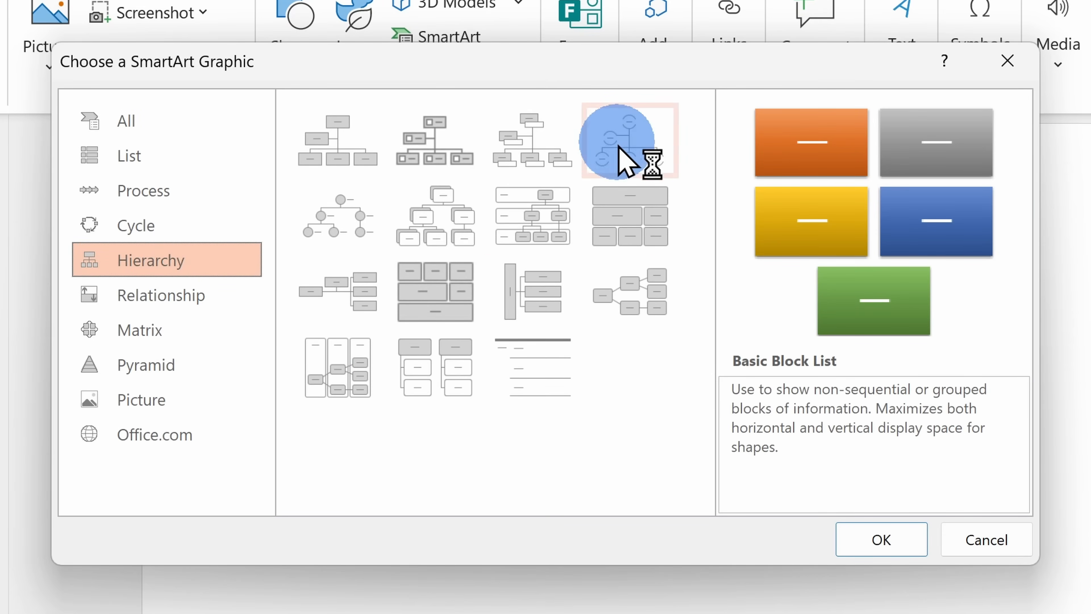
pyautogui.click(337, 140)
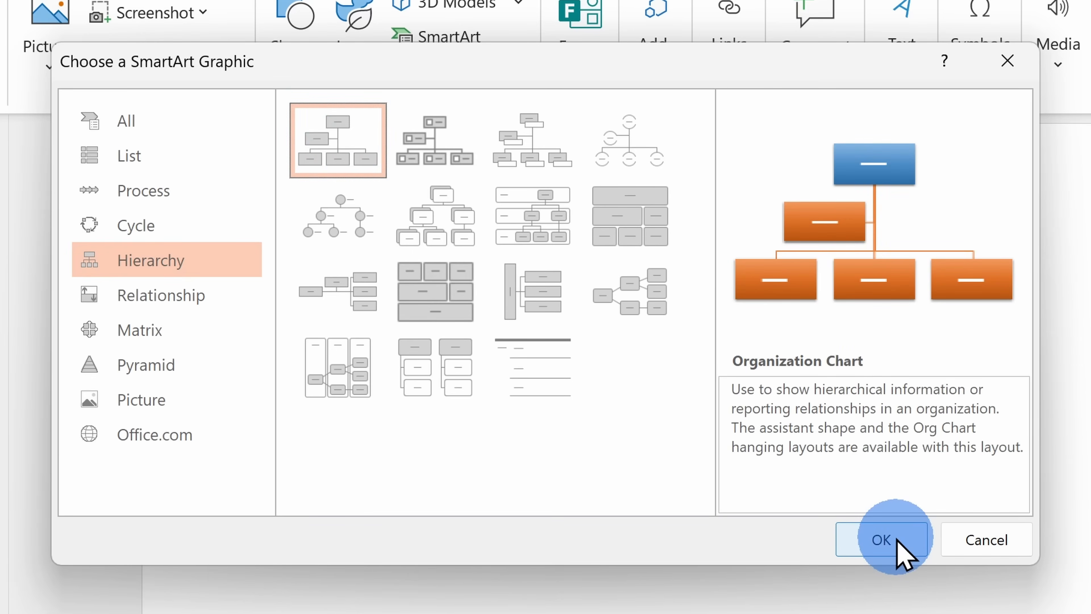
pyautogui.click(883, 540)
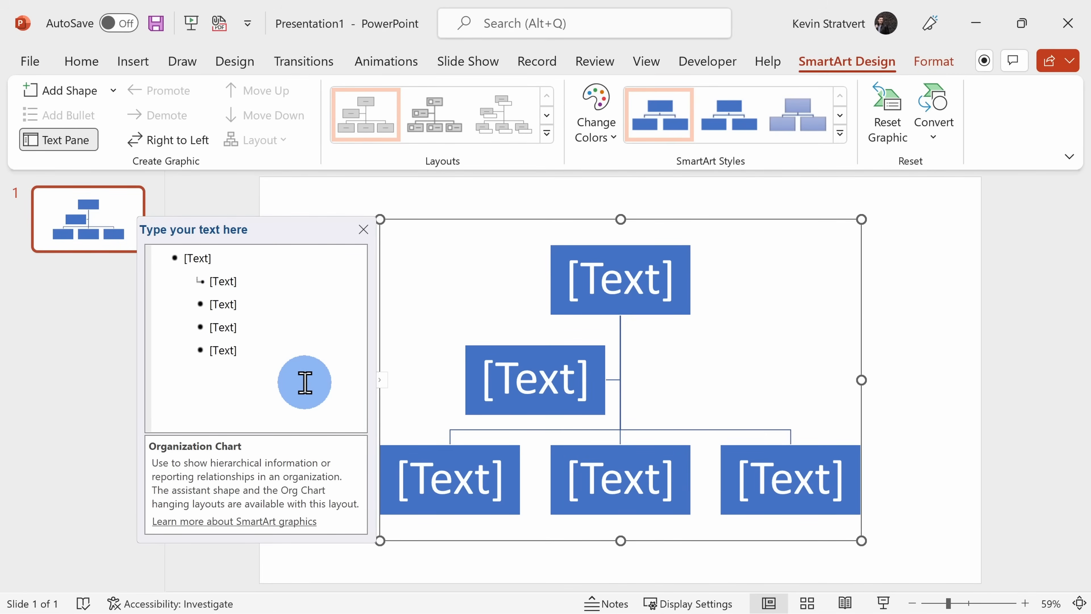
# - Fill the chart boxes with Kevin, Nestor, Miriam and Megan by hand
pyautogui.click(619, 279)
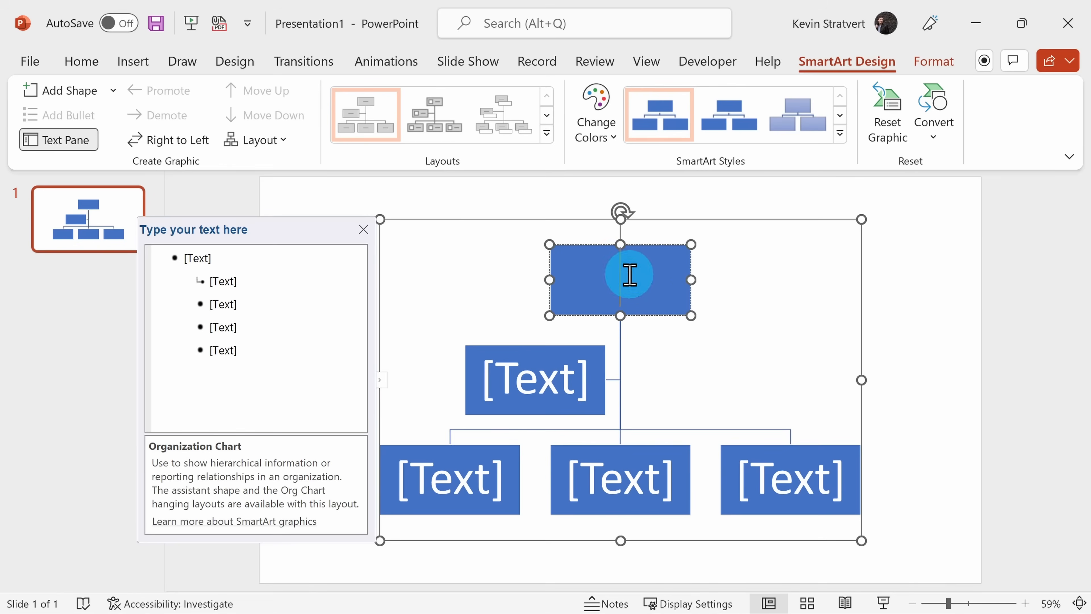
pyautogui.write('Kevin')
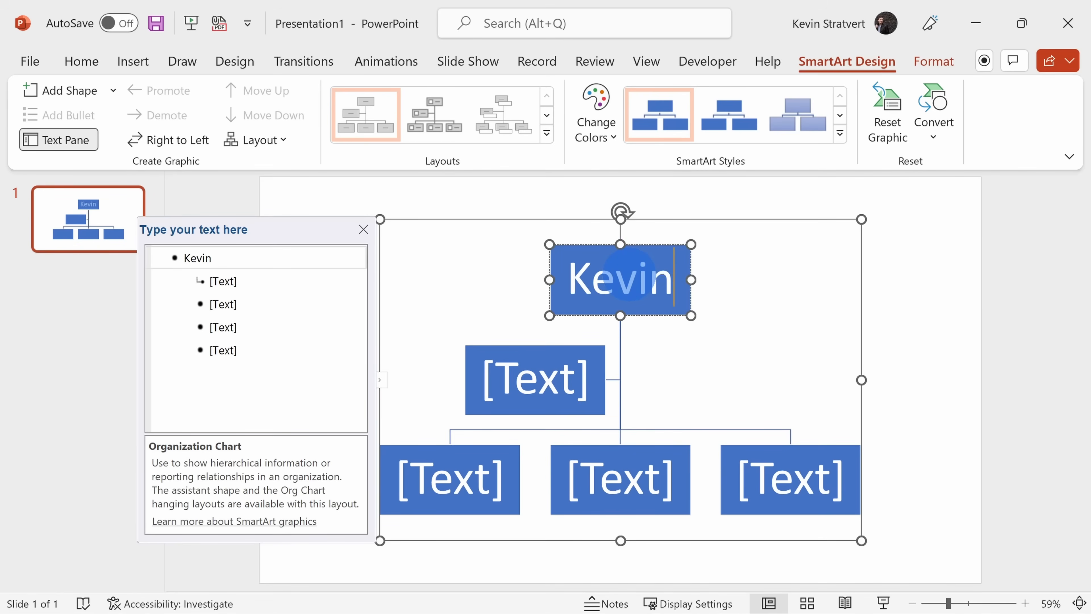
pyautogui.write('Nestor')
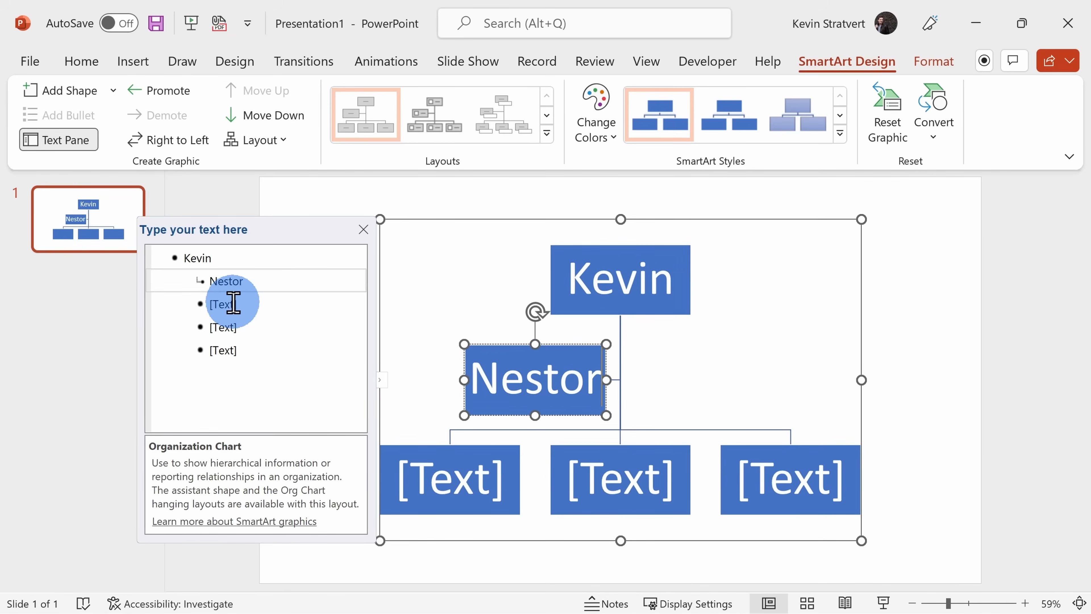
pyautogui.write('M')
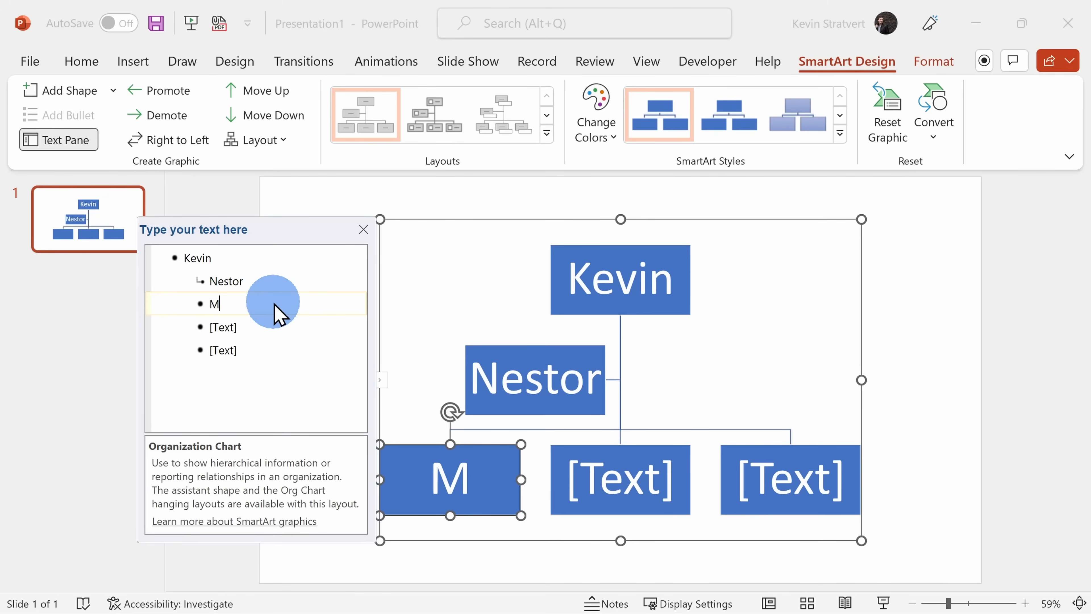
pyautogui.write('iriam')
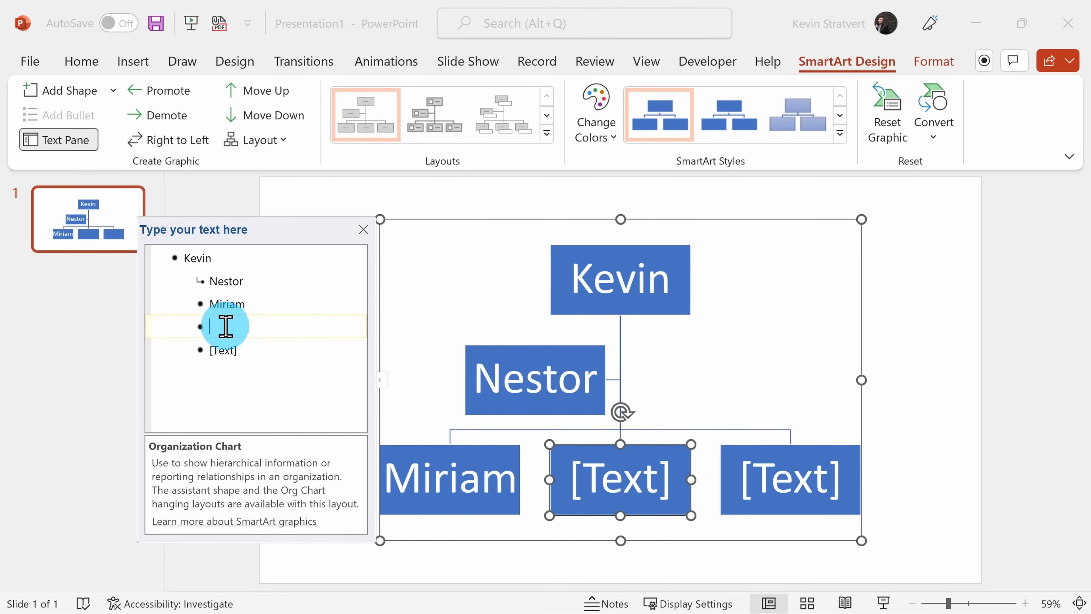
pyautogui.write('Megan')
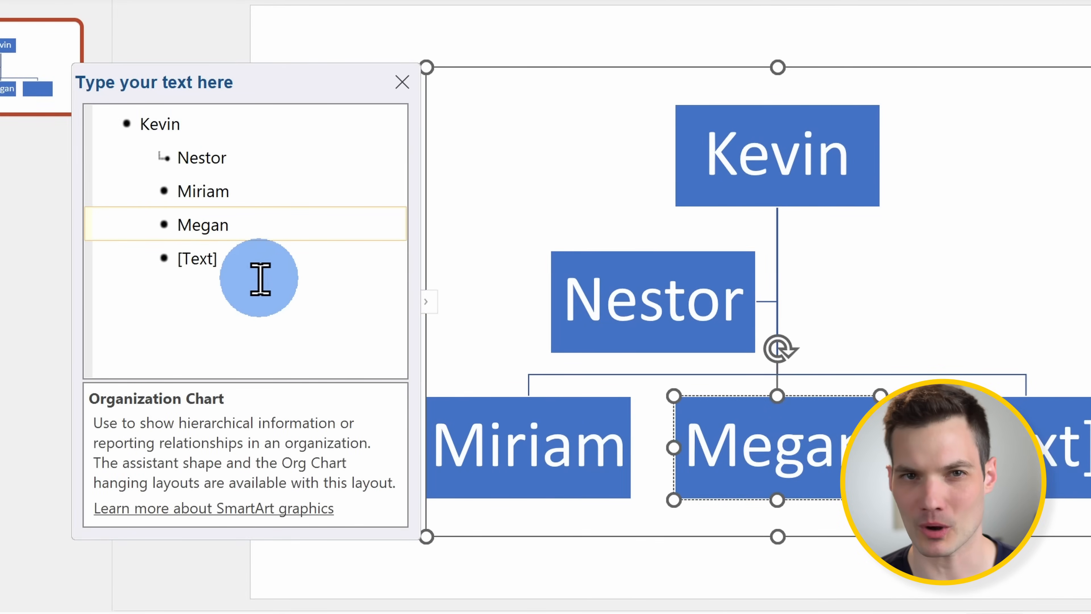
pyautogui.moveTo(272, 119)
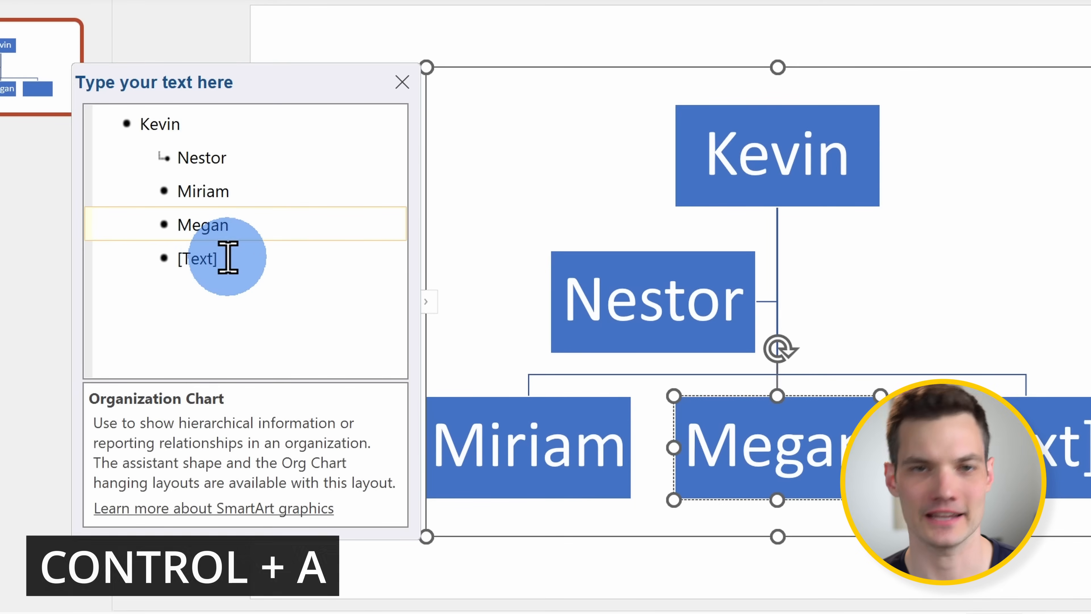
# - Replace all the chart text with the cut name list headed by Patti Fernandez
pyautogui.press('ctrl+a')
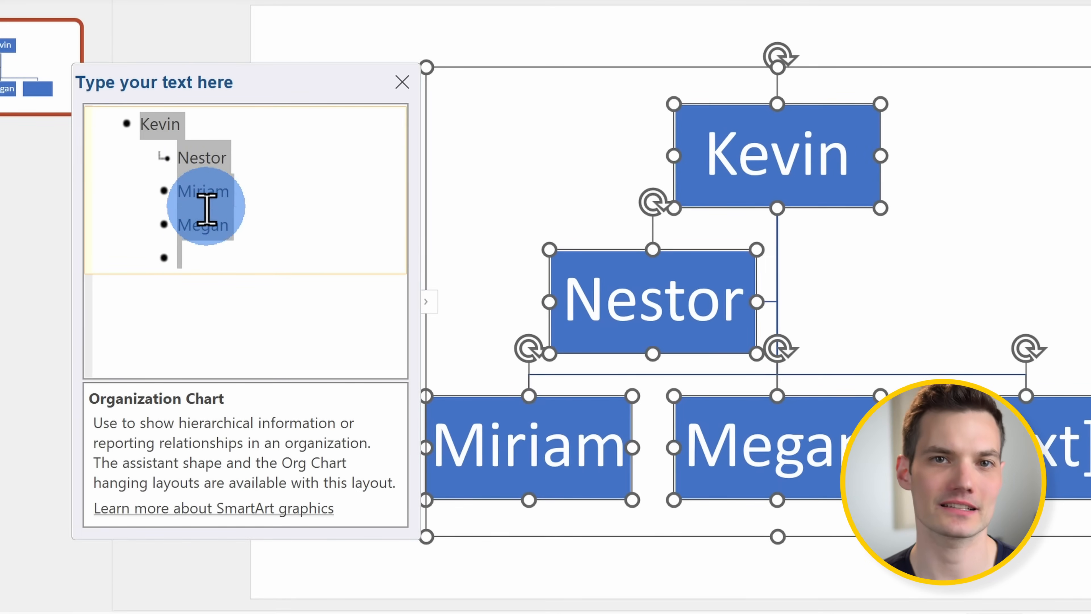
pyautogui.press('ctrl+v')
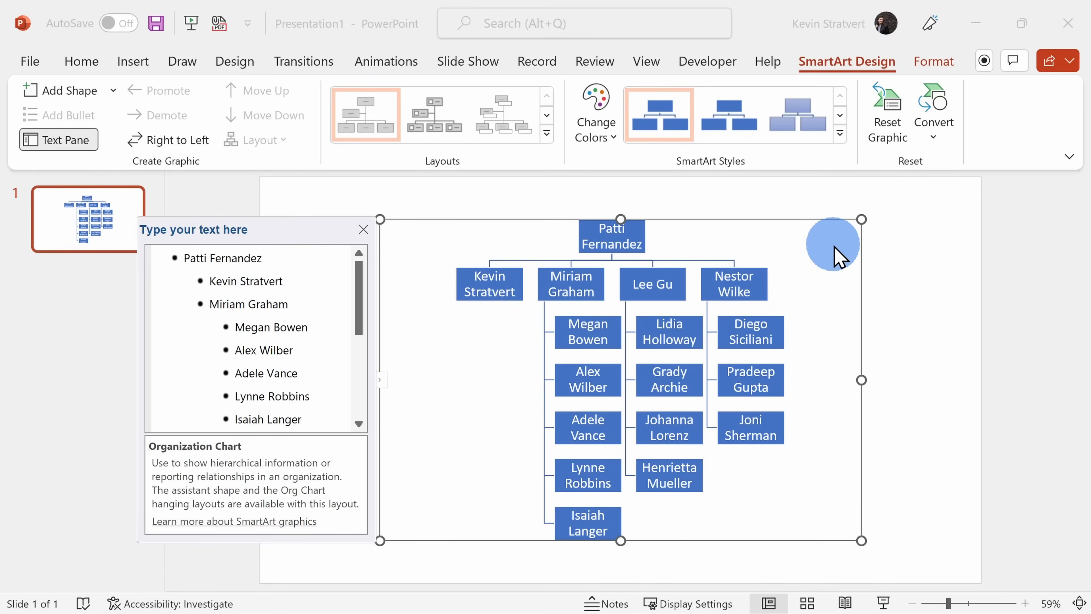
pyautogui.moveTo(229, 397)
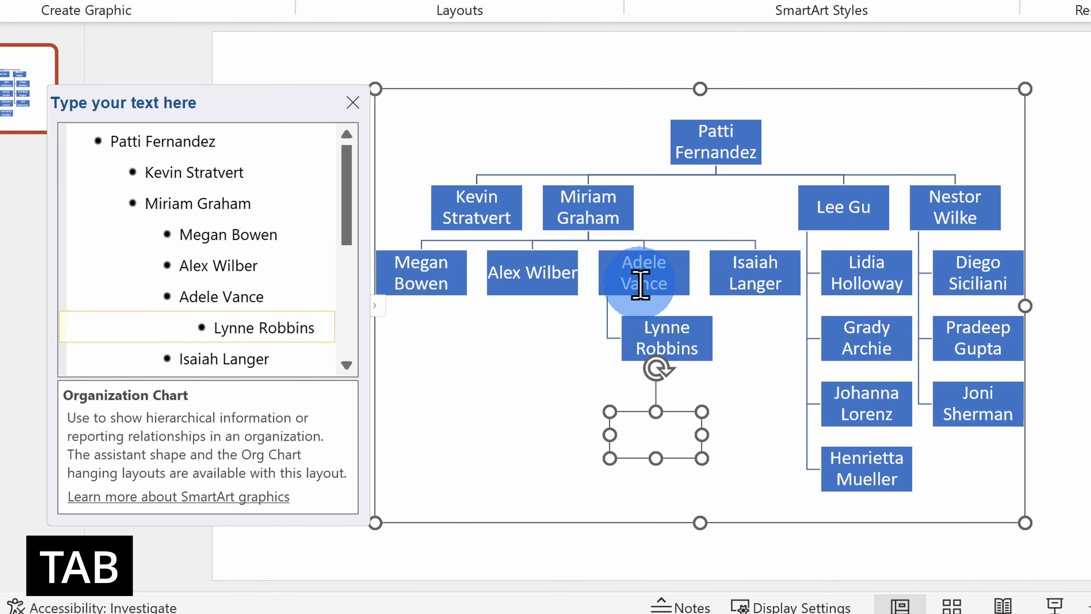
# - Demote Lynne Robbins under Adele Vance, then reorder her among Miriam Graham's reports
pyautogui.press('shift+tab')
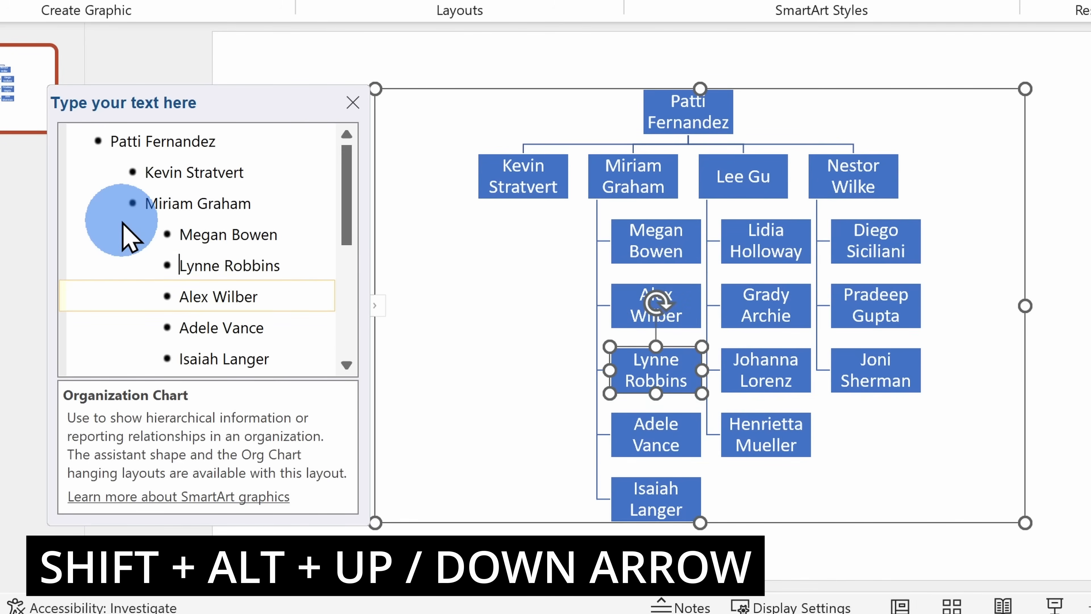
pyautogui.press('shift+alt+up')
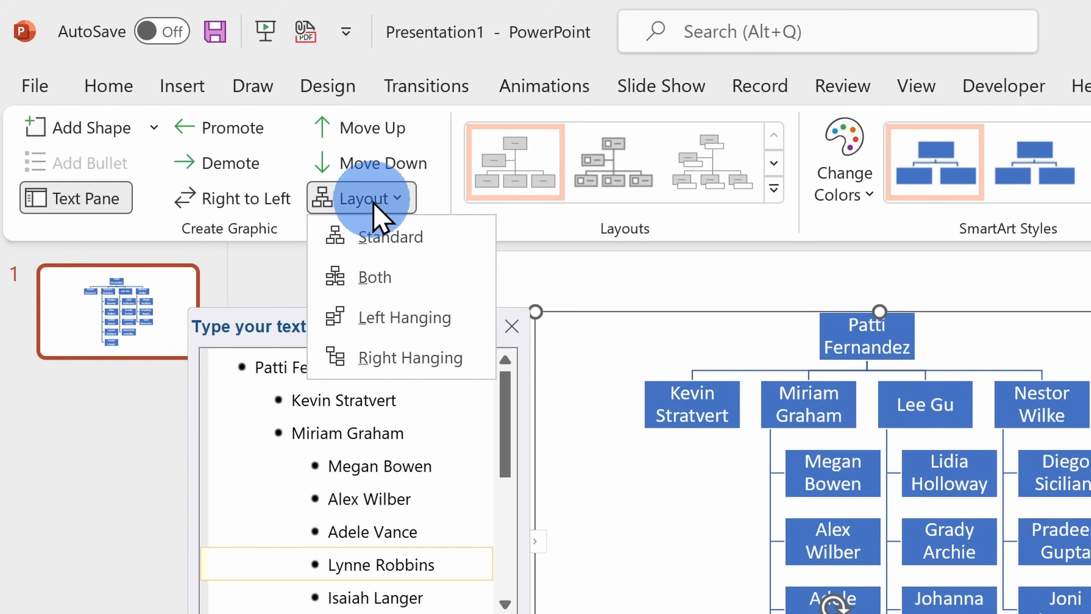
pyautogui.moveTo(374, 277)
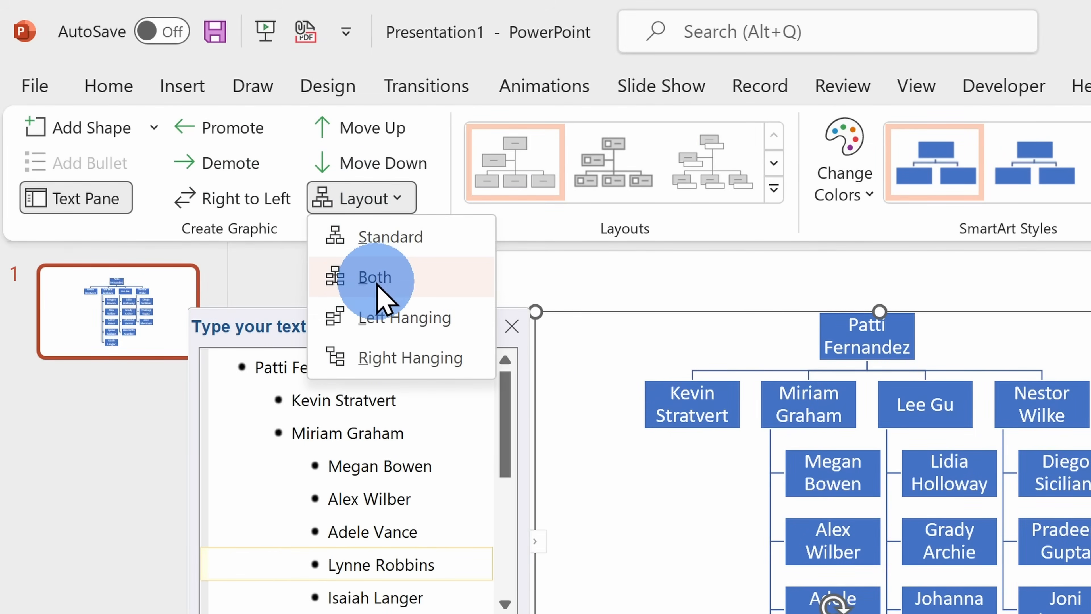
pyautogui.moveTo(390, 236)
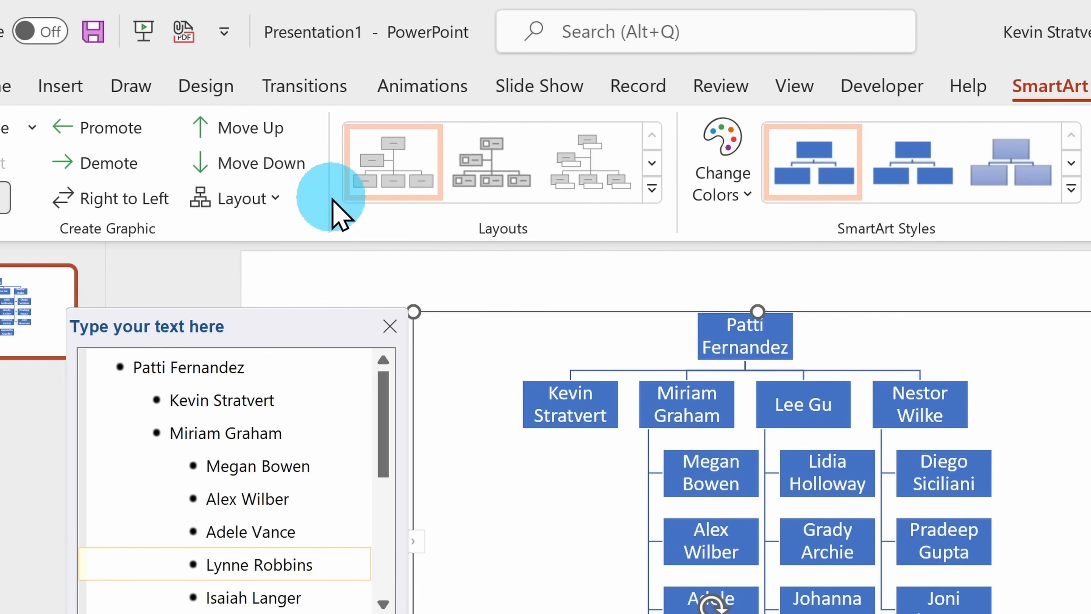
# - Switch to the Picture Organization Chart layout with an orange colour scheme and browse SmartArt styles
pyautogui.click(490, 161)
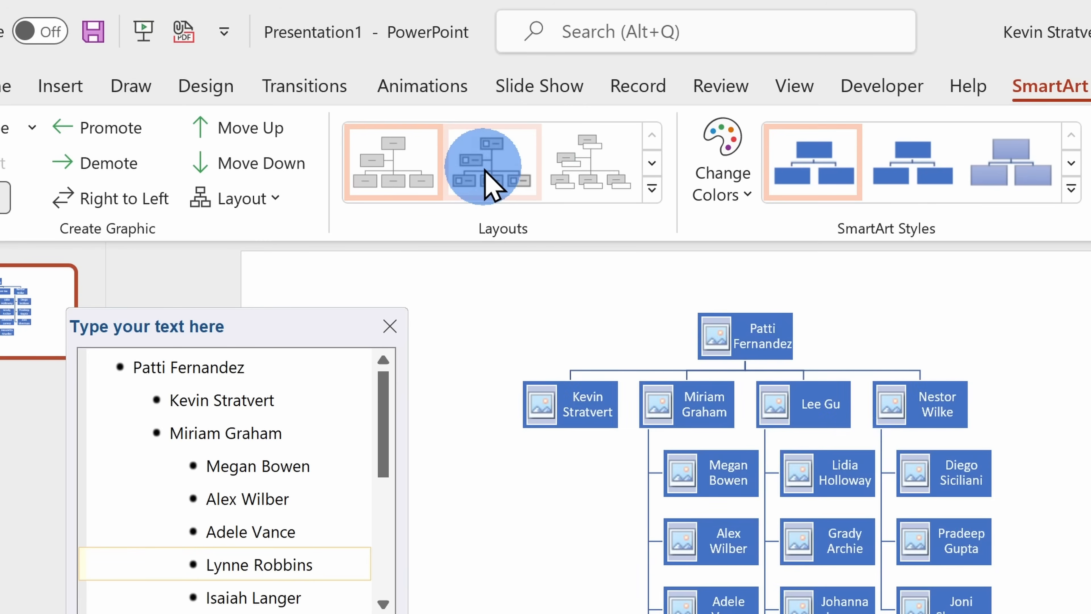
pyautogui.click(652, 189)
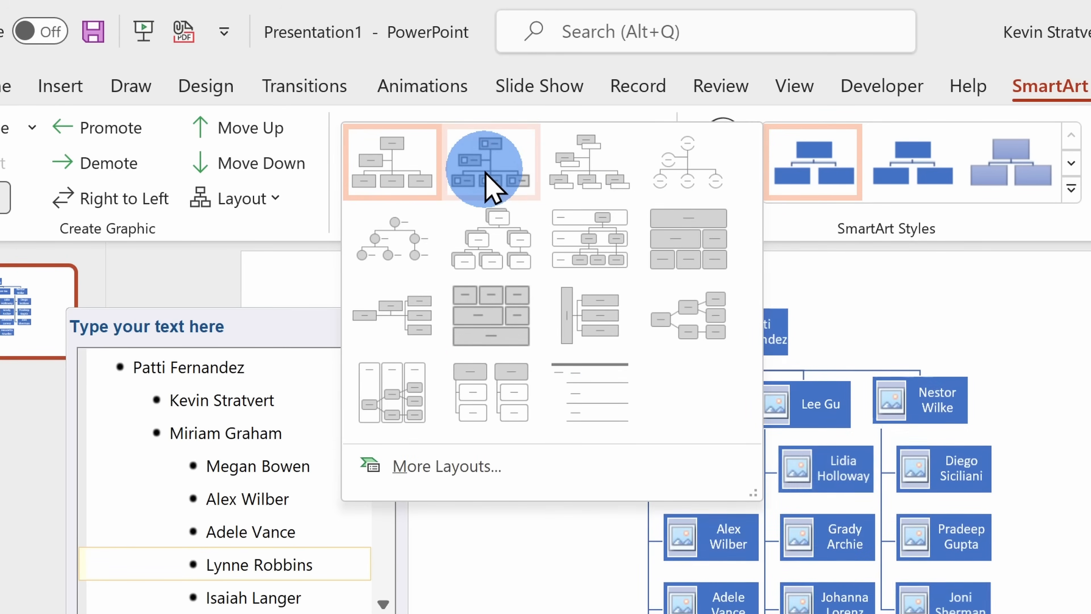
pyautogui.click(491, 162)
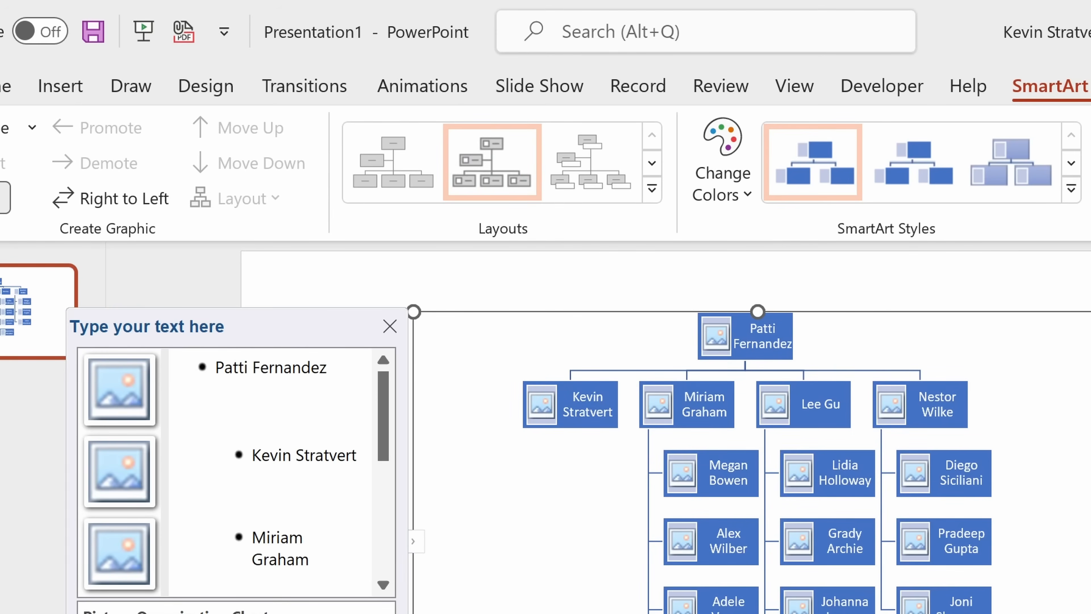
pyautogui.click(720, 163)
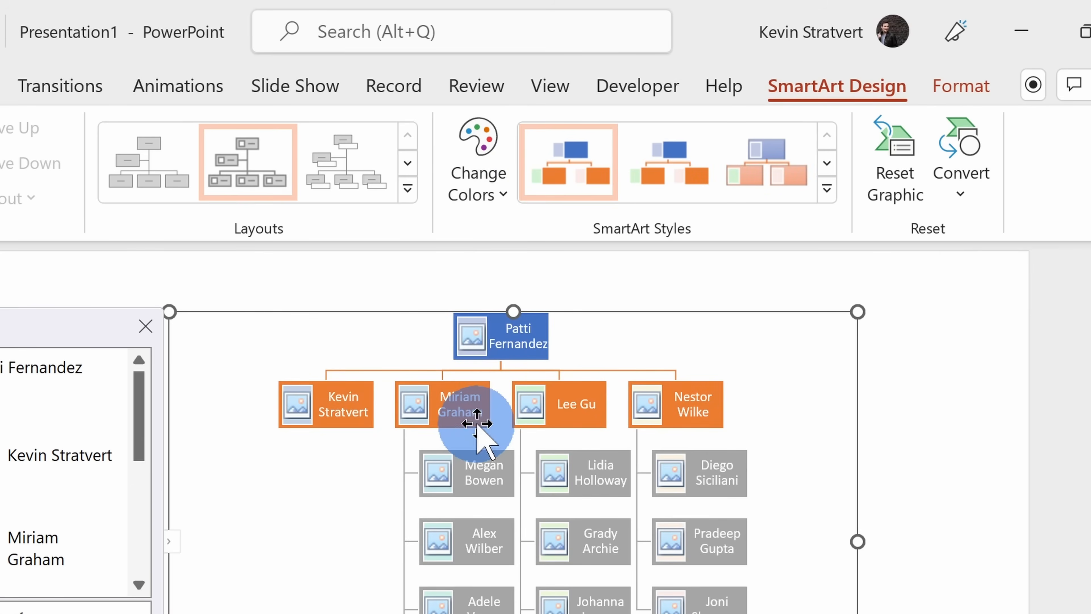
pyautogui.click(826, 189)
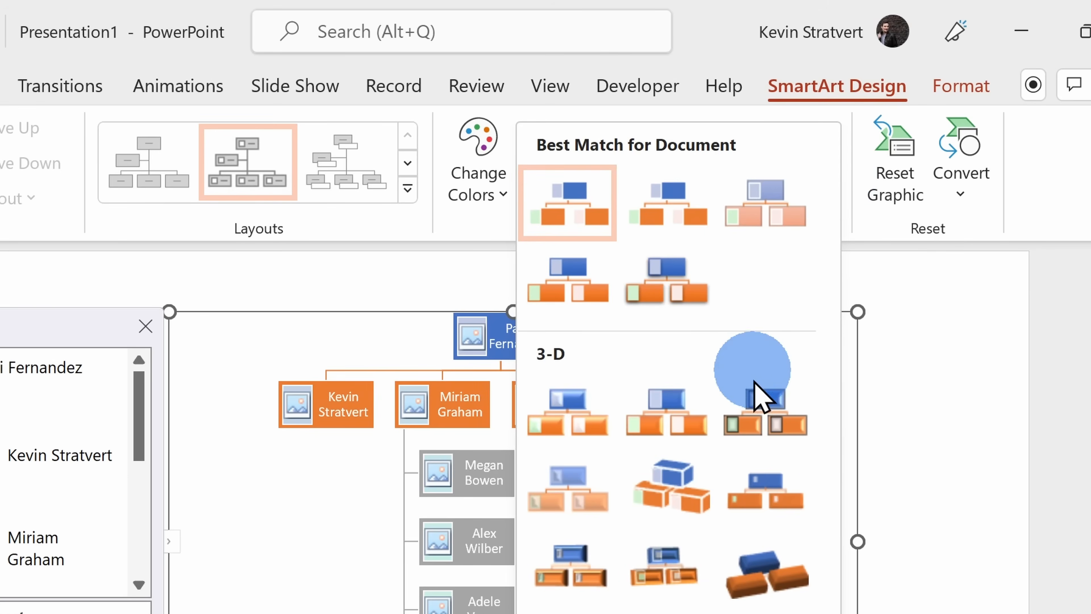
pyautogui.moveTo(618, 291)
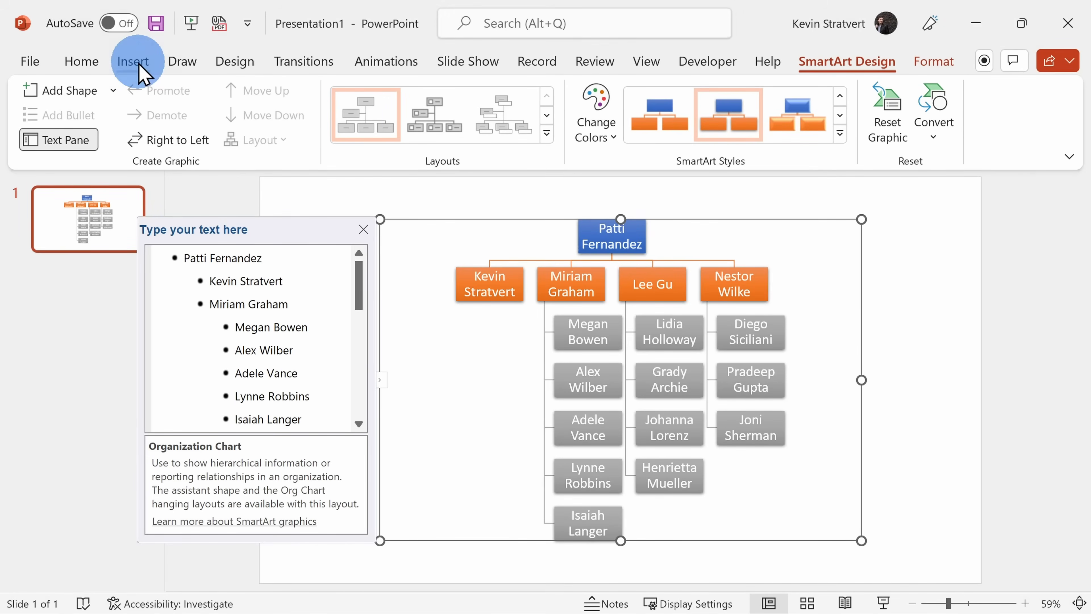
# - Draw an elbow connector from Kevin Stratvert to Megan Bowen and show its formatting options
pyautogui.click(133, 61)
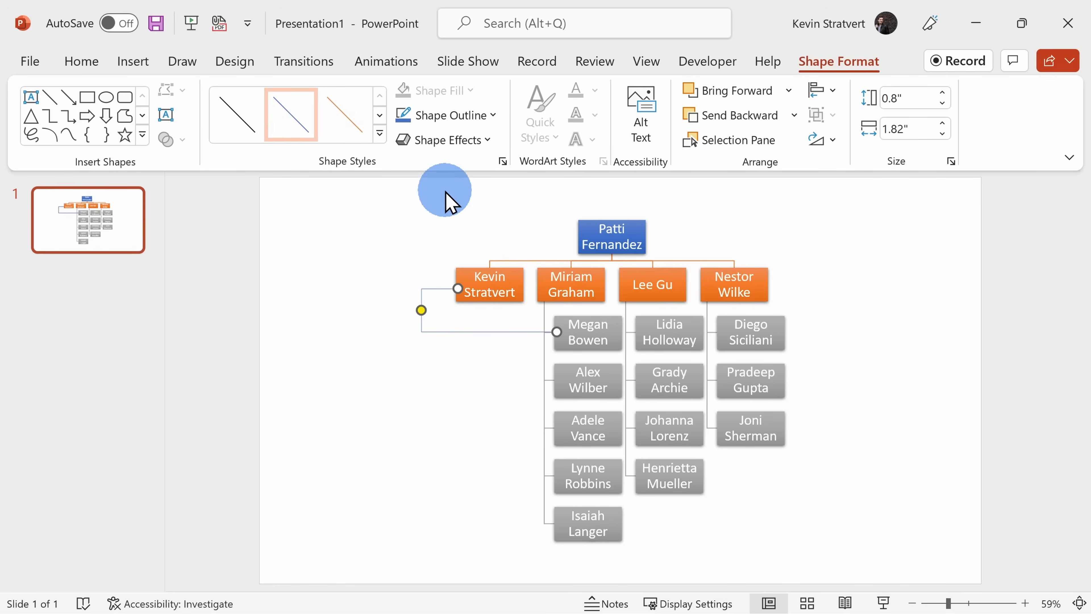
pyautogui.moveTo(507, 172)
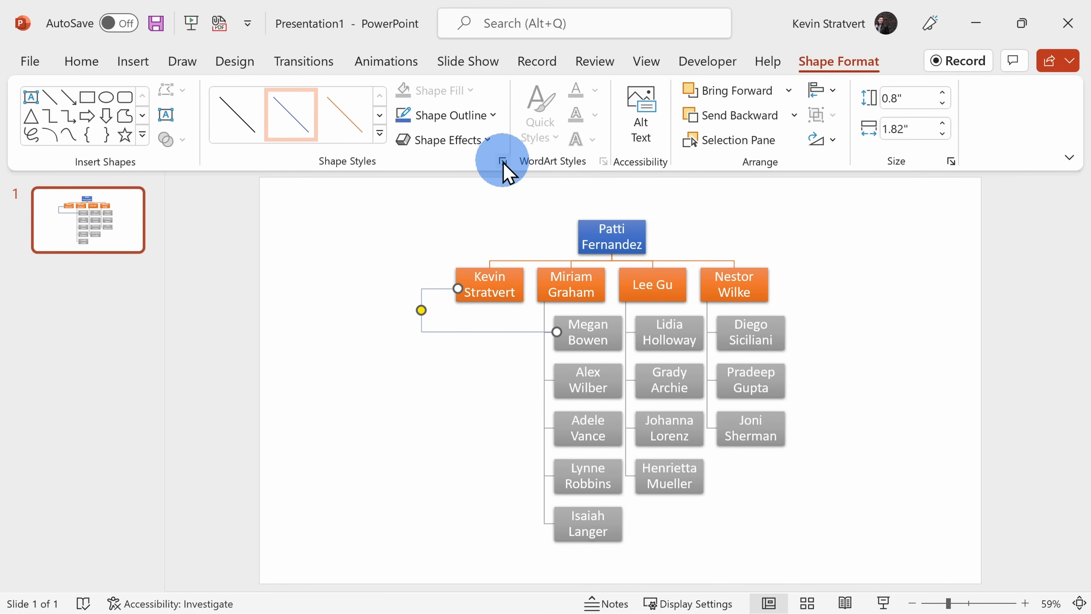
pyautogui.click(502, 162)
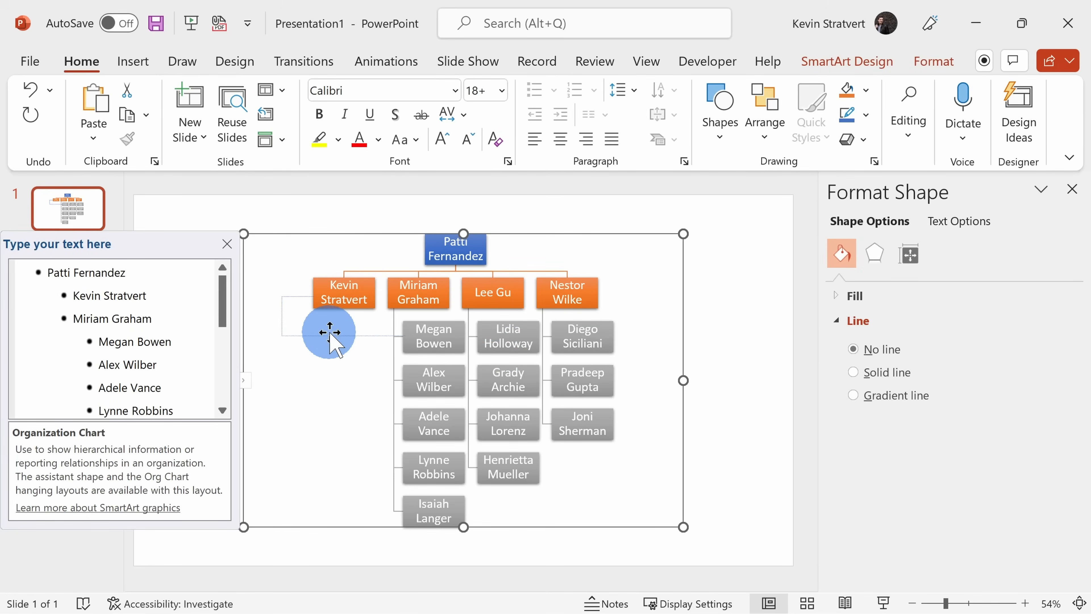
pyautogui.rightClick(334, 335)
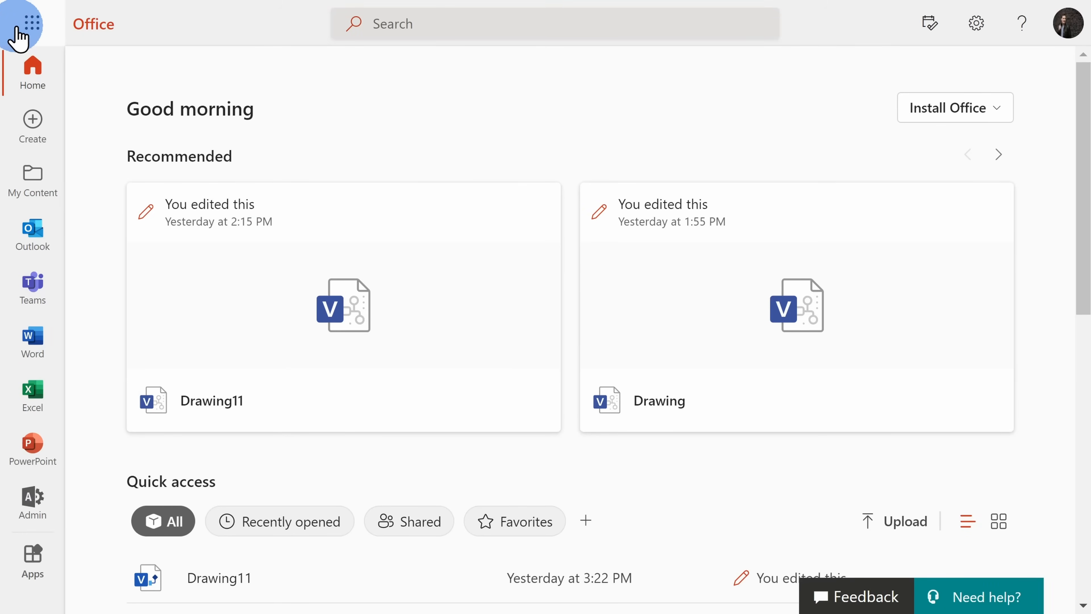
# - Launch Visio from the Office.com app launcher
pyautogui.click(22, 23)
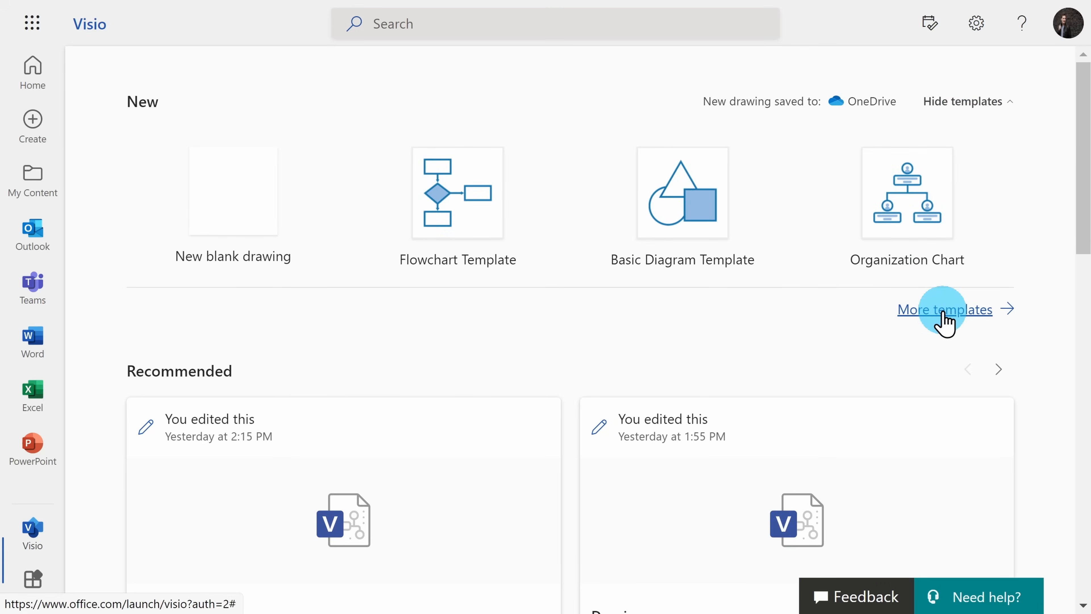
# - Create a new Visio drawing from the Organization Chart template in the full gallery
pyautogui.click(945, 309)
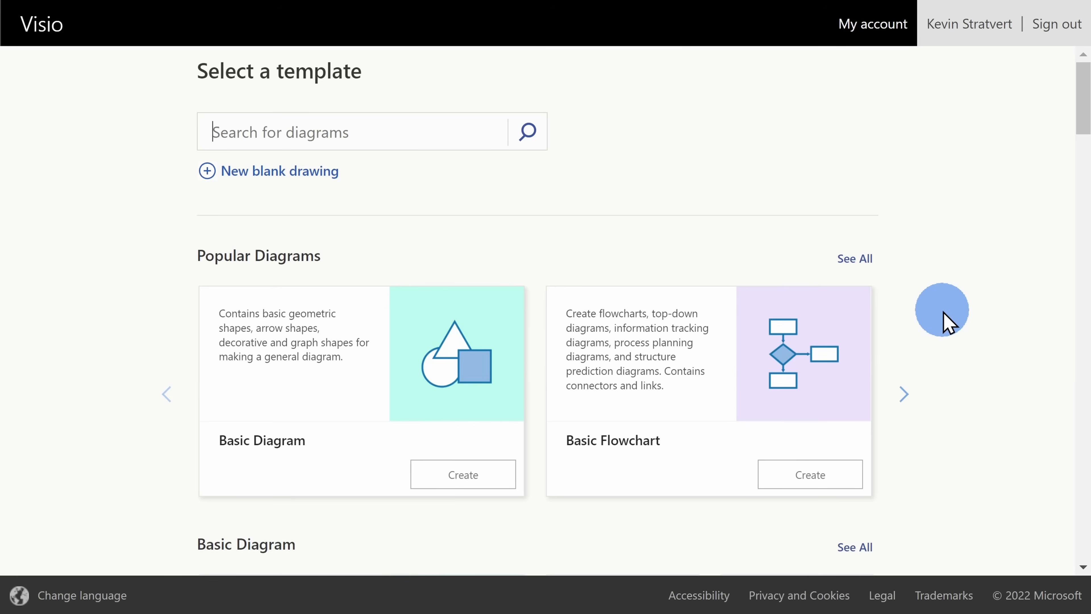
pyautogui.scroll(-3)
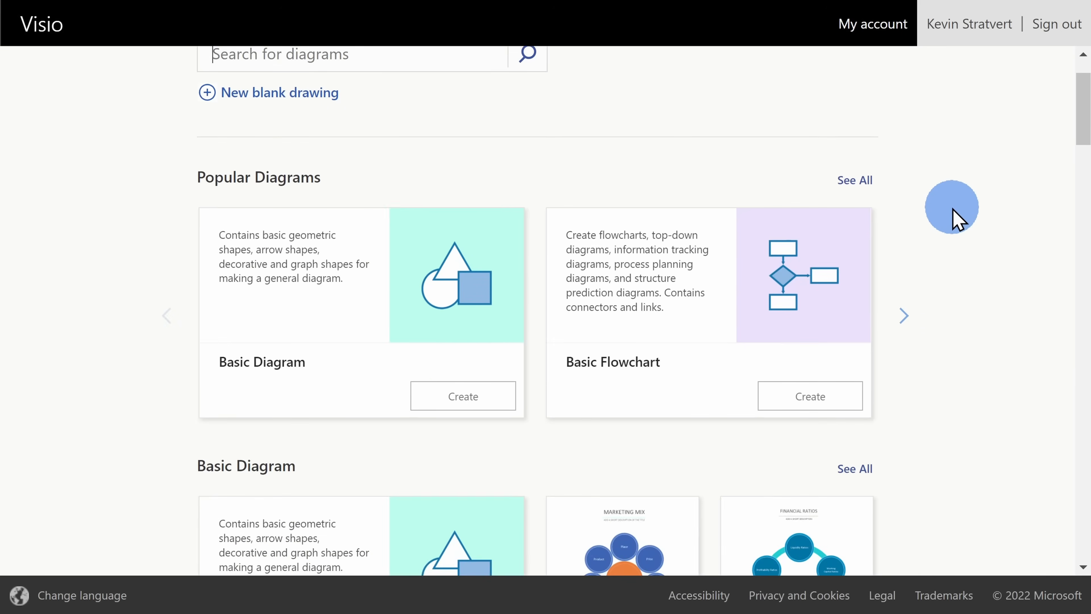
pyautogui.scroll(-3)
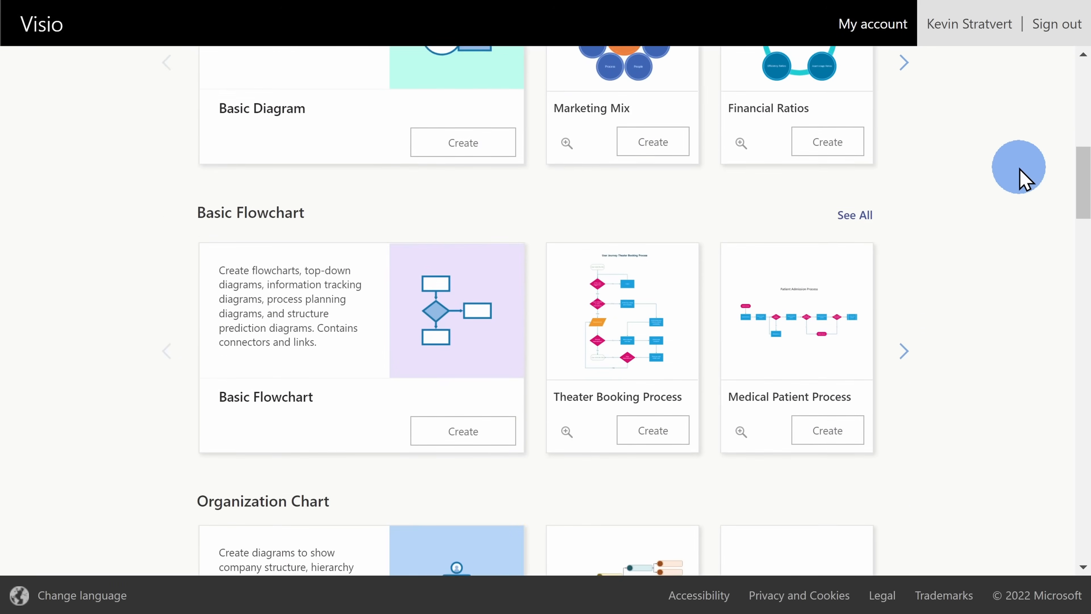
pyautogui.scroll(-3)
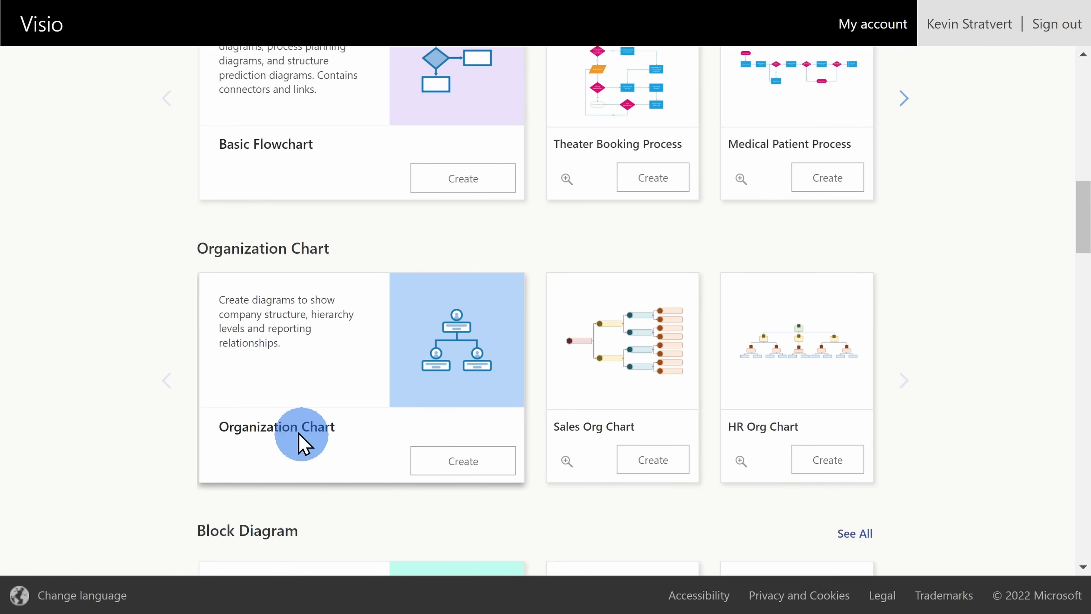
pyautogui.moveTo(735, 396)
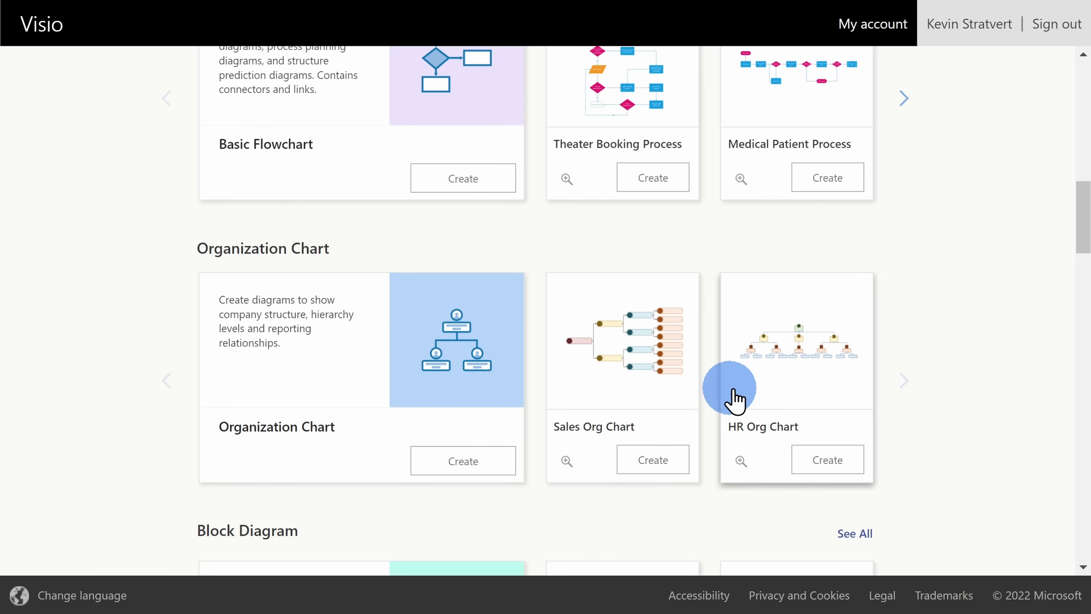
pyautogui.moveTo(633, 421)
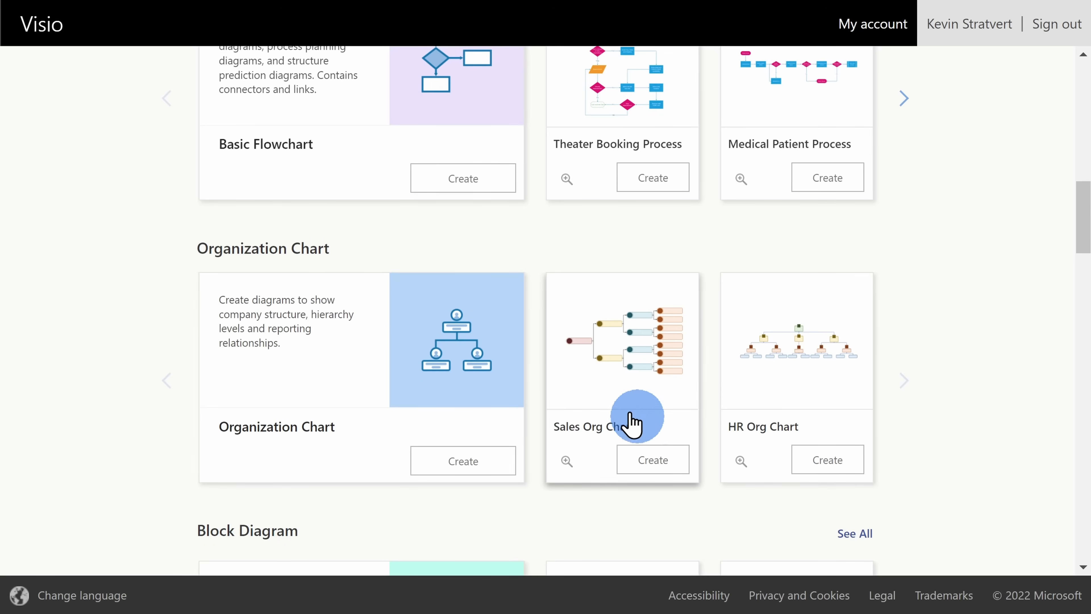
pyautogui.moveTo(792, 362)
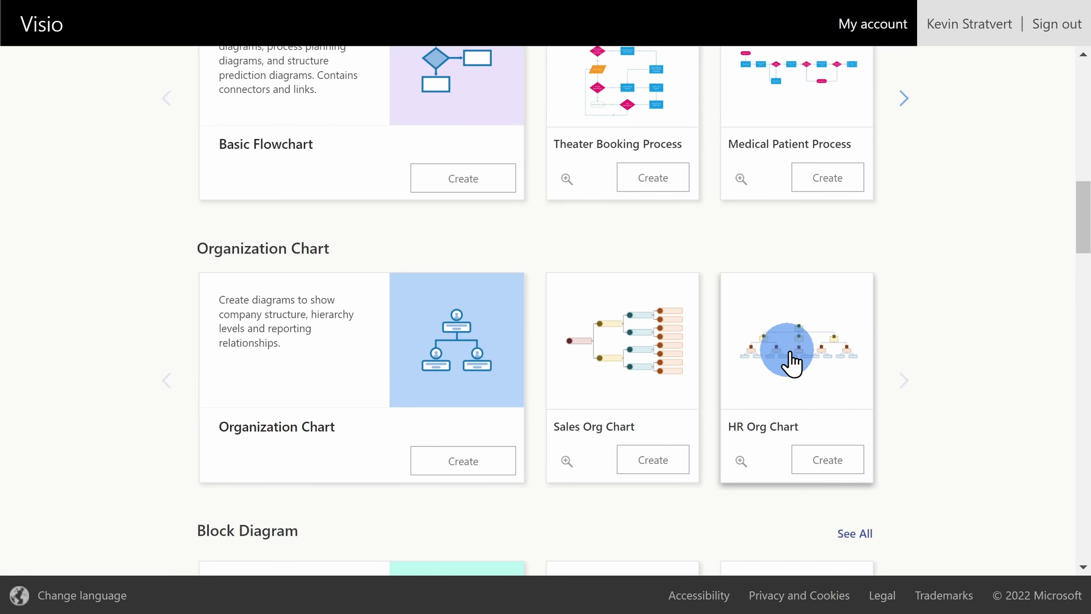
pyautogui.moveTo(710, 431)
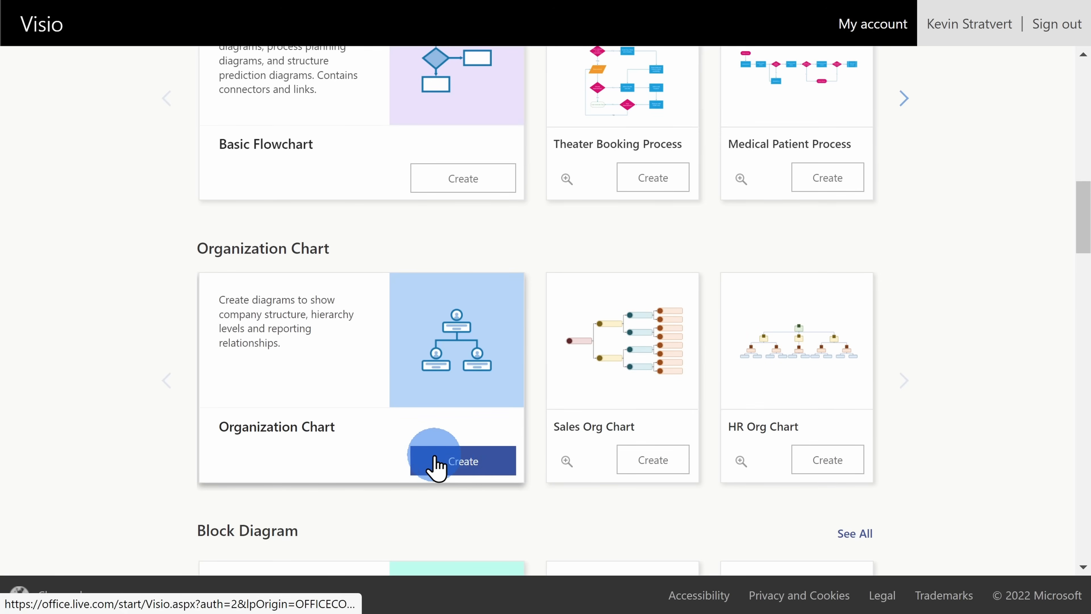
pyautogui.click(463, 461)
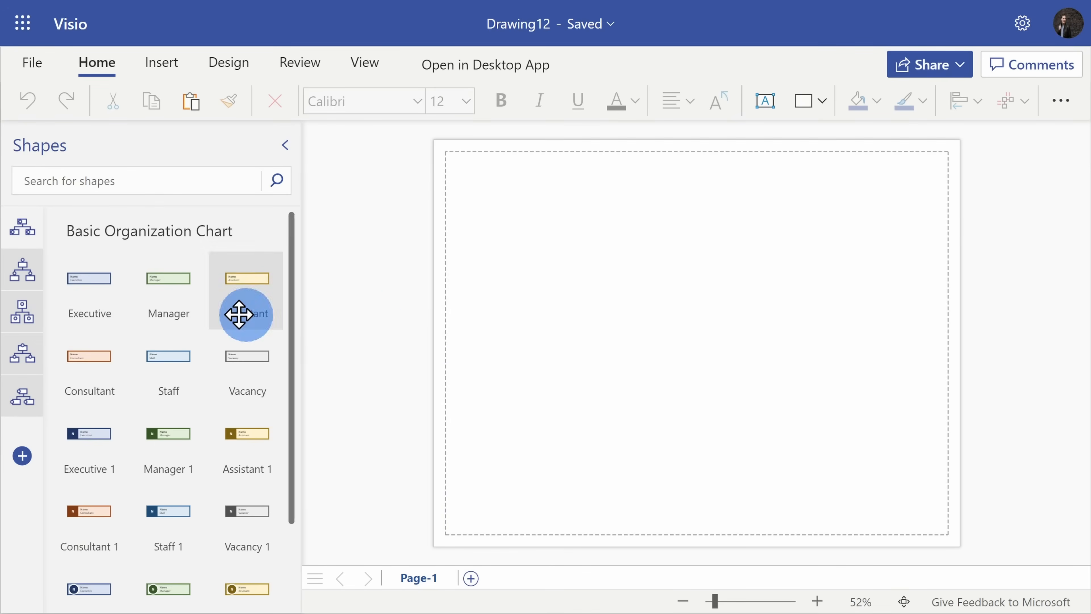
pyautogui.moveTo(21, 296)
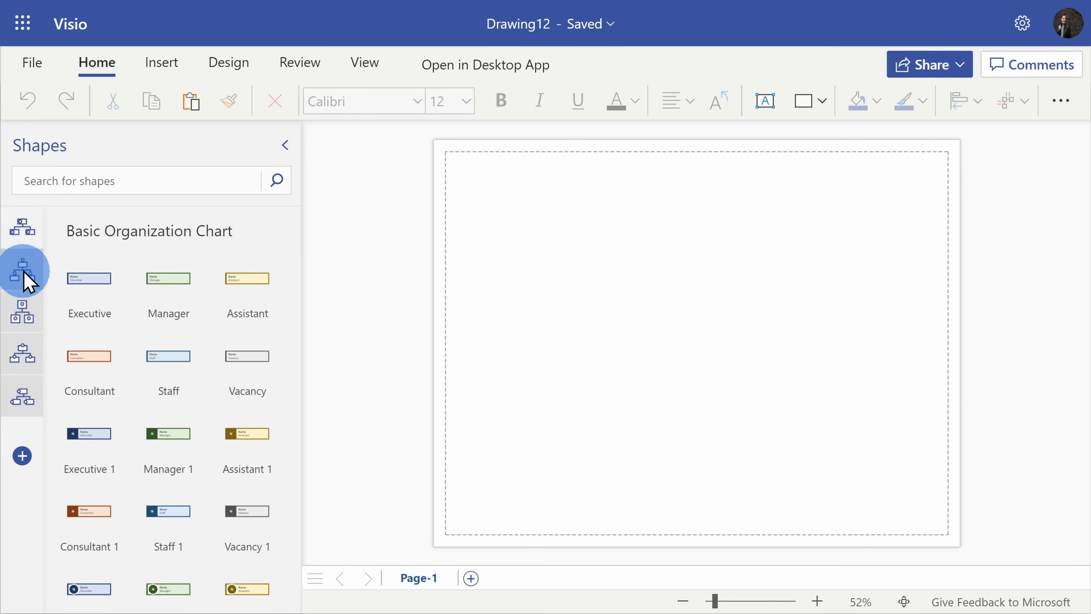
pyautogui.moveTo(25, 229)
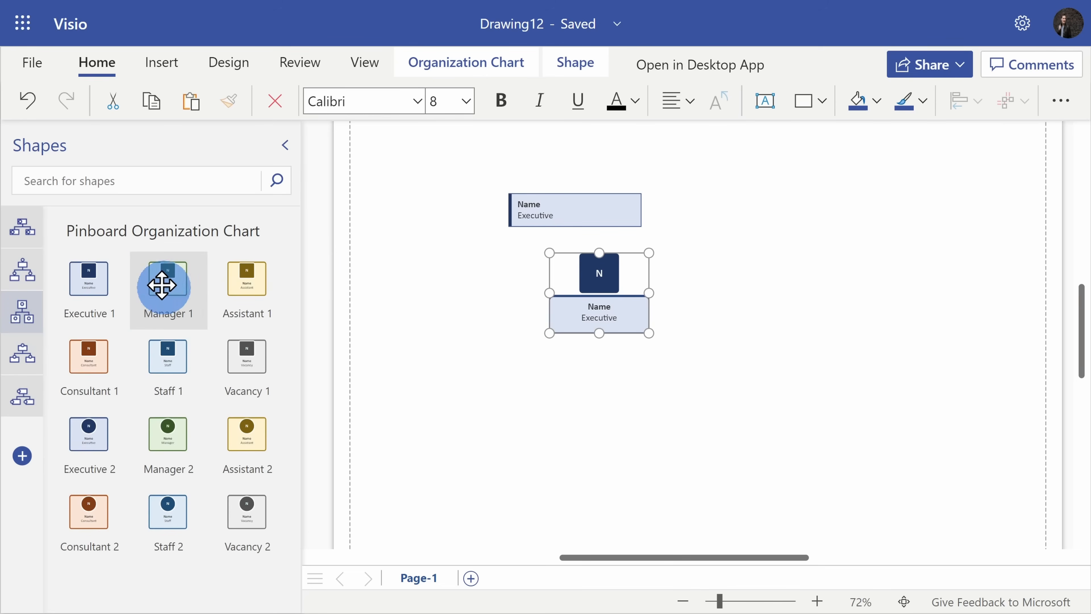
pyautogui.moveTo(168, 279); pyautogui.dragTo(471, 375)
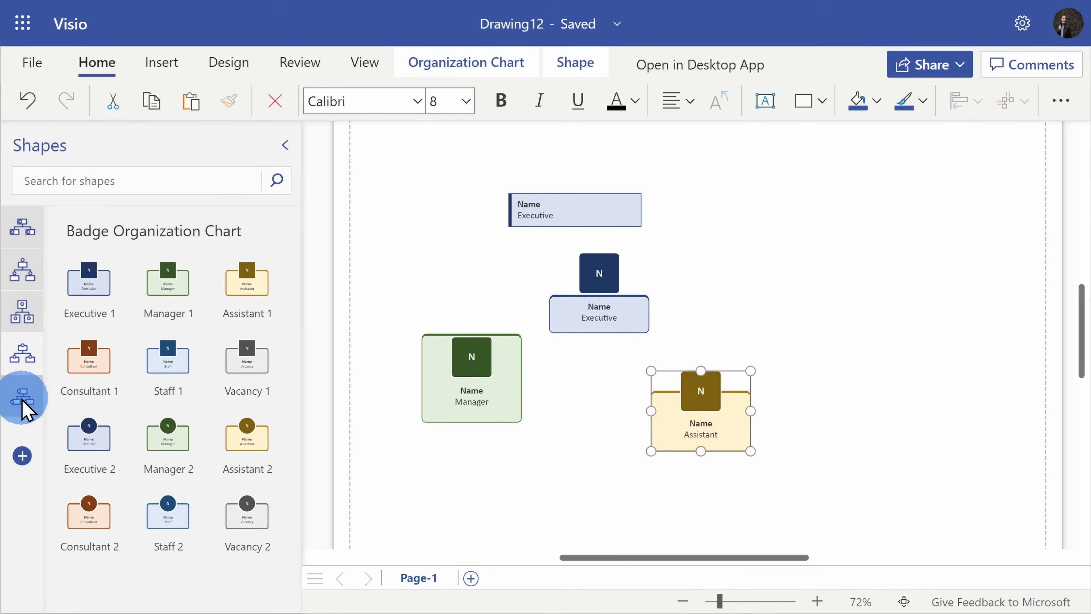
pyautogui.click(21, 396)
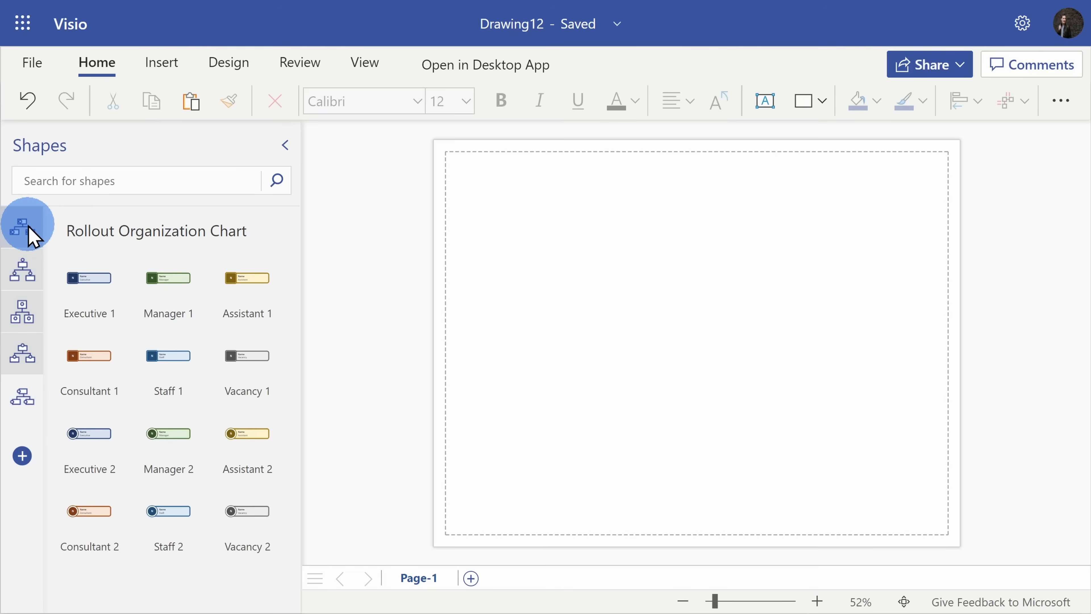
# - Place an Executive box and Staff boxes under the Managers from the Basic stencil
pyautogui.click(23, 227)
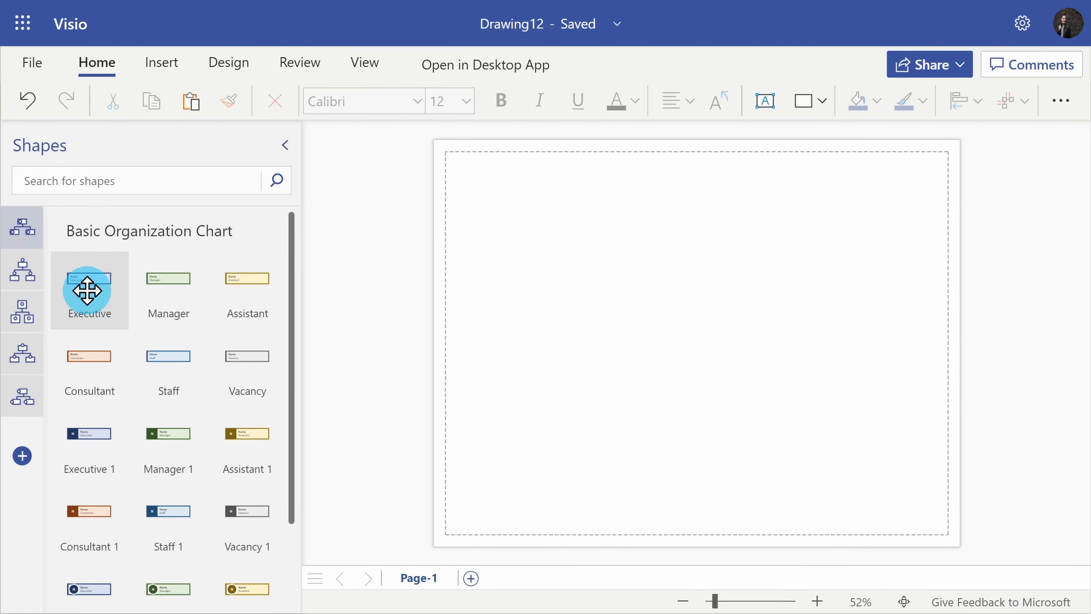
pyautogui.moveTo(89, 290); pyautogui.dragTo(546, 205)
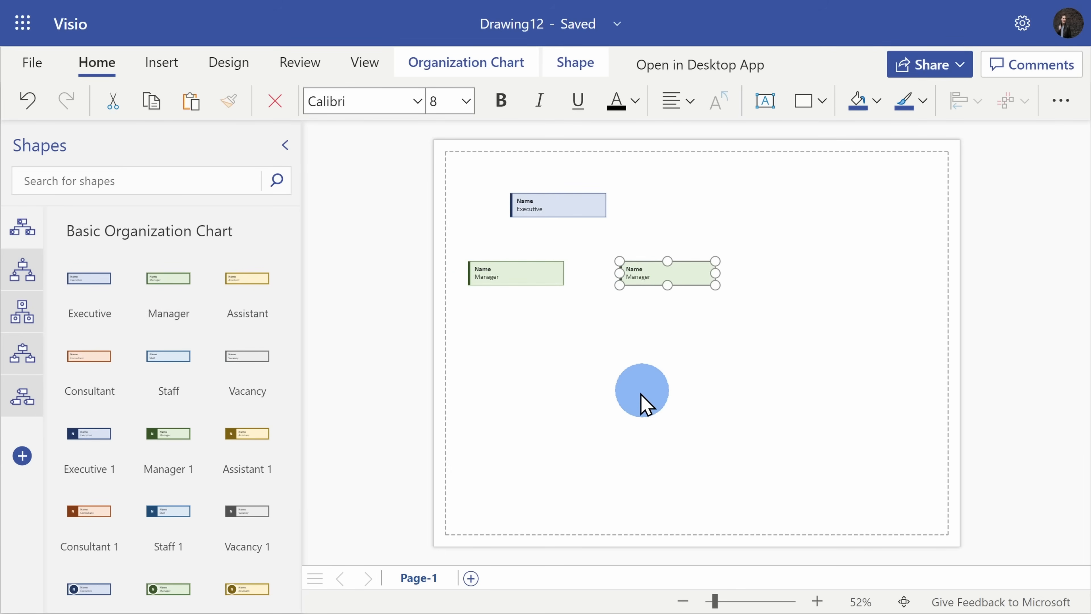
pyautogui.moveTo(168, 356); pyautogui.dragTo(563, 348)
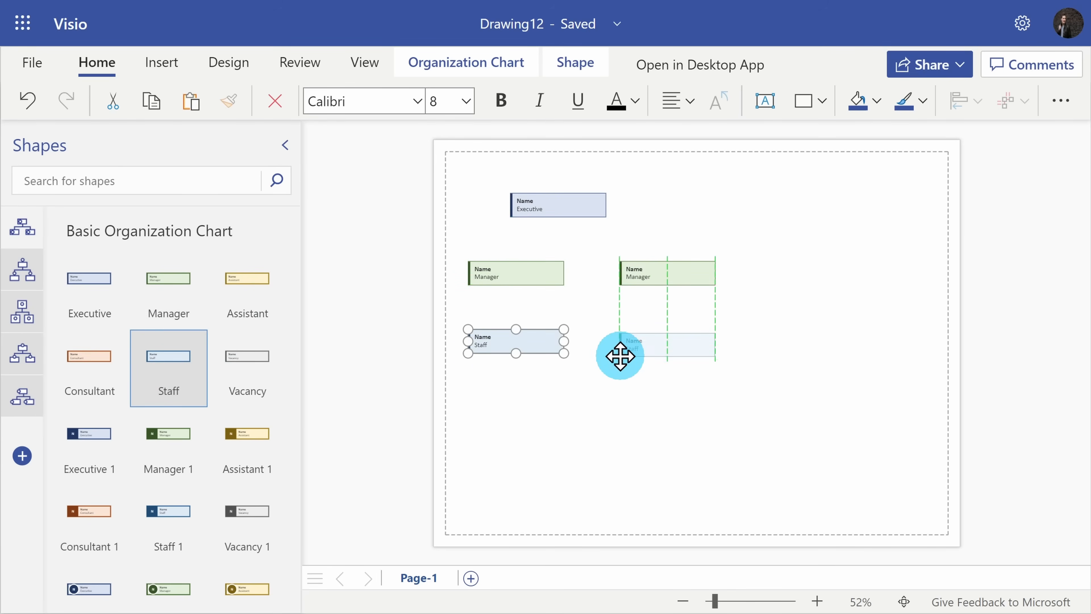
pyautogui.moveTo(619, 357); pyautogui.dragTo(773, 341)
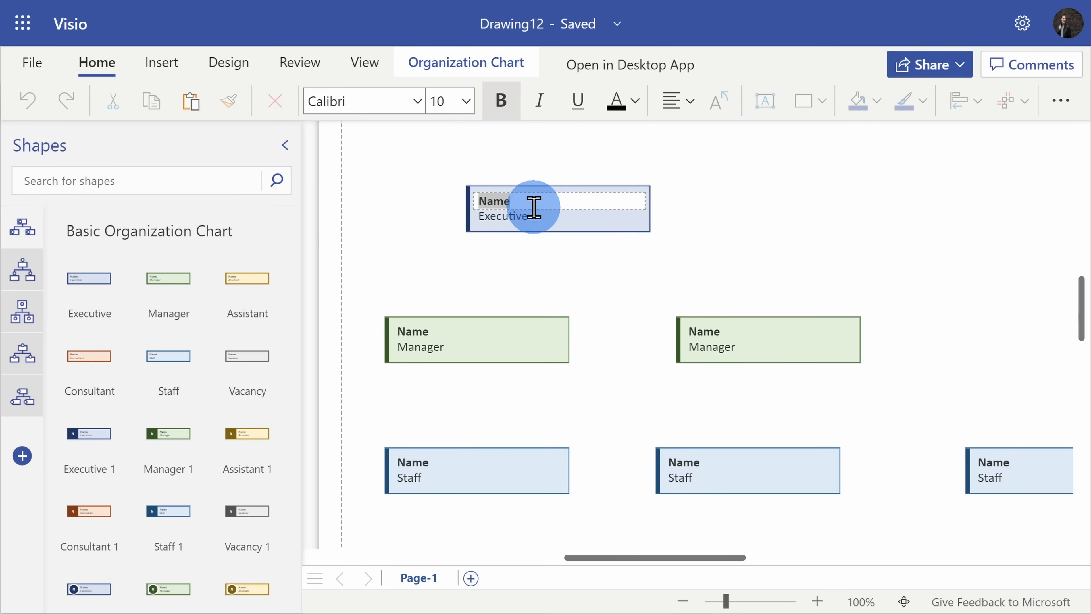
pyautogui.click(417, 339)
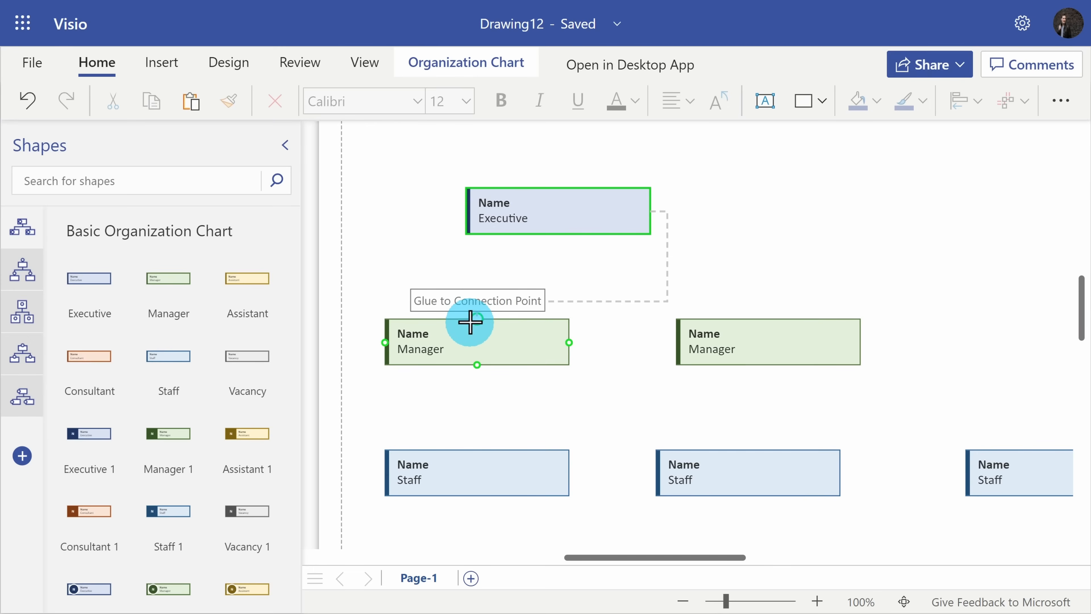
# - Connect the Executive box to the first Manager and zoom out to see the whole chart
pyautogui.moveTo(470, 320); pyautogui.dragTo(557, 240)
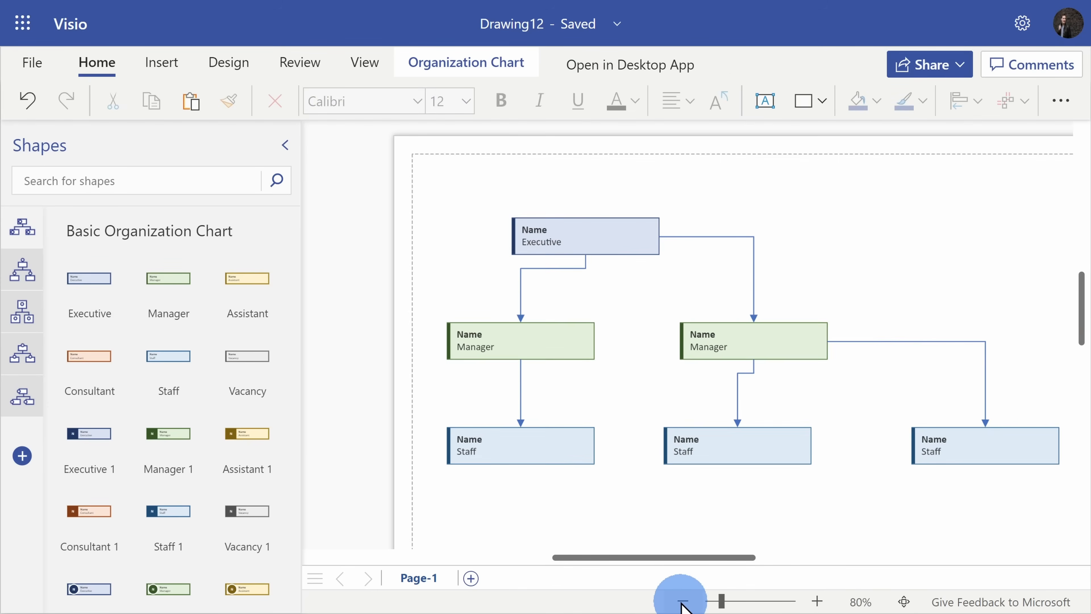
pyautogui.click(682, 600)
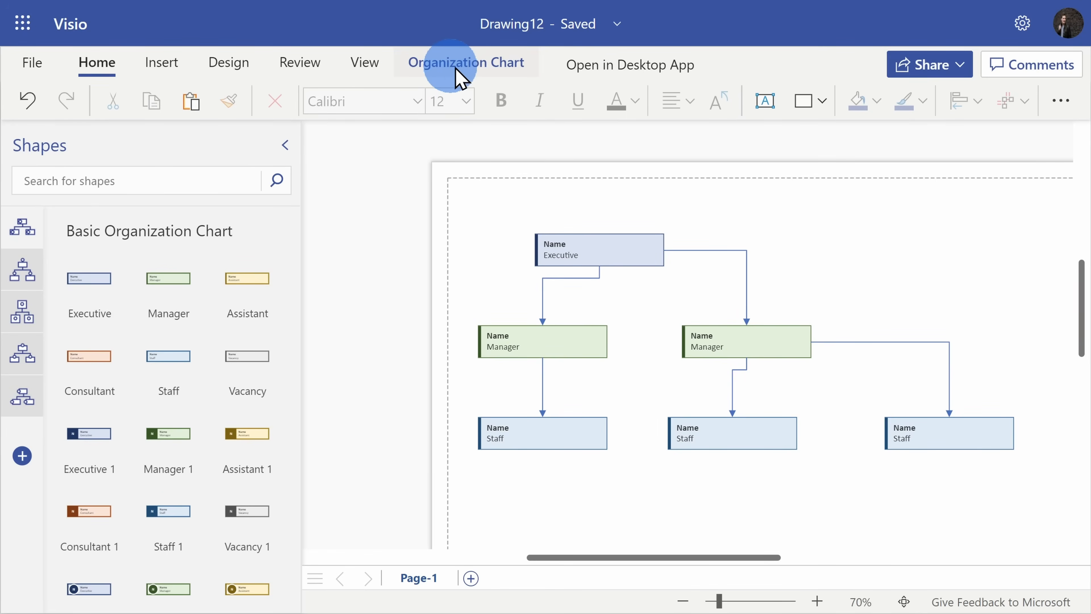
# - Apply the centred top-down hierarchy layout from the Organization Chart layouts gallery
pyautogui.click(466, 62)
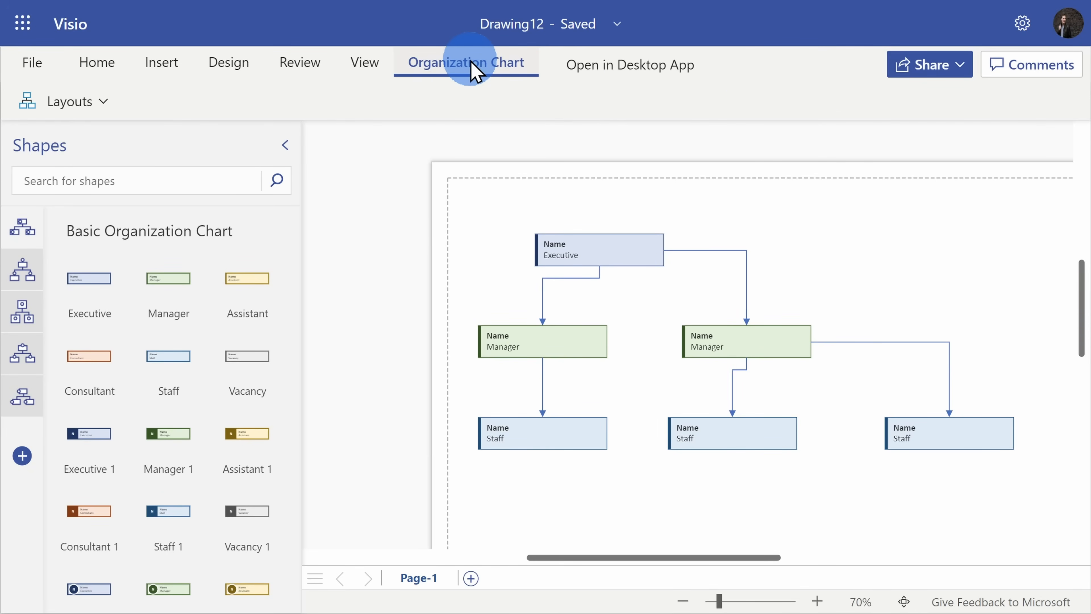
pyautogui.click(69, 101)
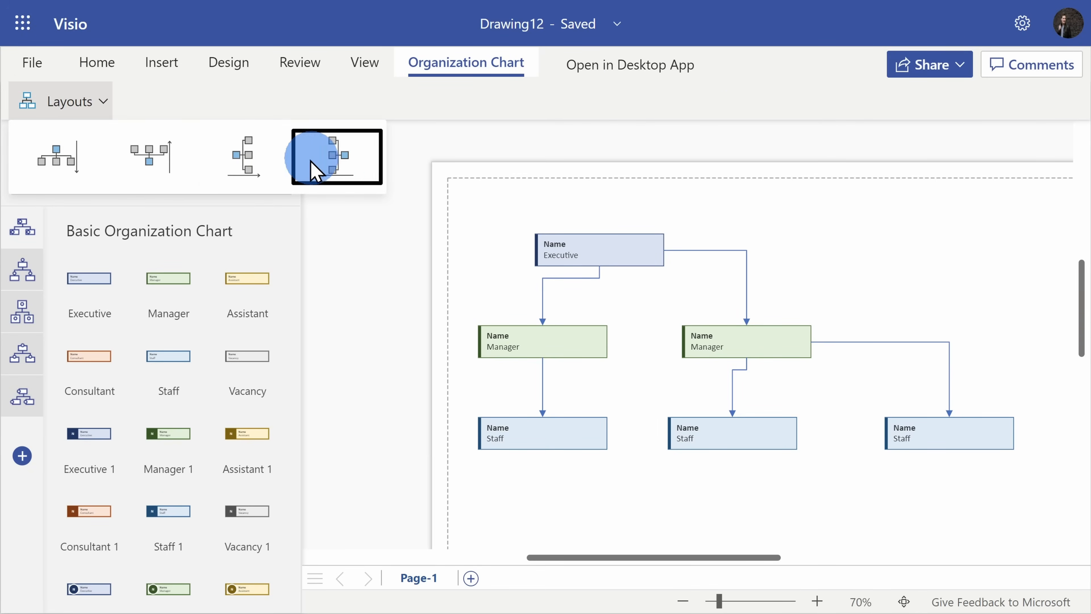
pyautogui.click(336, 156)
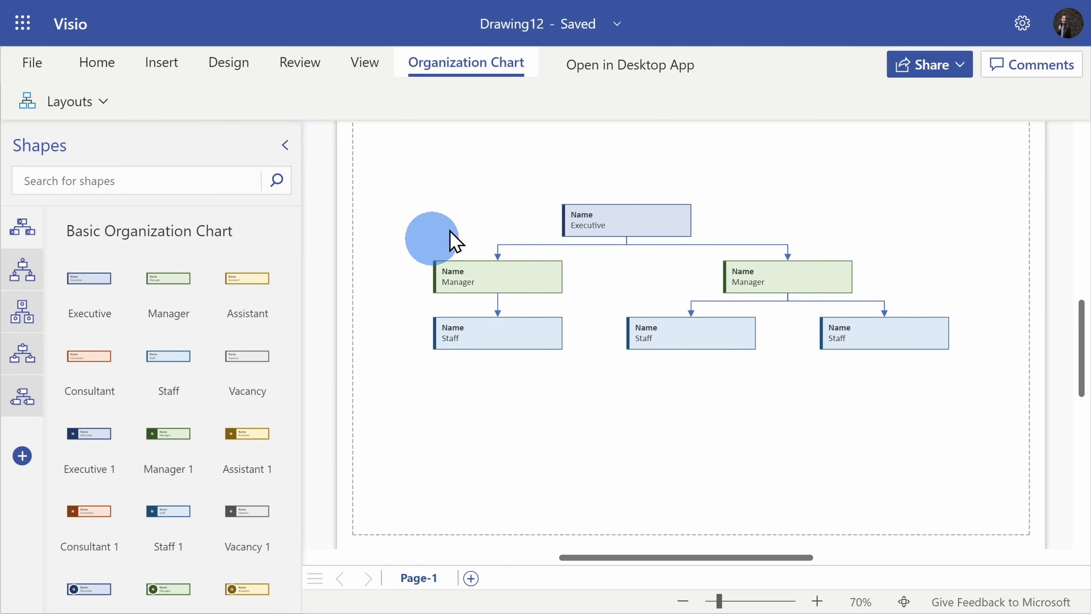
pyautogui.click(816, 600)
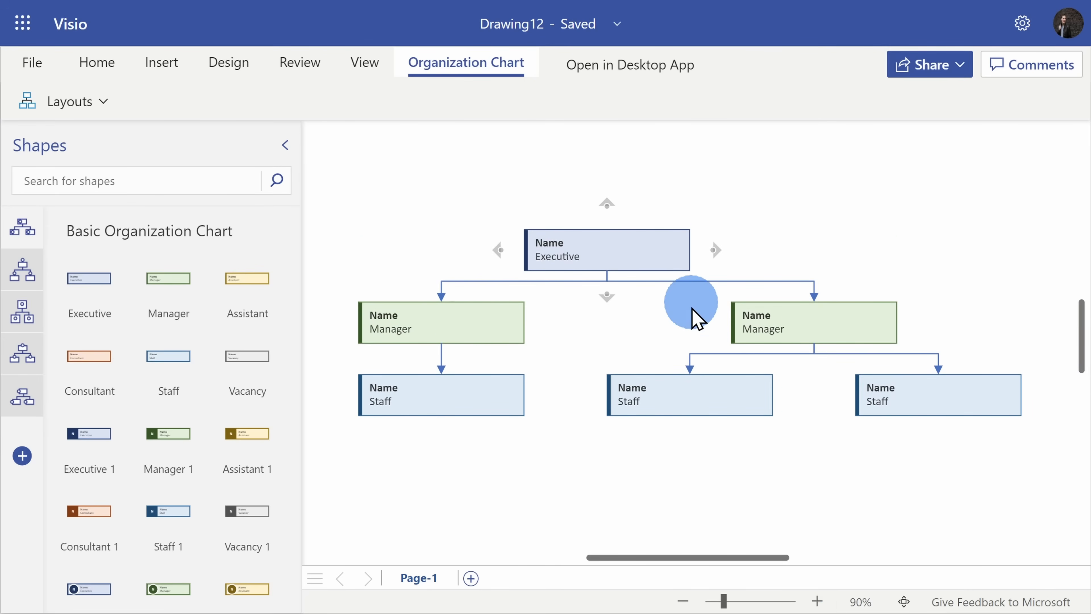
# - Apply a new theme colour scheme giving a peach Executive, grey Managers and pale green Staff
pyautogui.click(229, 62)
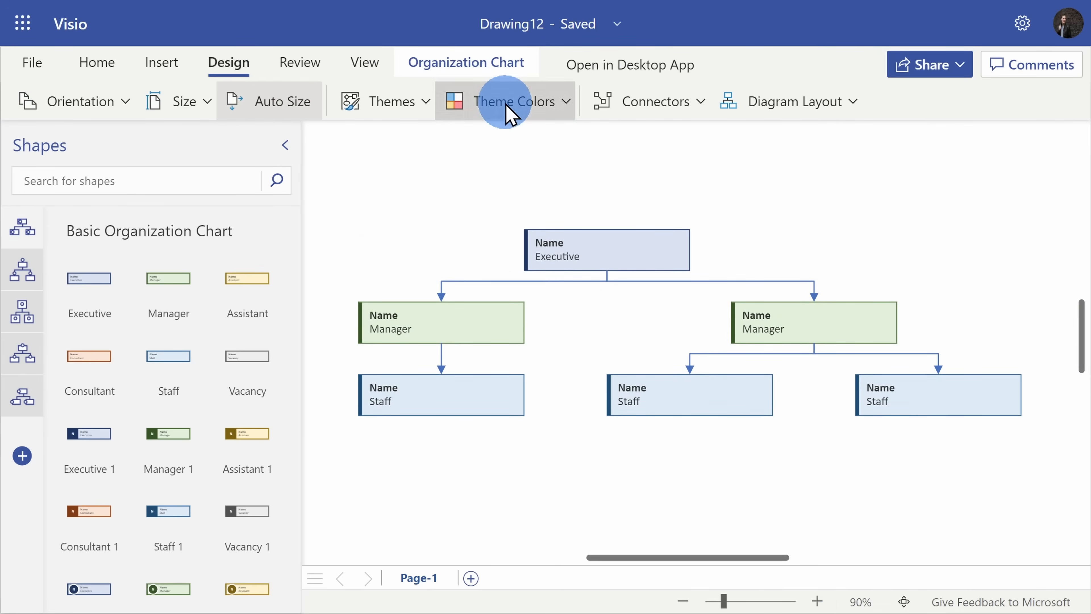
pyautogui.click(506, 101)
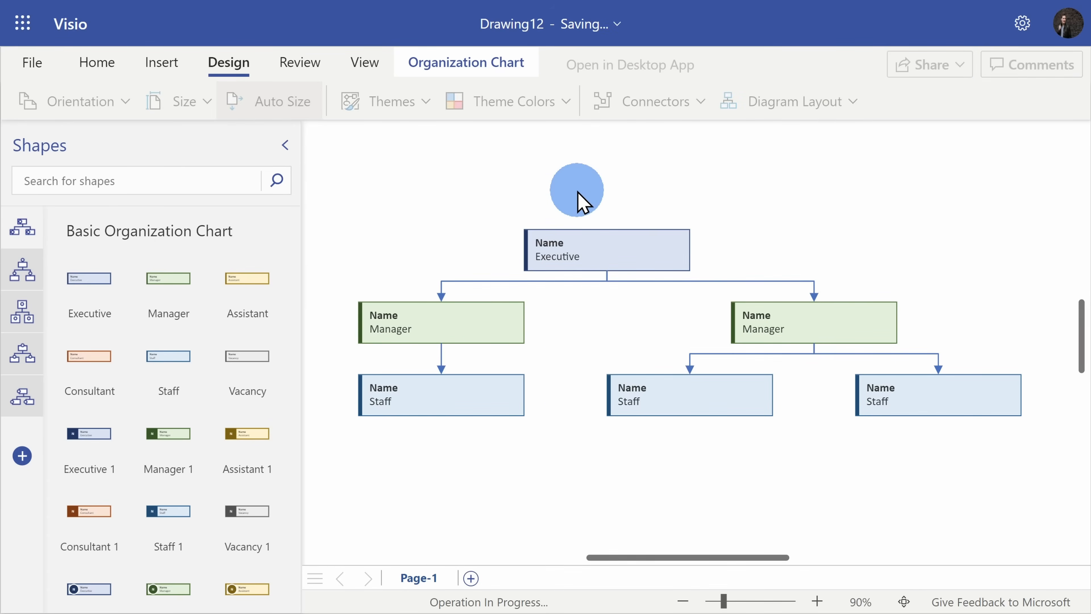
pyautogui.click(507, 101)
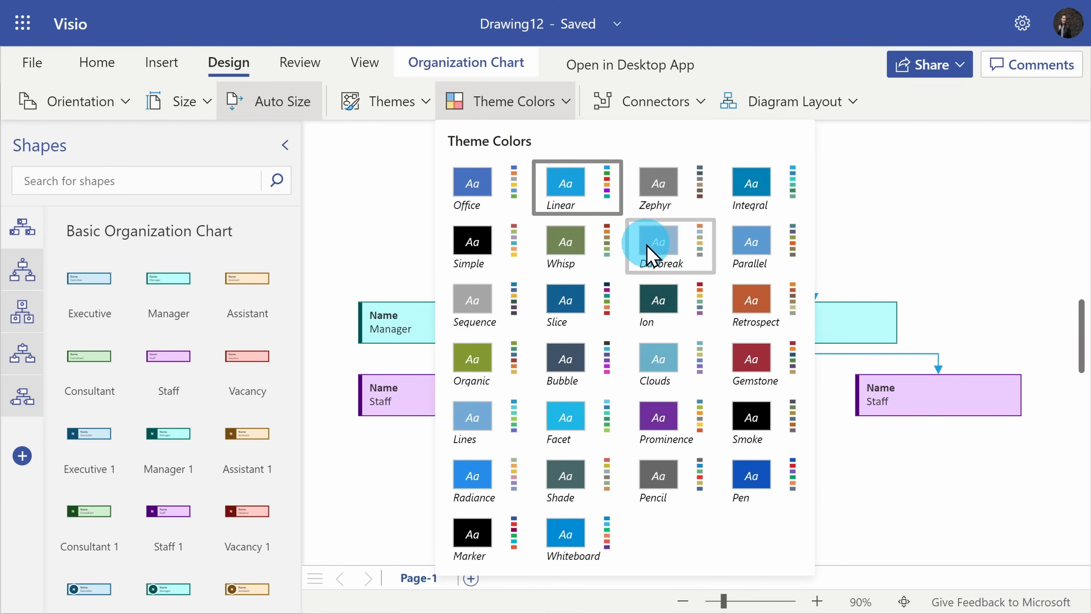
pyautogui.click(657, 241)
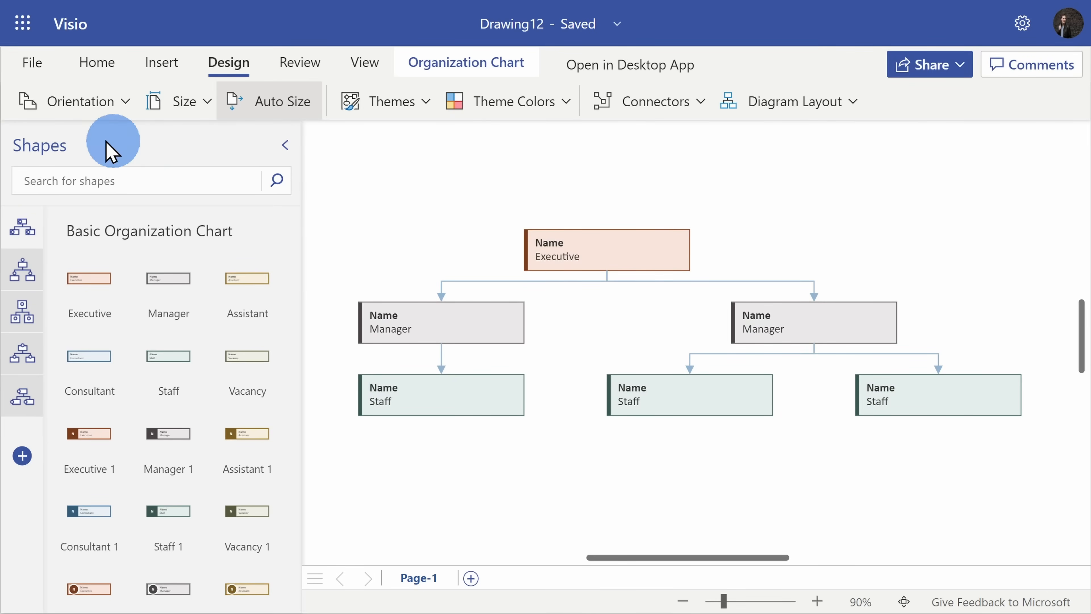
# - Show the Save As page listing Download a Copy, PDF and Image options
pyautogui.click(32, 63)
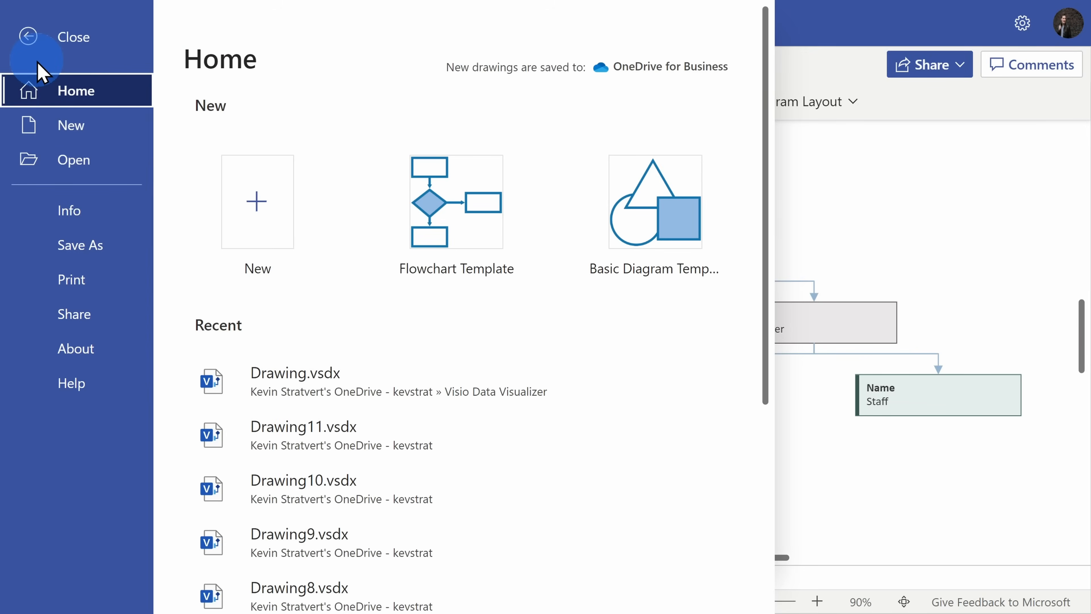
pyautogui.click(80, 245)
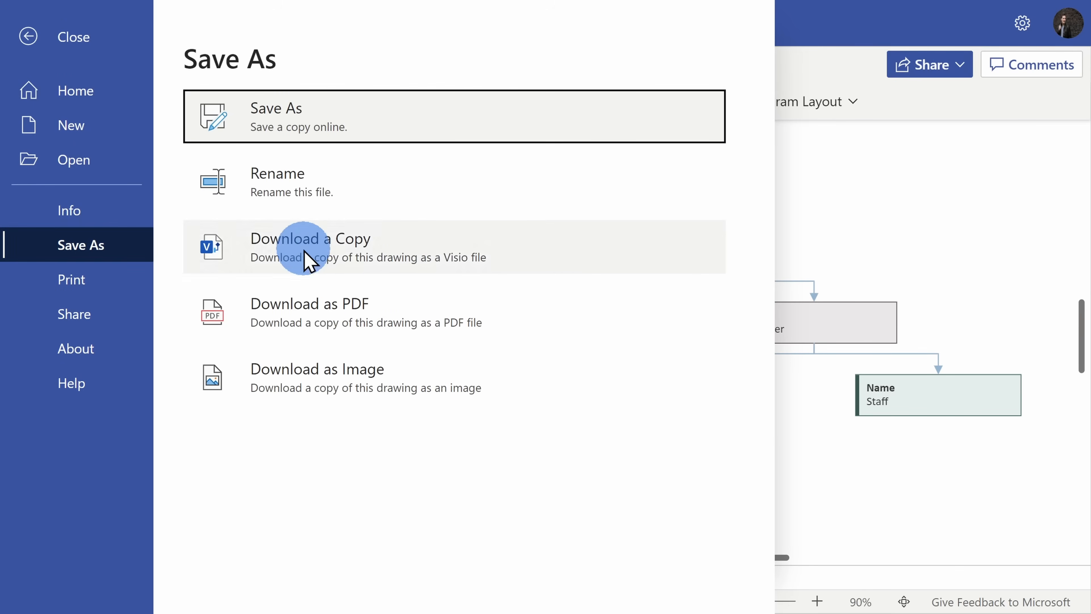
pyautogui.moveTo(344, 312)
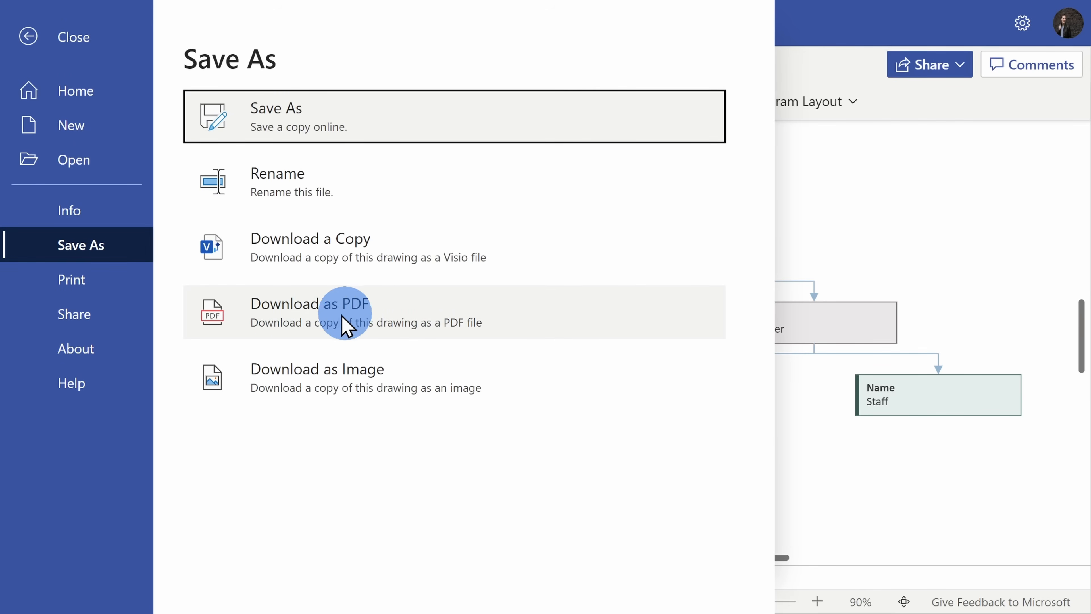
pyautogui.moveTo(72, 279)
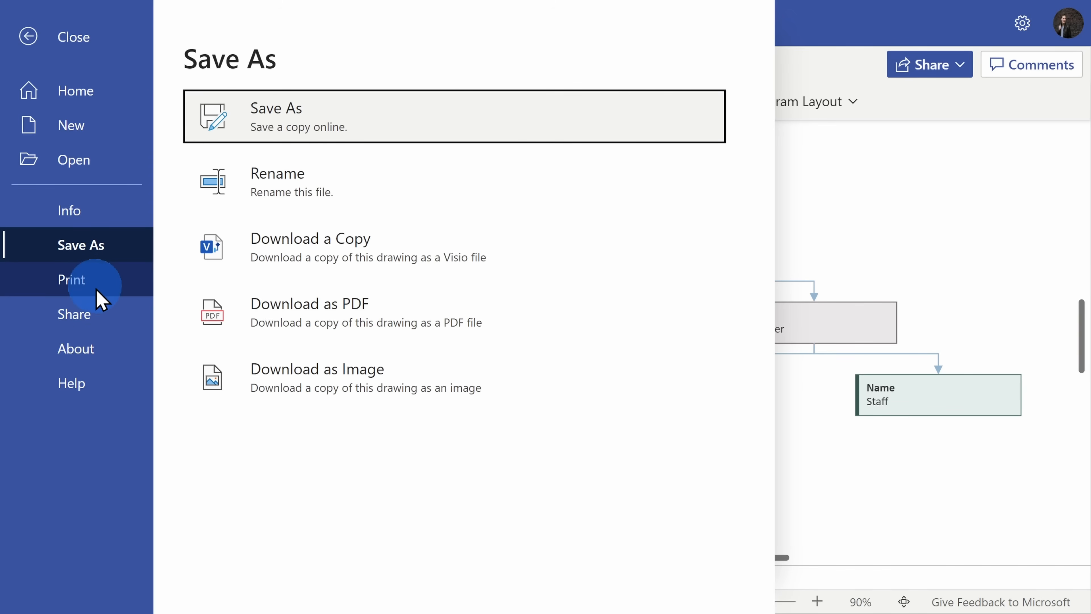
pyautogui.moveTo(87, 320)
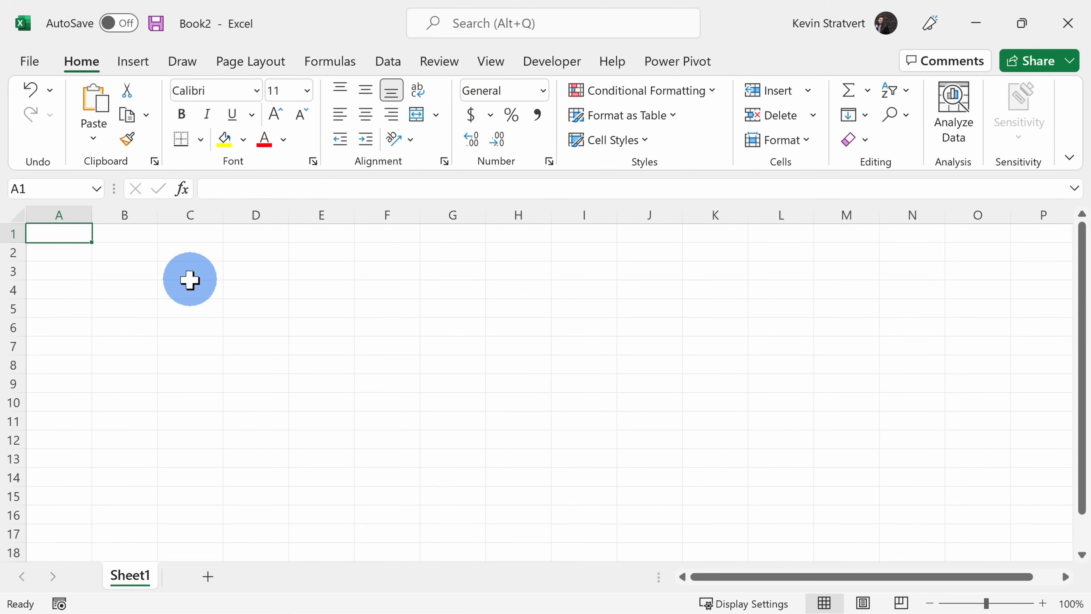
# - Install the Microsoft Visio Data Visualizer add-in from the Office store, accepting its licence terms
pyautogui.click(132, 62)
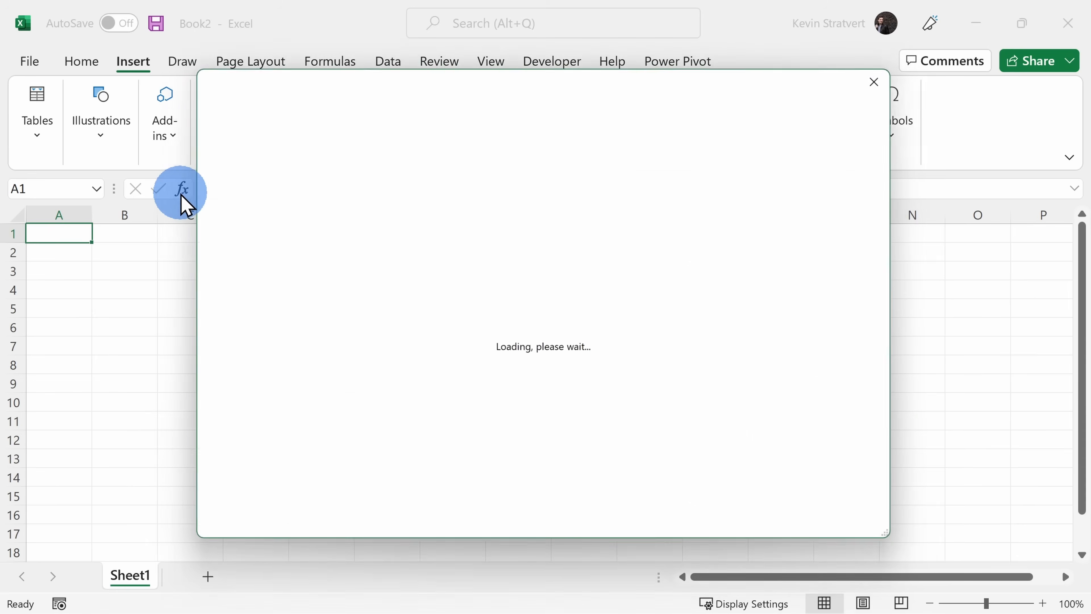
pyautogui.write('visio')
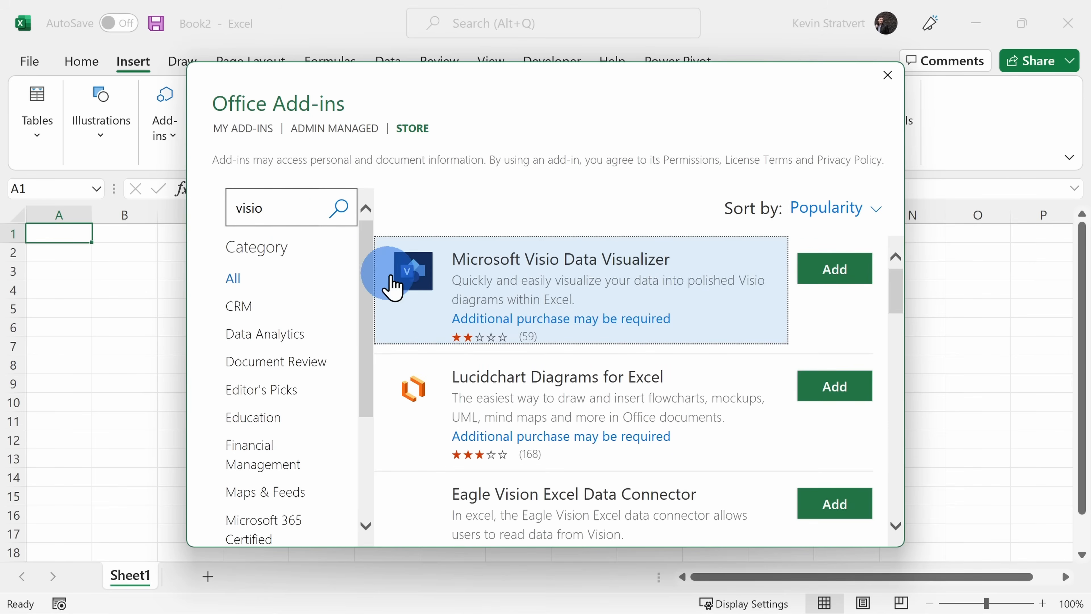
pyautogui.click(834, 269)
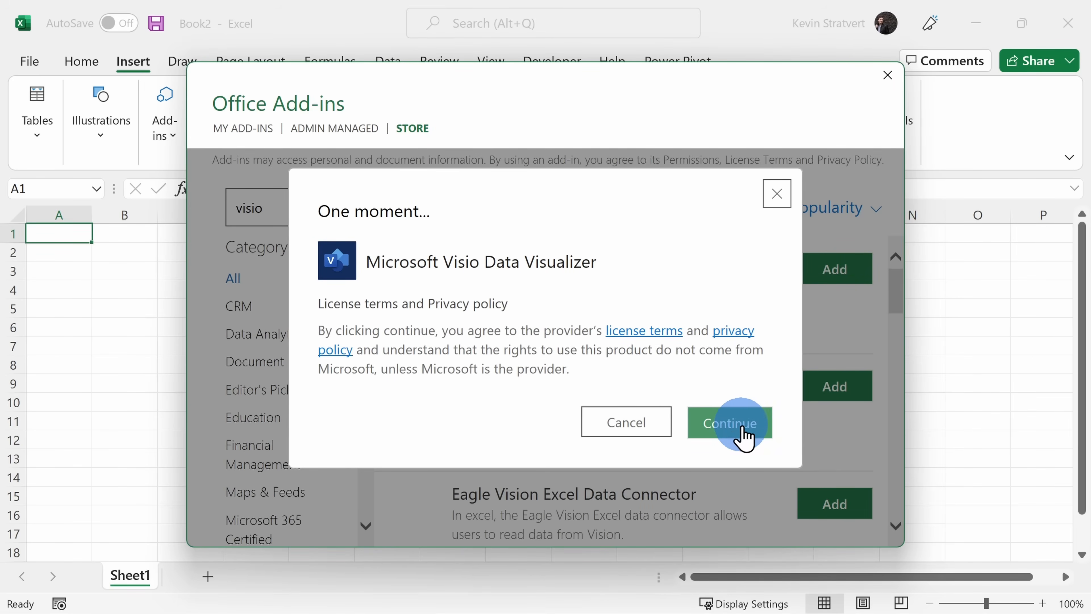
pyautogui.click(728, 422)
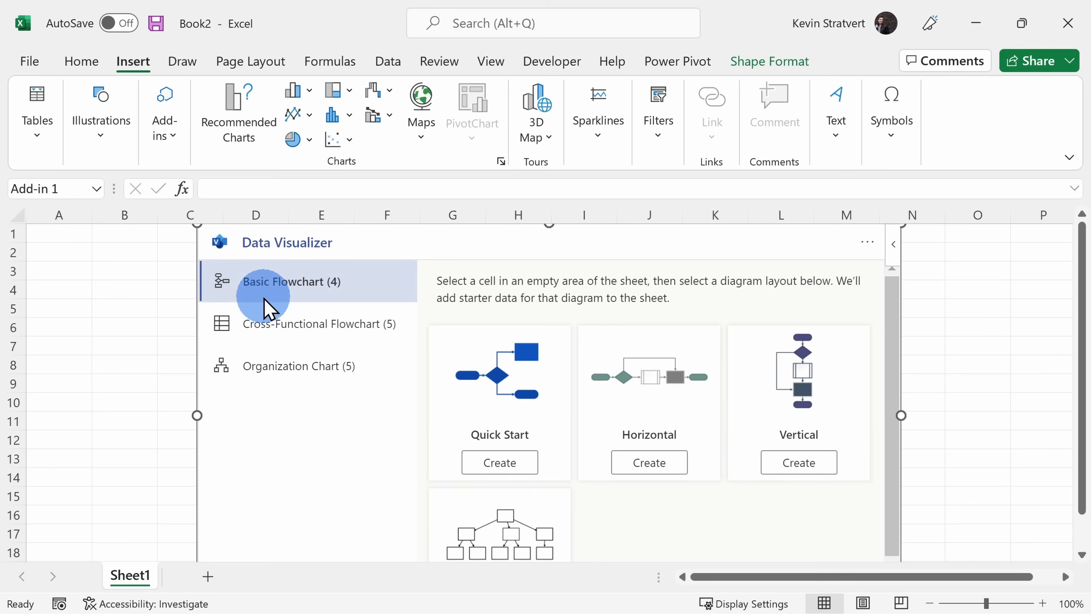
pyautogui.moveTo(564, 365)
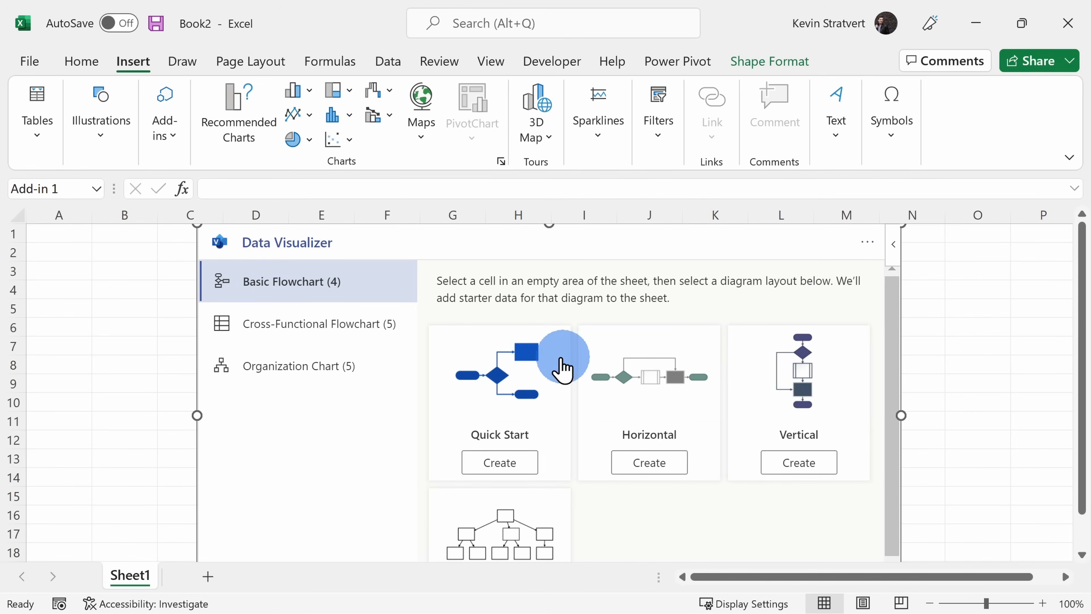
# - Create the Quick Start Organization Chart with its sample employee table from the Data Visualizer pane
pyautogui.scroll(-3)
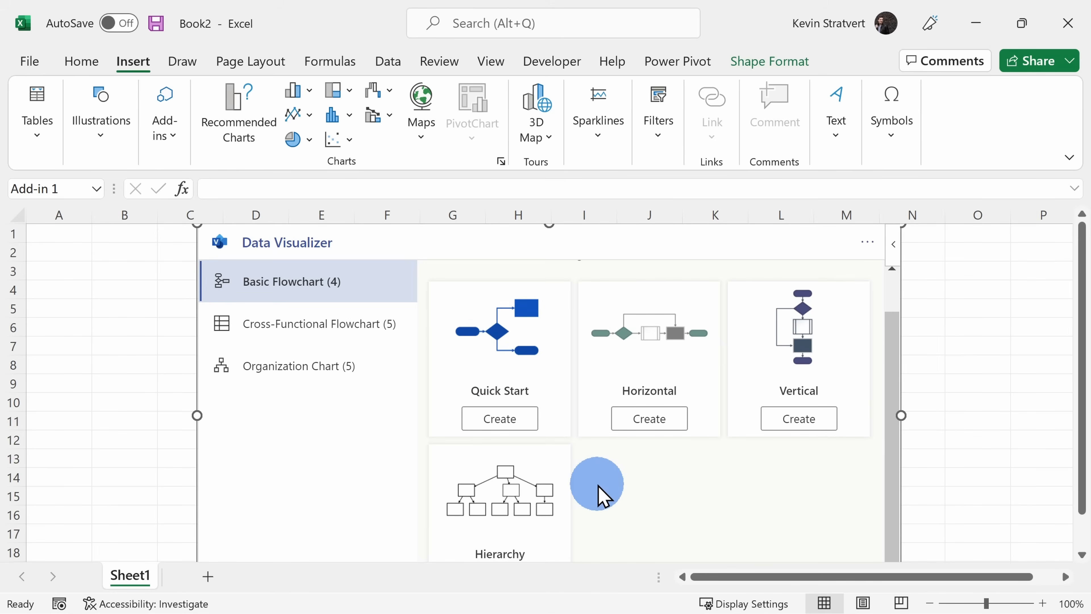
pyautogui.click(291, 282)
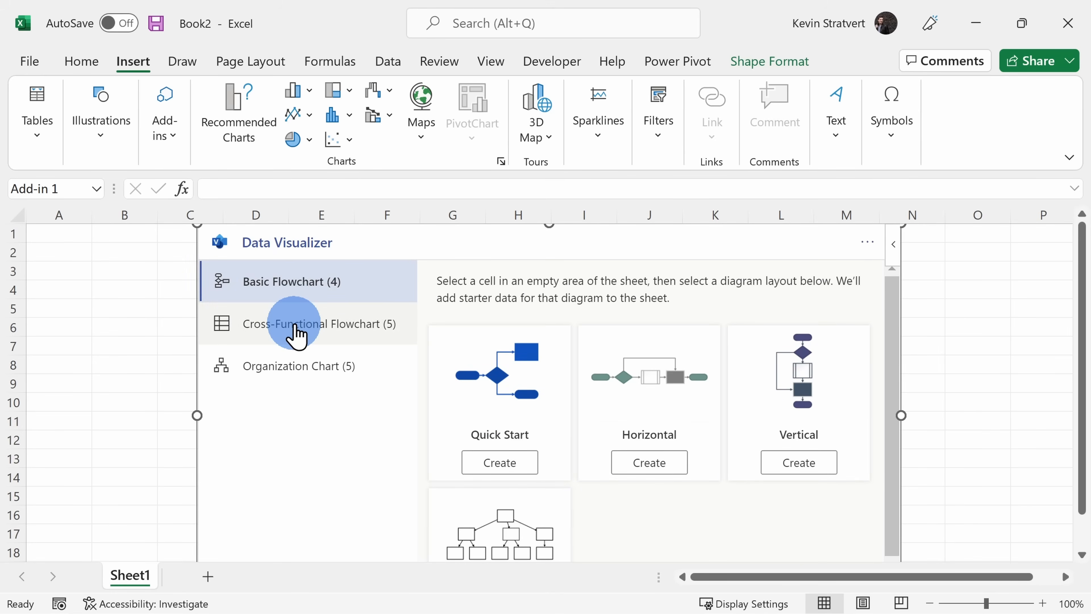
pyautogui.click(313, 323)
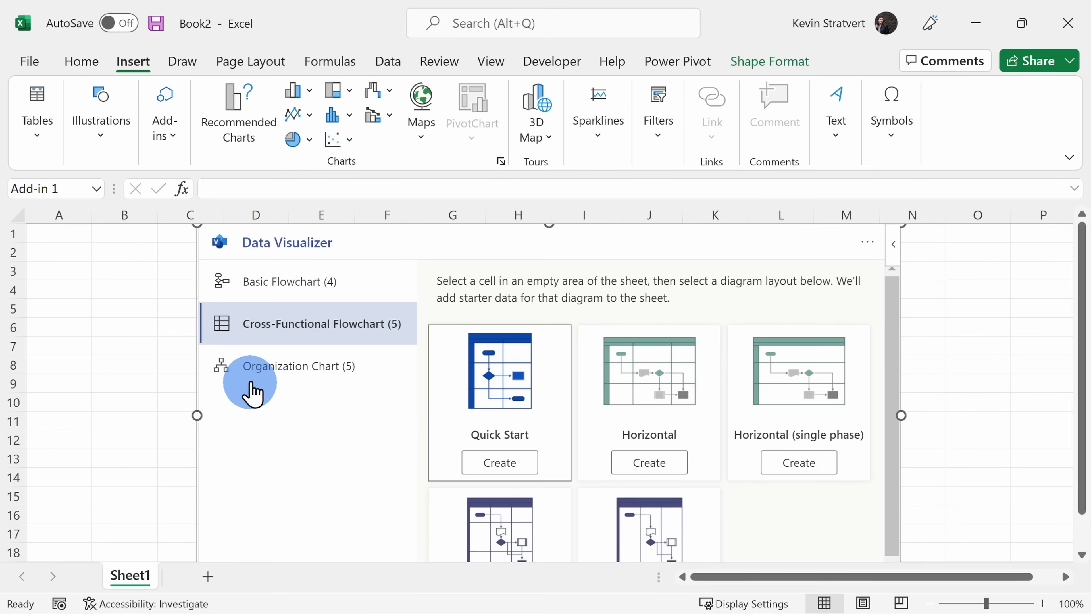
pyautogui.click(300, 365)
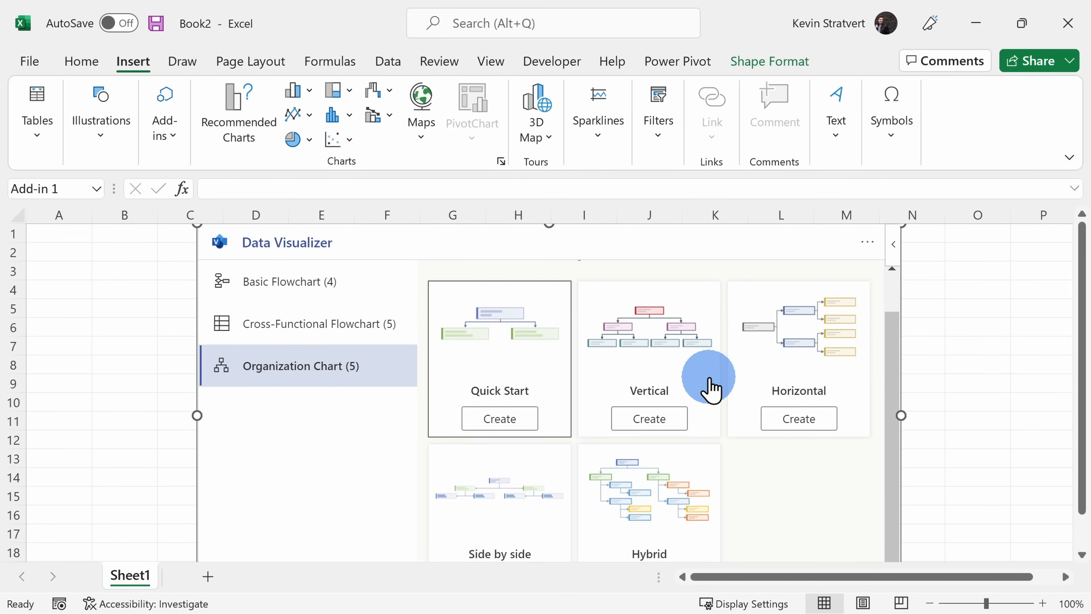
pyautogui.moveTo(460, 390)
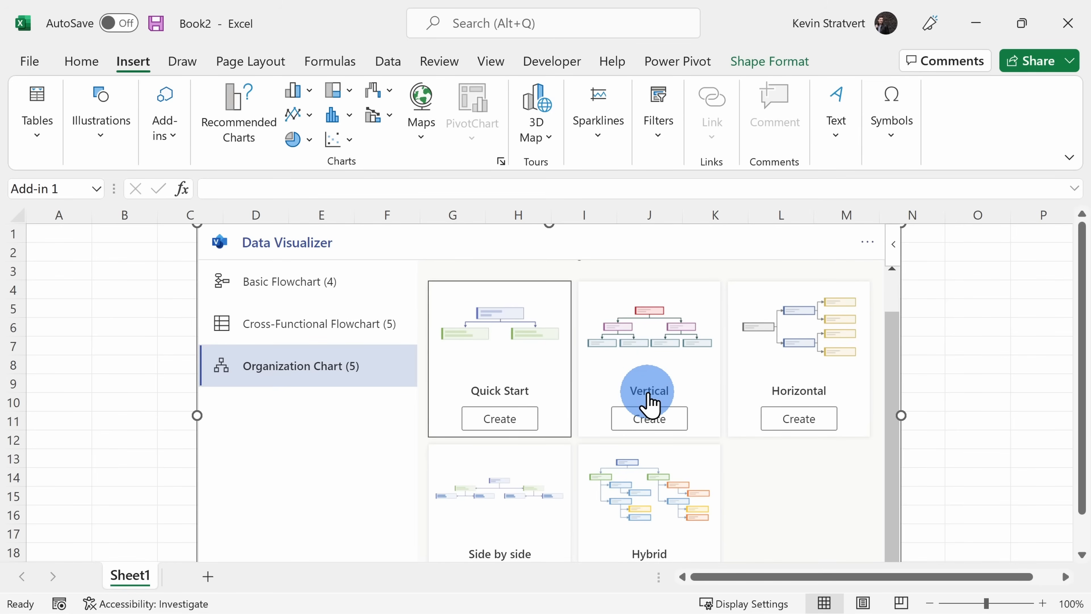
pyautogui.moveTo(815, 509)
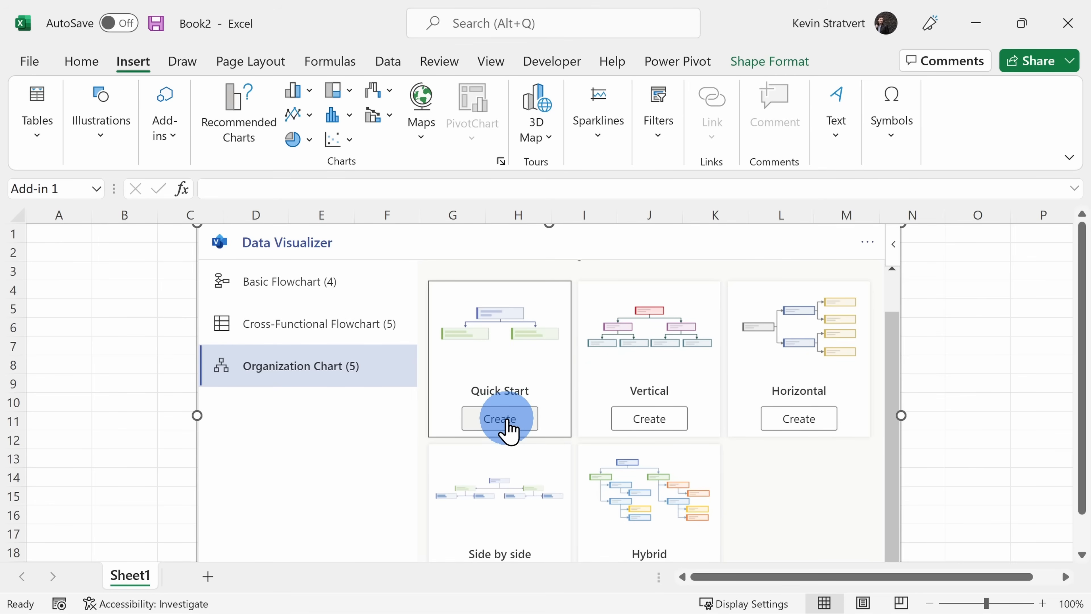
pyautogui.click(498, 418)
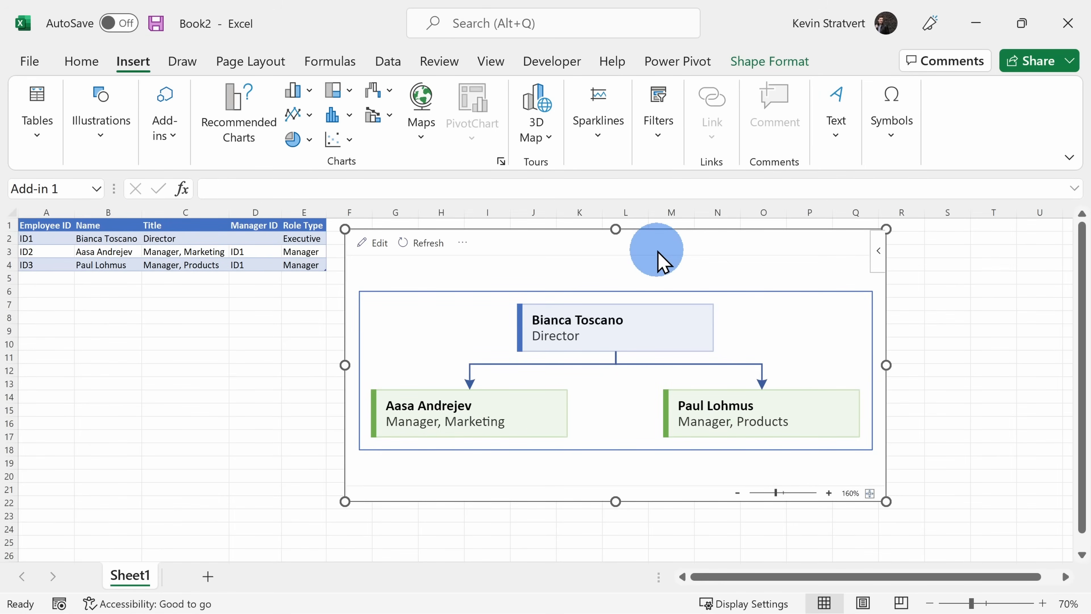
pyautogui.moveTo(462, 242)
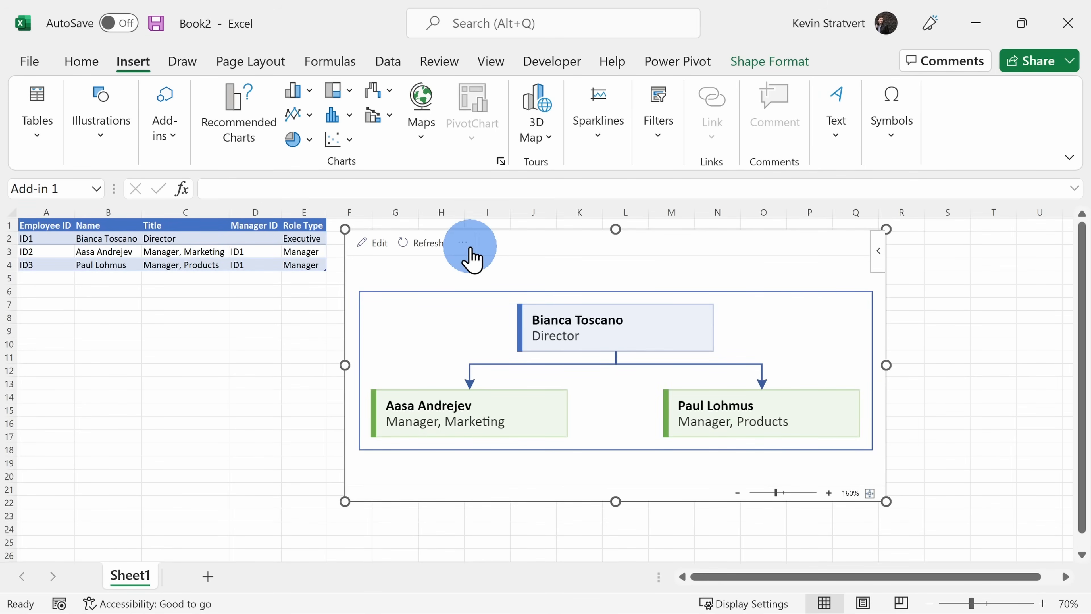
pyautogui.moveTo(390, 278)
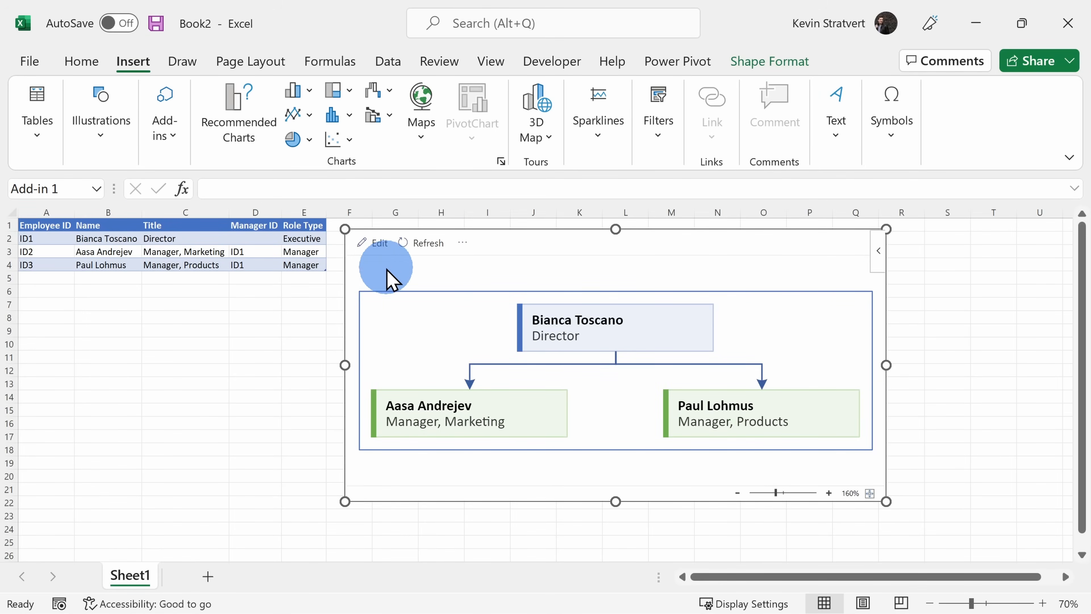
pyautogui.moveTo(390, 327)
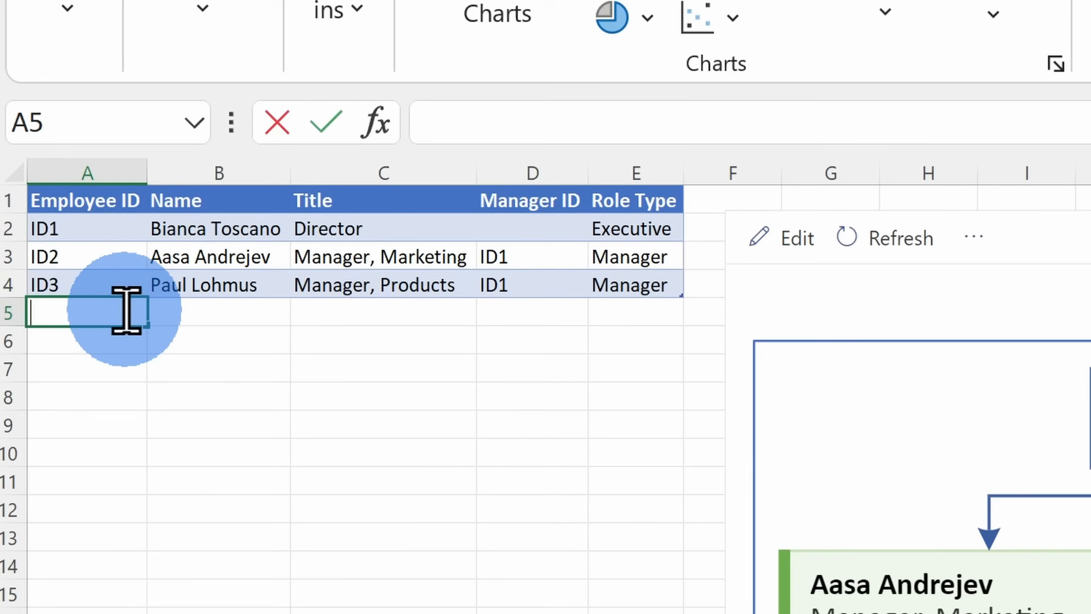
# - Add row 5 employee ID4, titled Cookie Monster, reporting to ID1, with role type Manager
pyautogui.write('ID4')
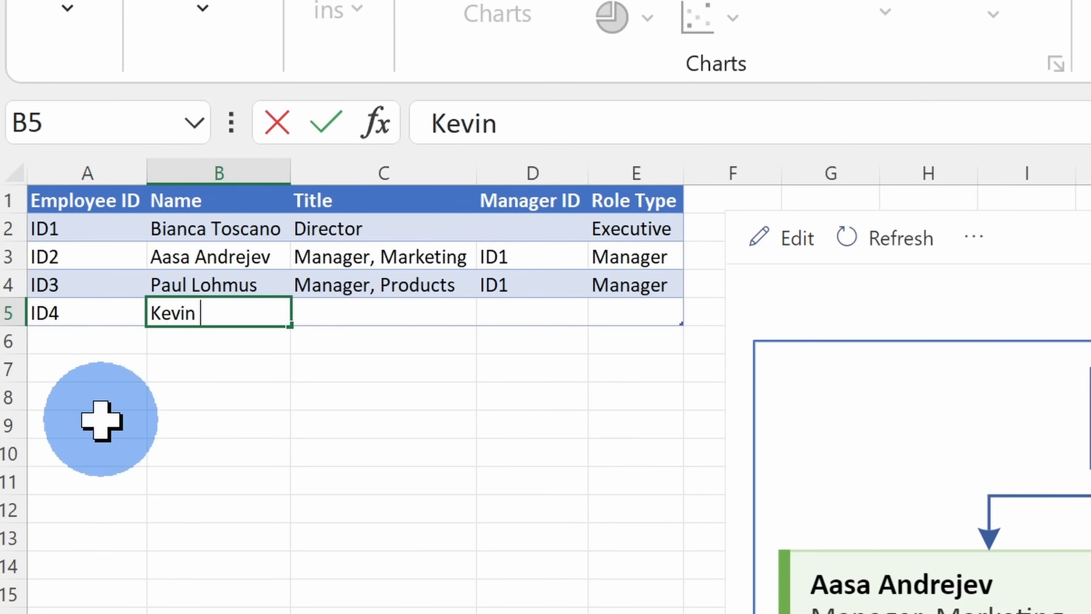
pyautogui.write('Cookie Monster')
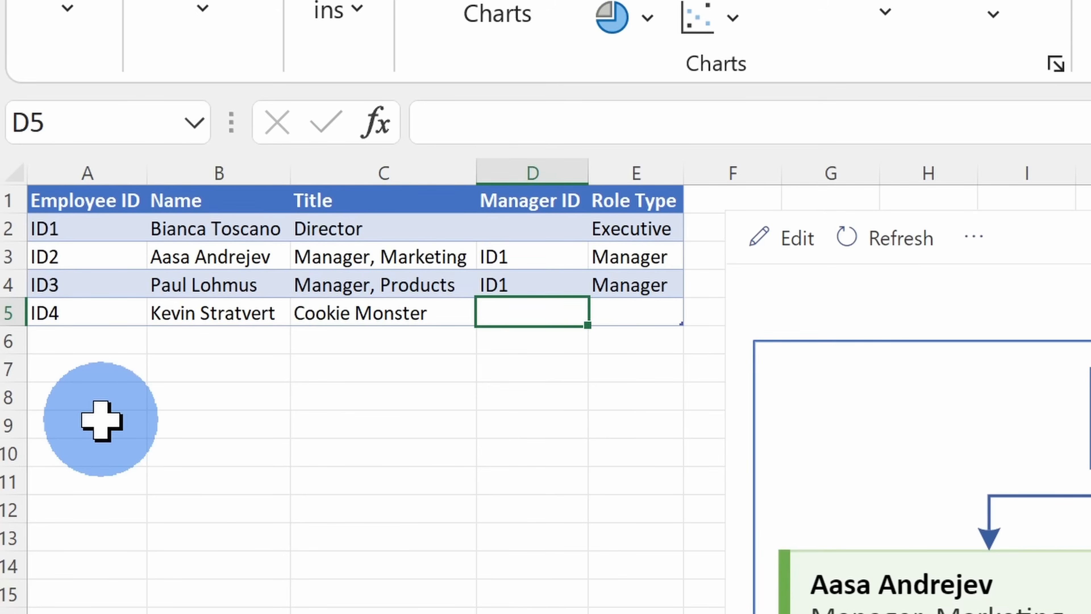
pyautogui.write('ID1')
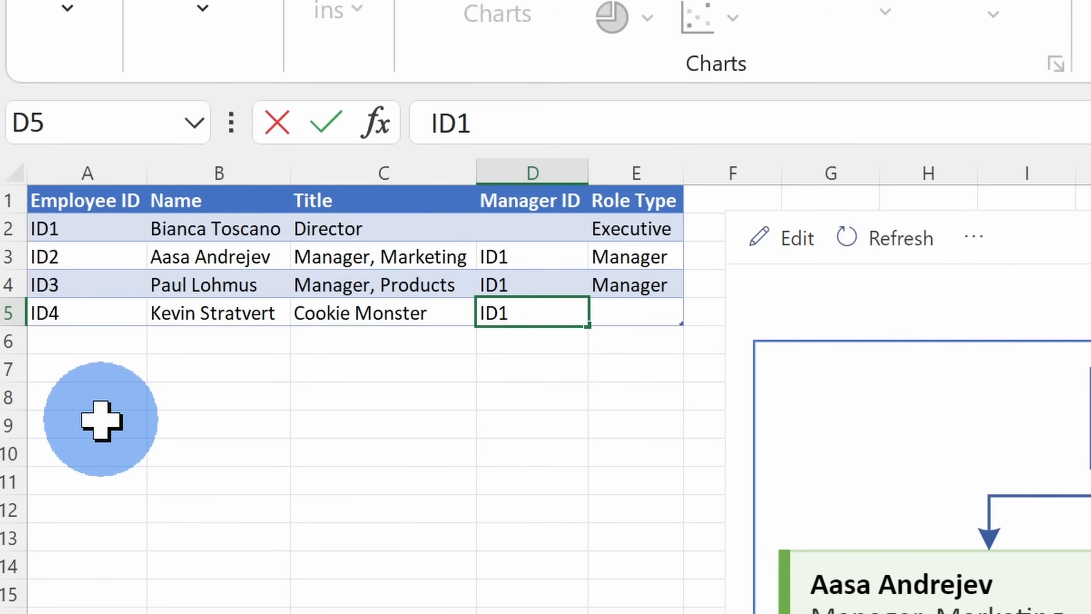
pyautogui.moveTo(292, 564)
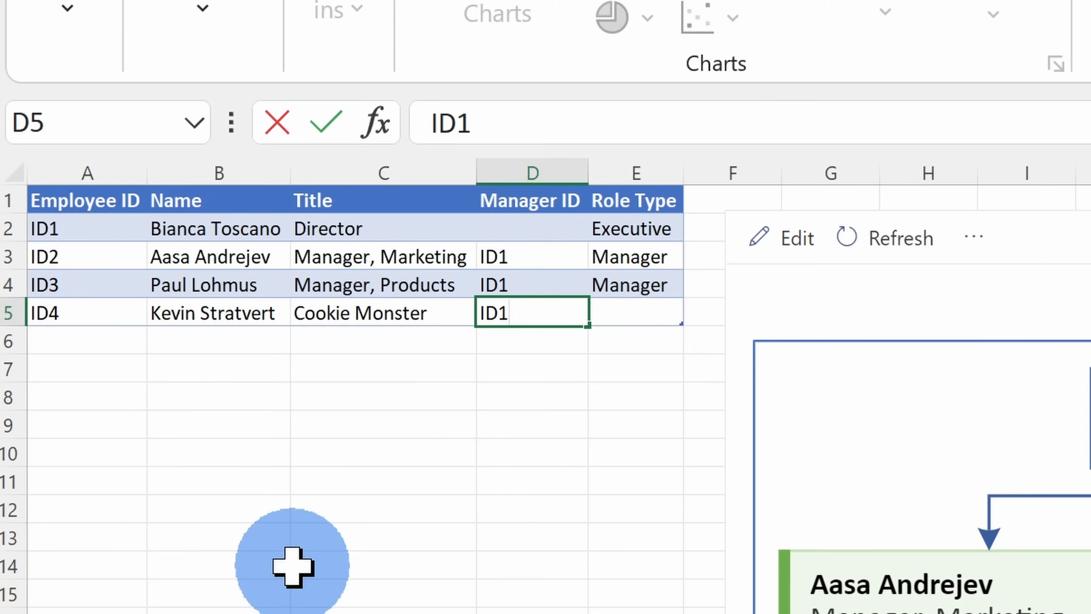
pyautogui.click(696, 313)
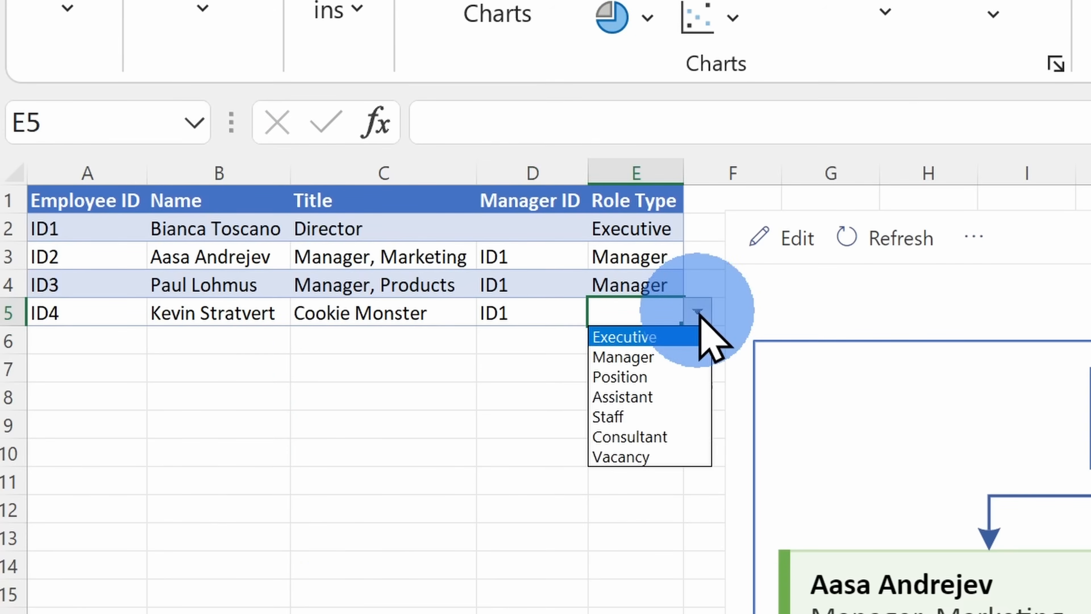
pyautogui.moveTo(630, 437)
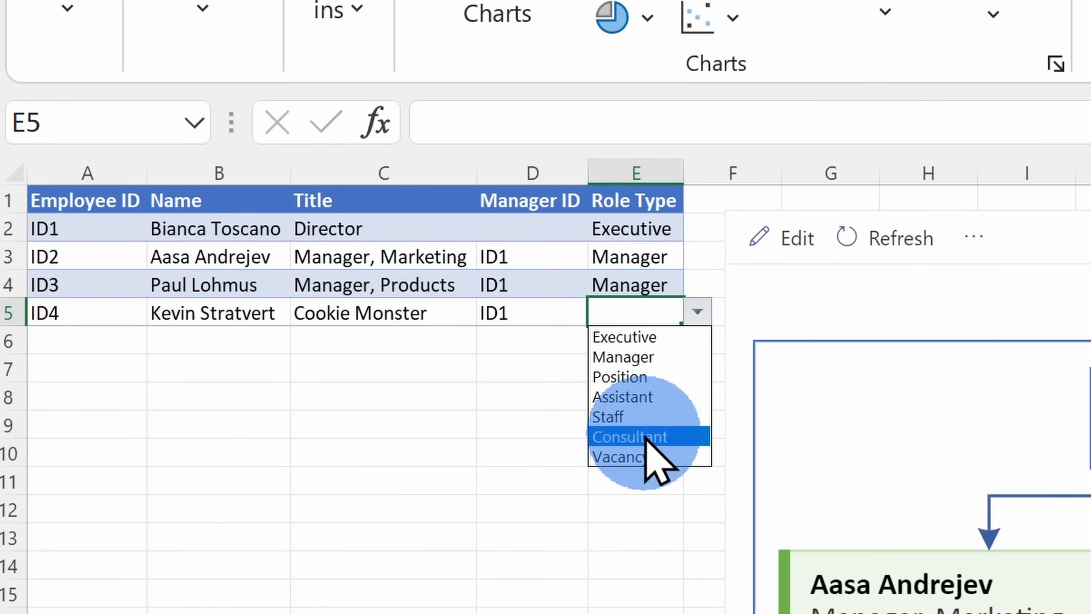
pyautogui.click(623, 356)
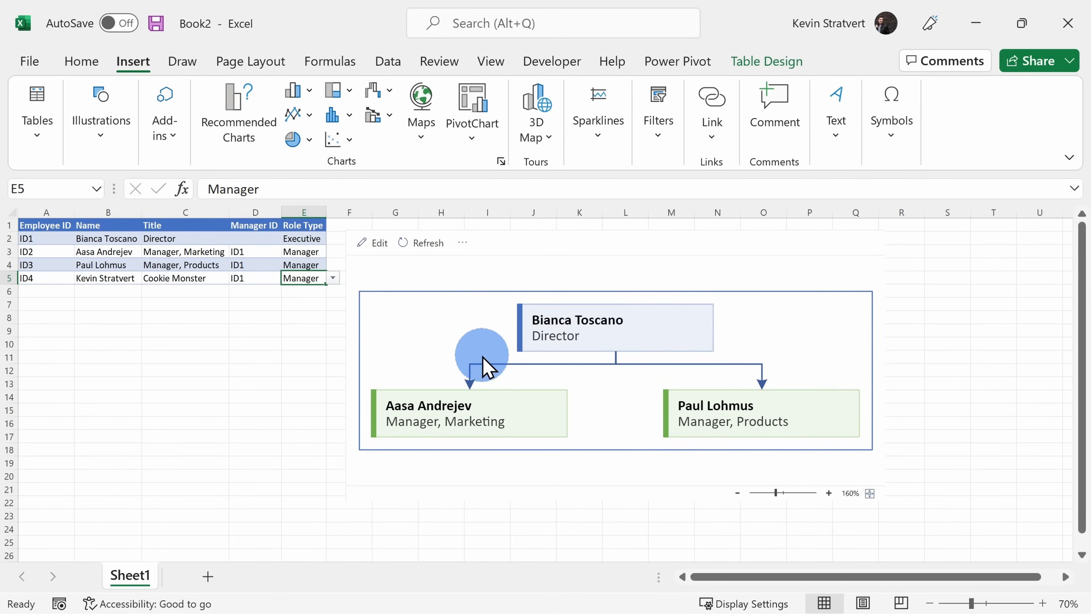
# - Refresh the org chart from the table so Cookie Monster appears as a third report under the Director
pyautogui.click(481, 355)
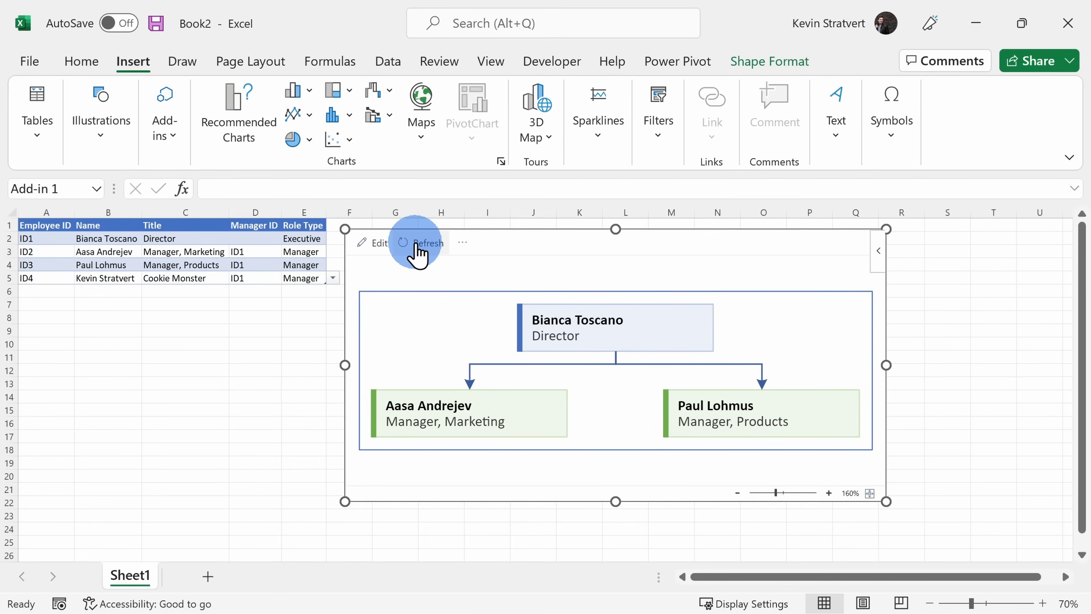
pyautogui.click(429, 243)
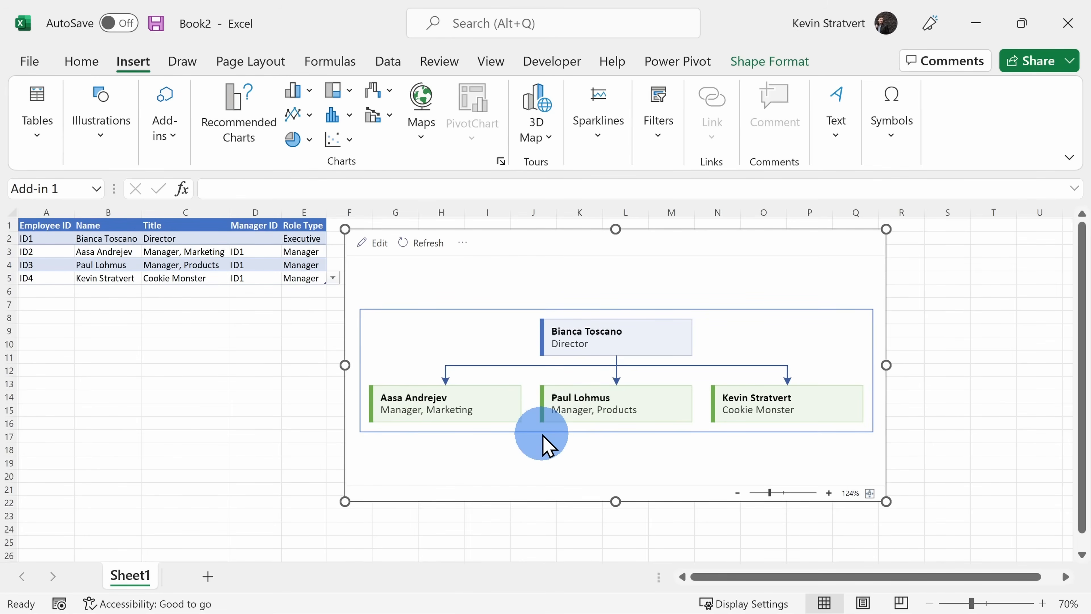
pyautogui.moveTo(533, 445)
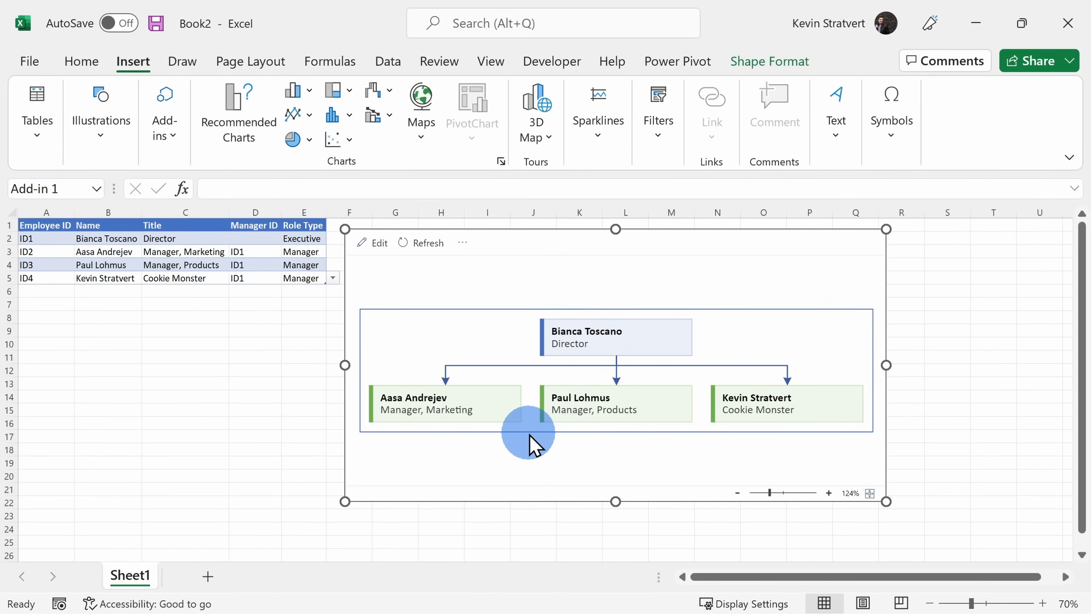
pyautogui.click(301, 278)
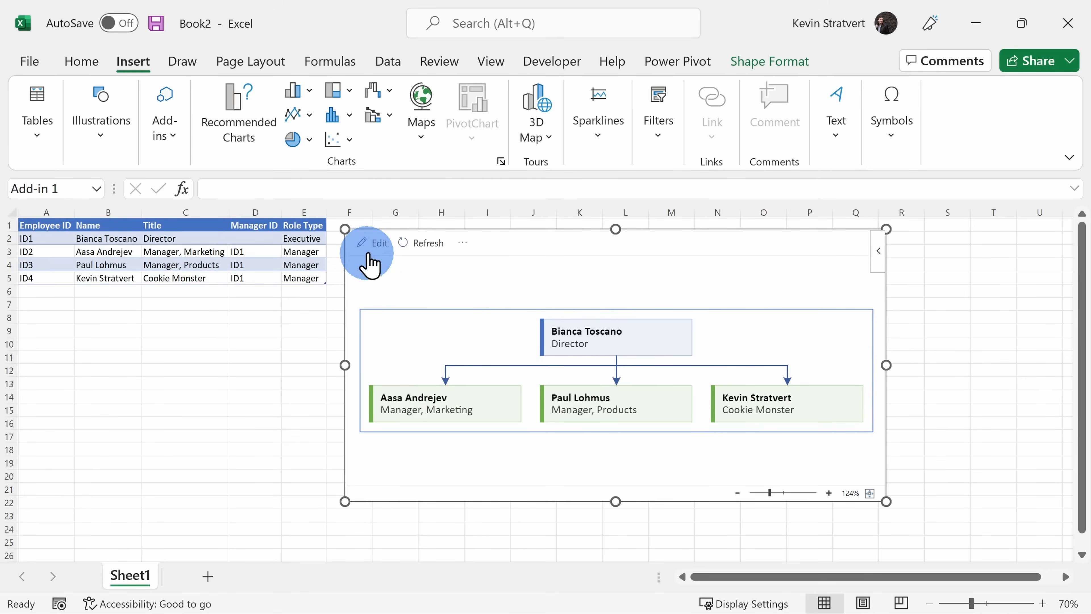
pyautogui.click(373, 245)
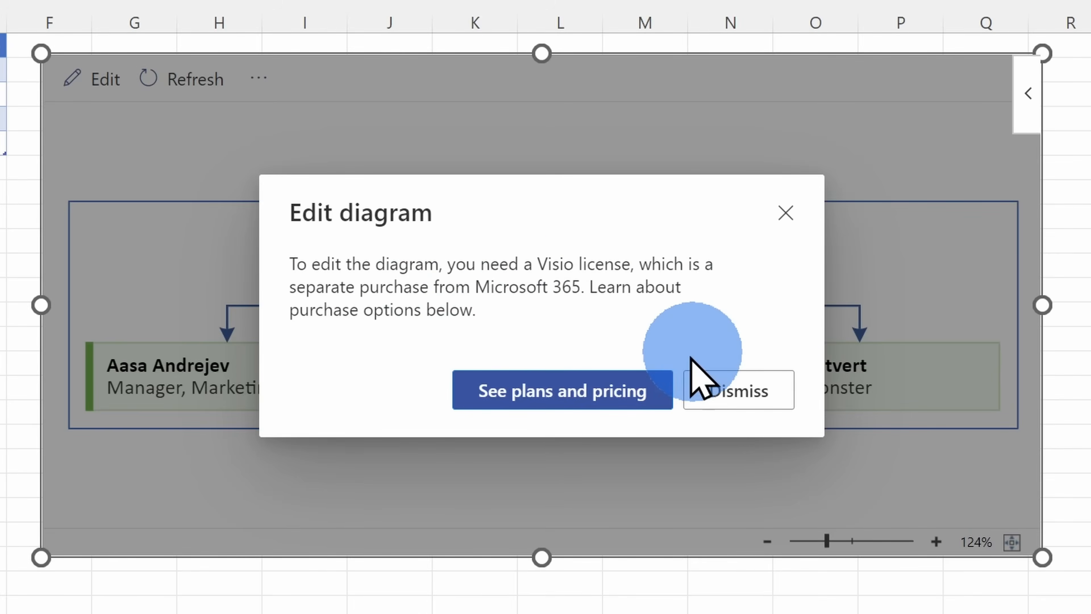
pyautogui.moveTo(901, 394)
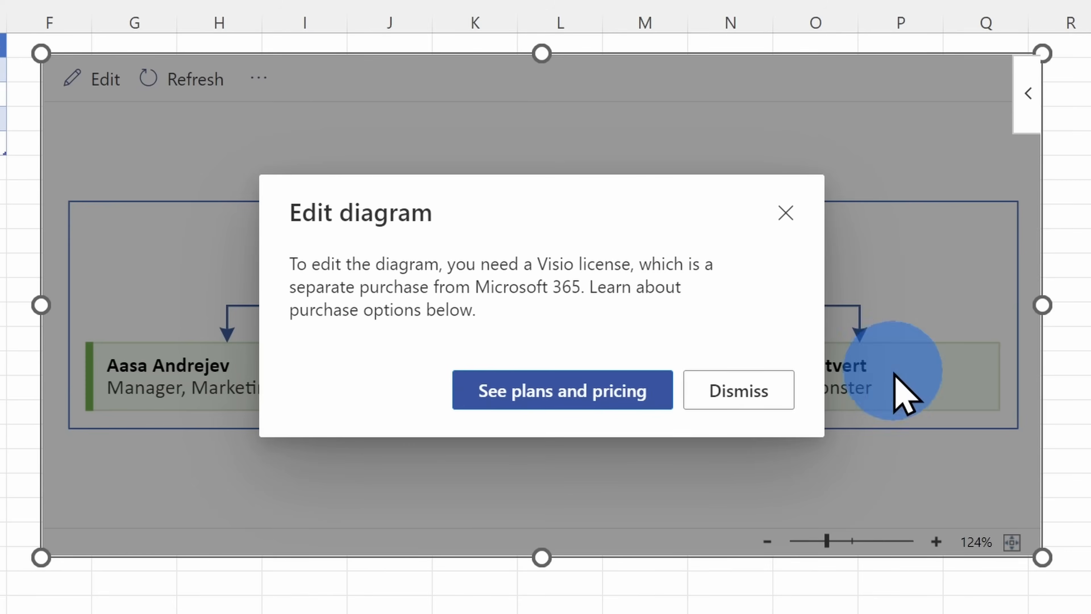
pyautogui.click(738, 390)
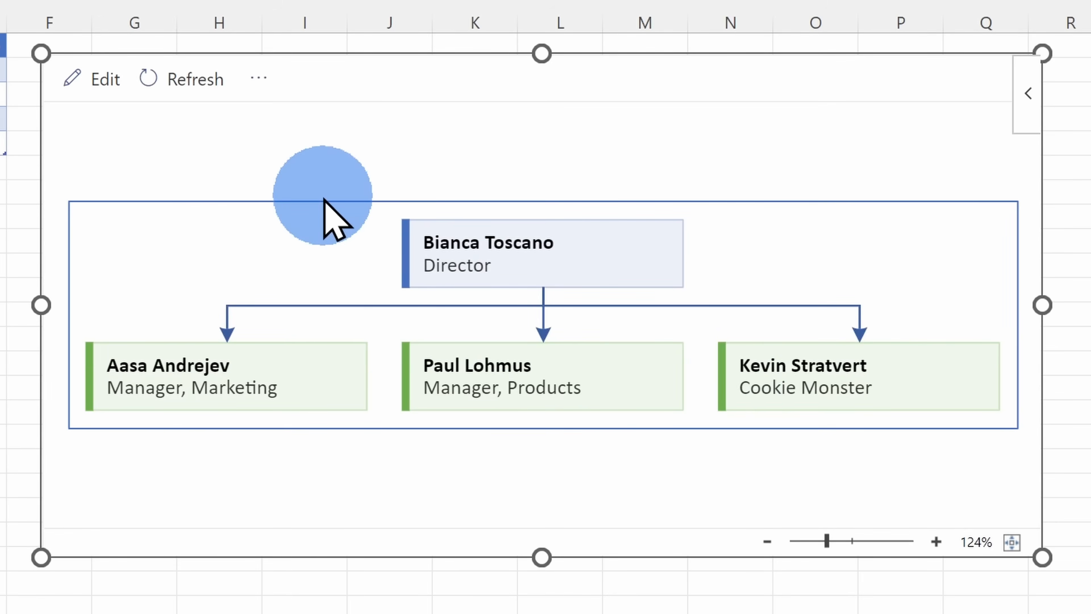
pyautogui.moveTo(293, 202)
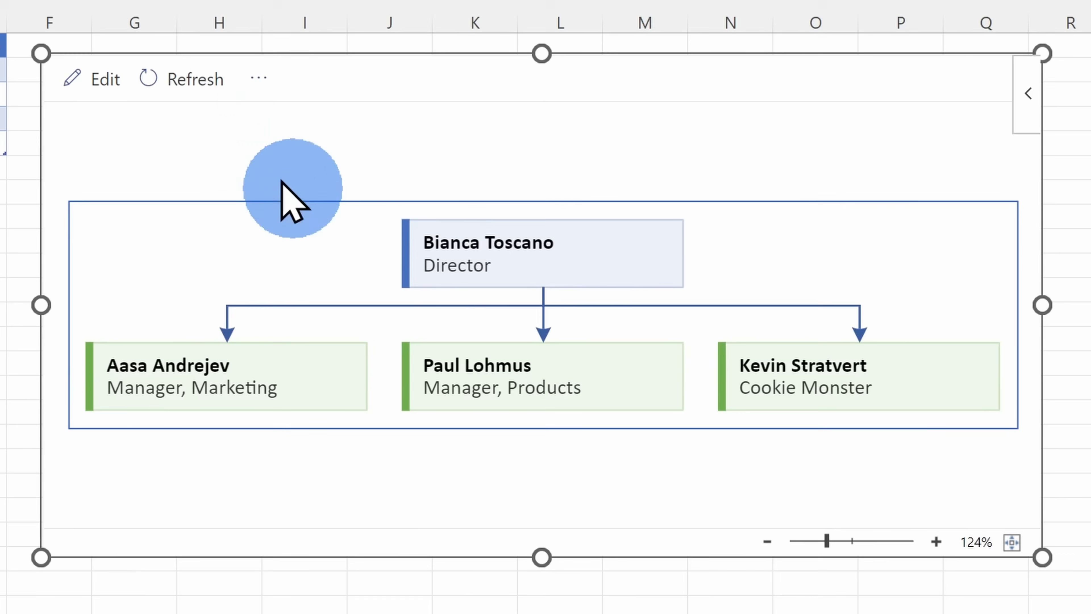
pyautogui.click(258, 77)
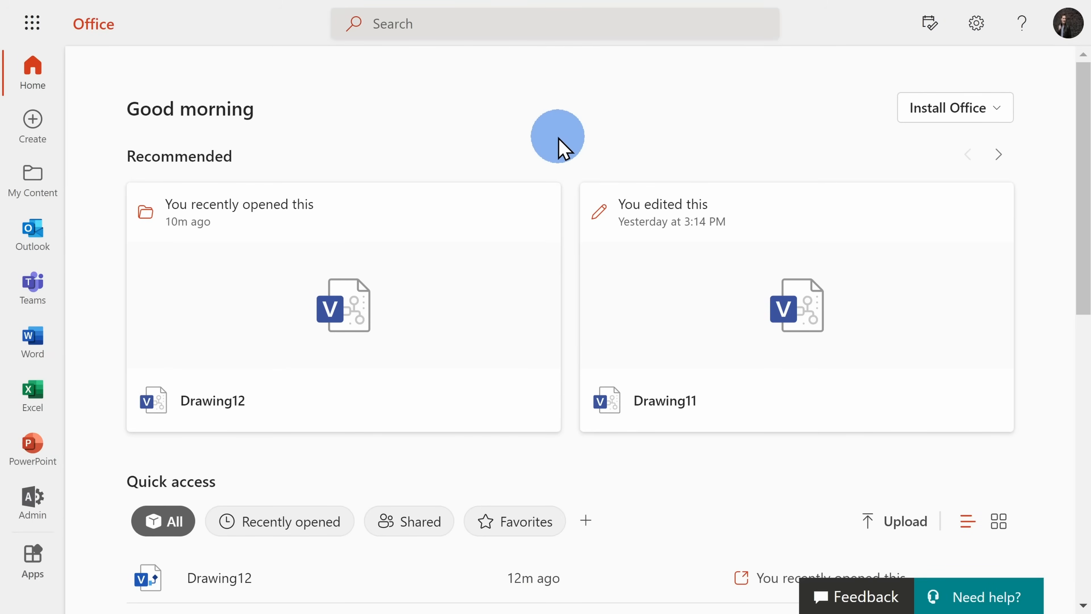
pyautogui.moveTo(518, 146)
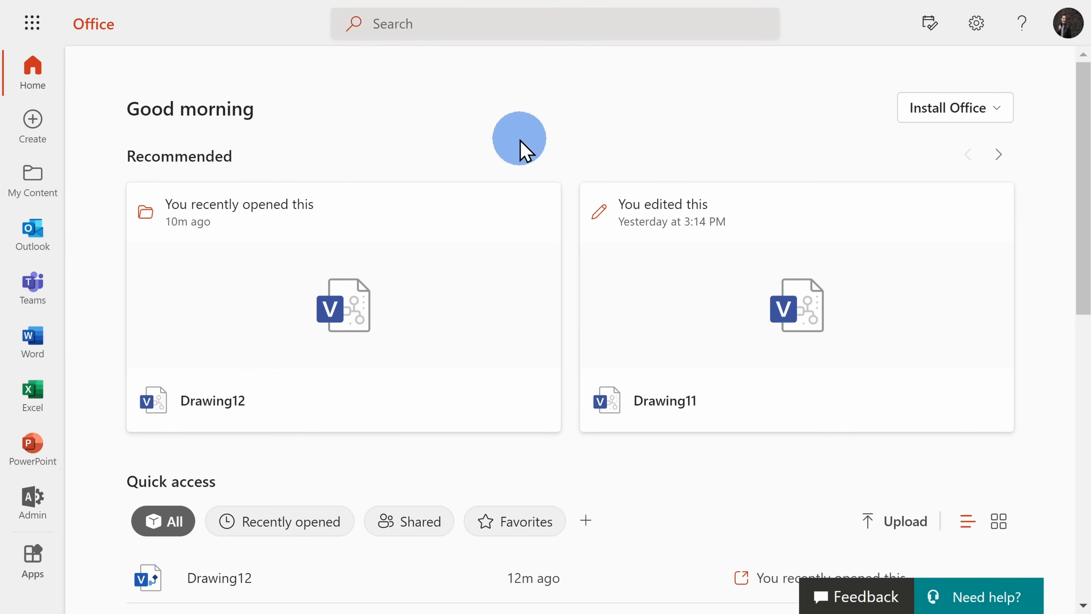
# - Search Office.com for Nestor Wilke and open his profile card from the People results
pyautogui.write('nes')
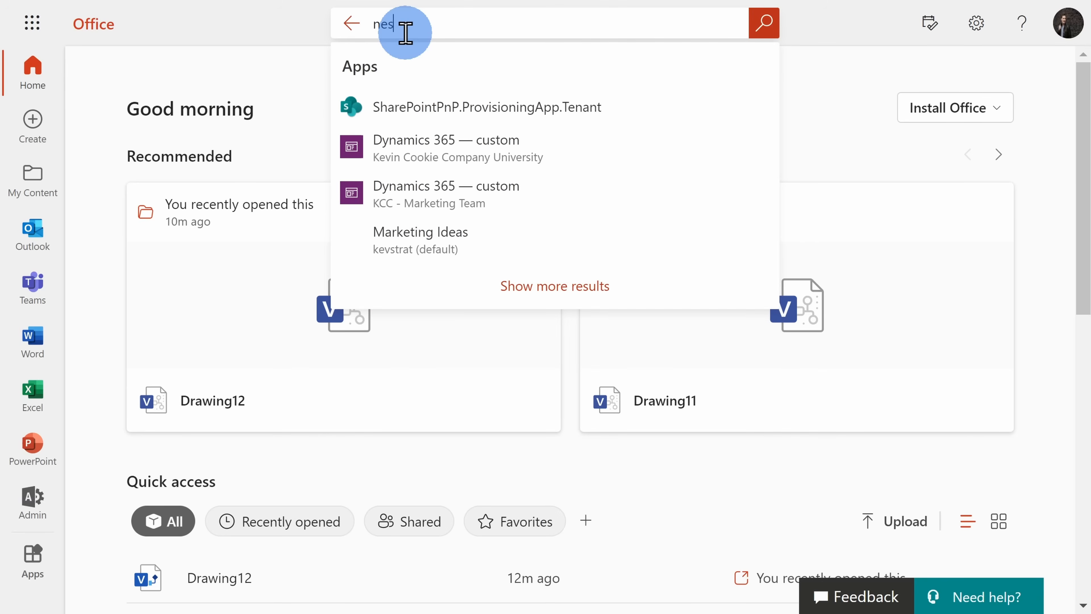
pyautogui.write('nestor wilke')
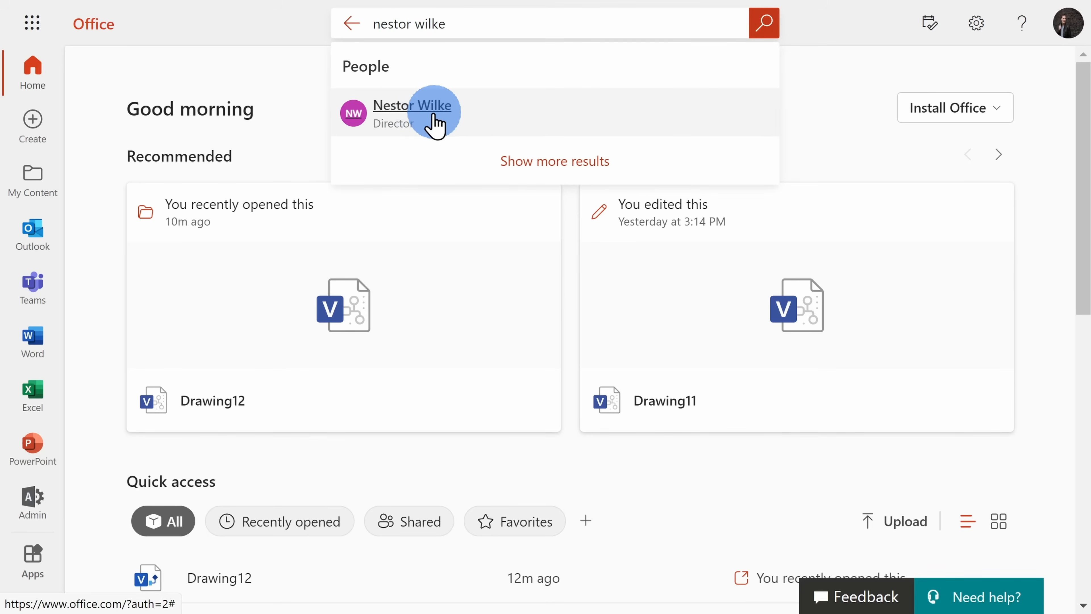
pyautogui.click(412, 105)
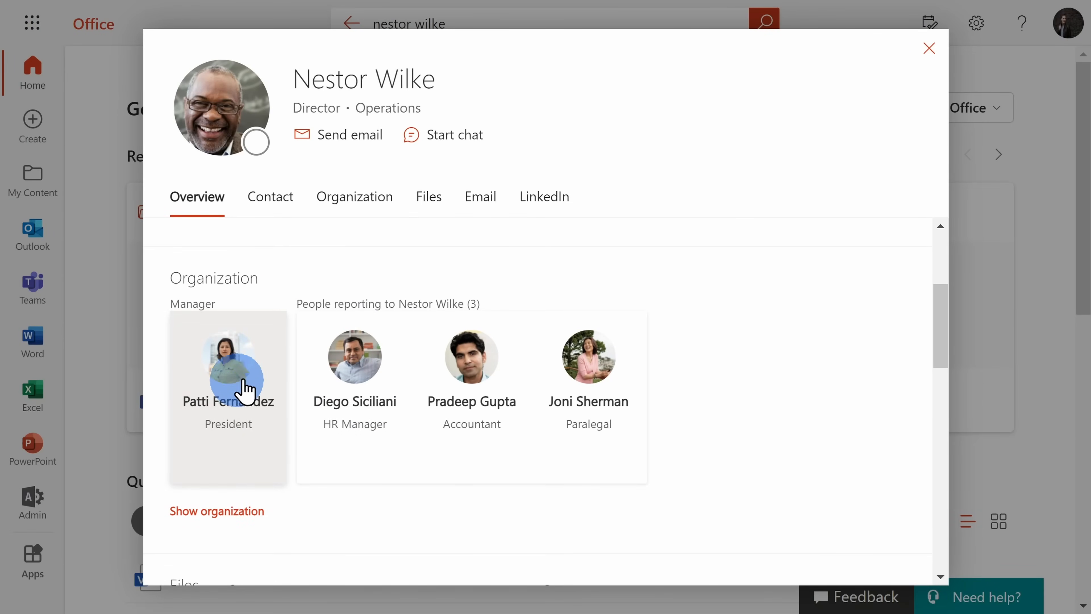
pyautogui.moveTo(397, 379)
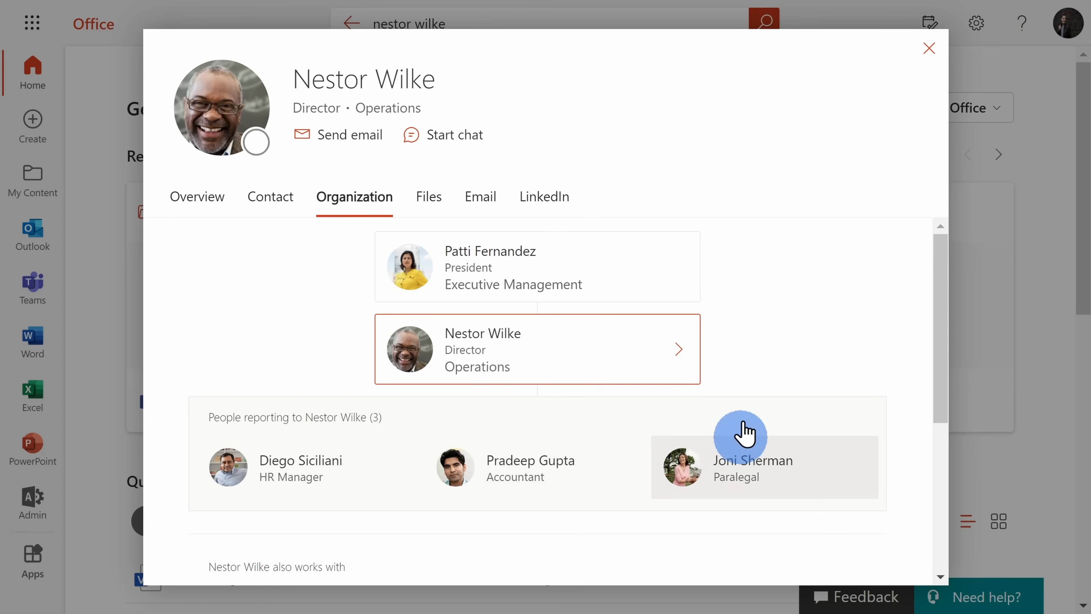
# - Navigate the president's and Manufacturing director's reports to open the senior engineer's Overview, then reach the admin center
pyautogui.click(489, 267)
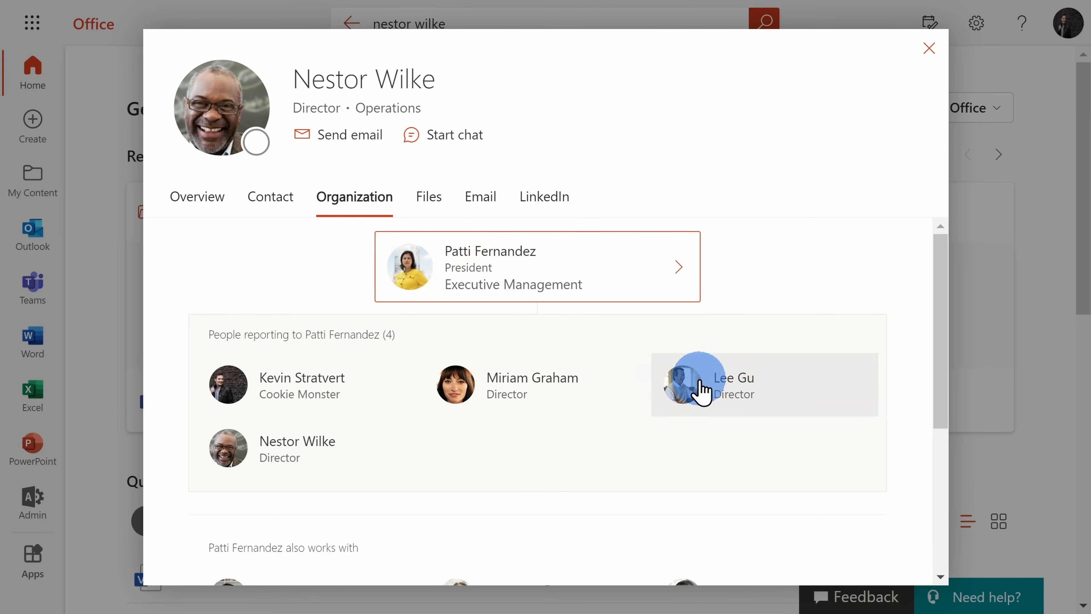
pyautogui.click(732, 378)
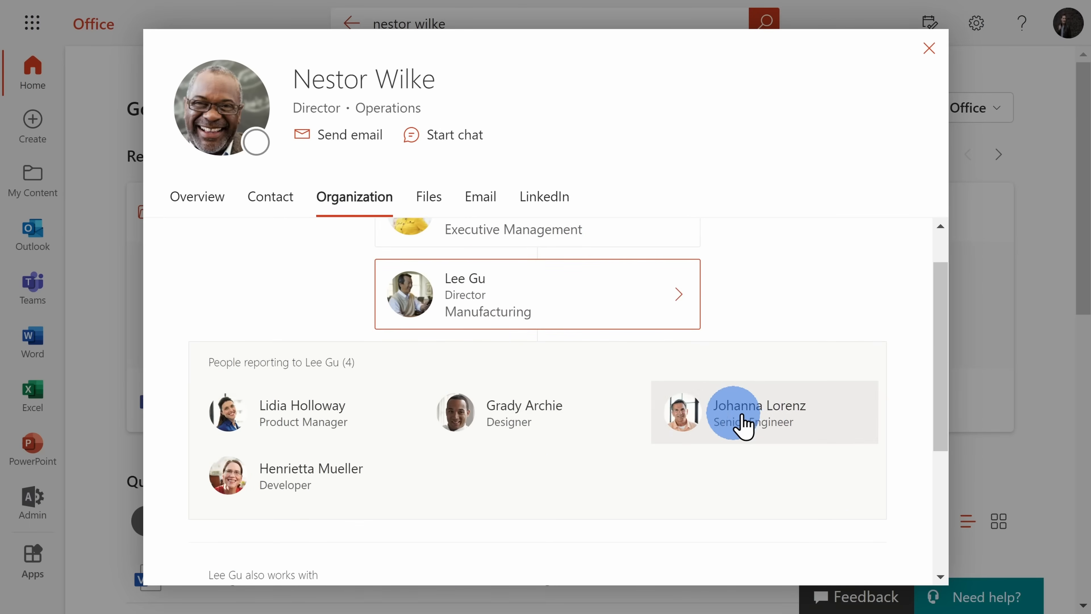
pyautogui.click(757, 411)
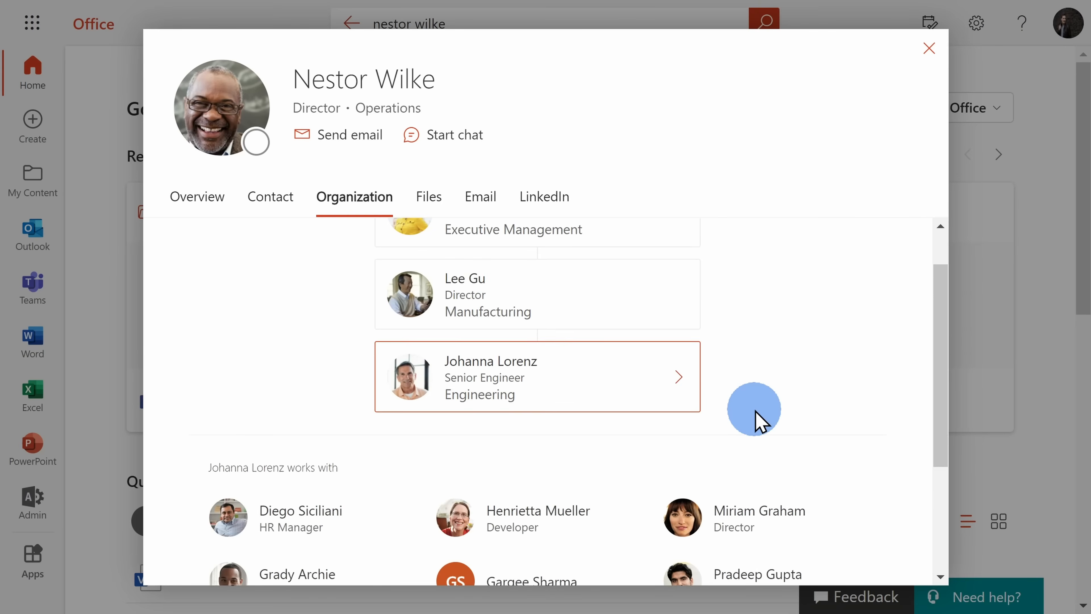
pyautogui.click(536, 376)
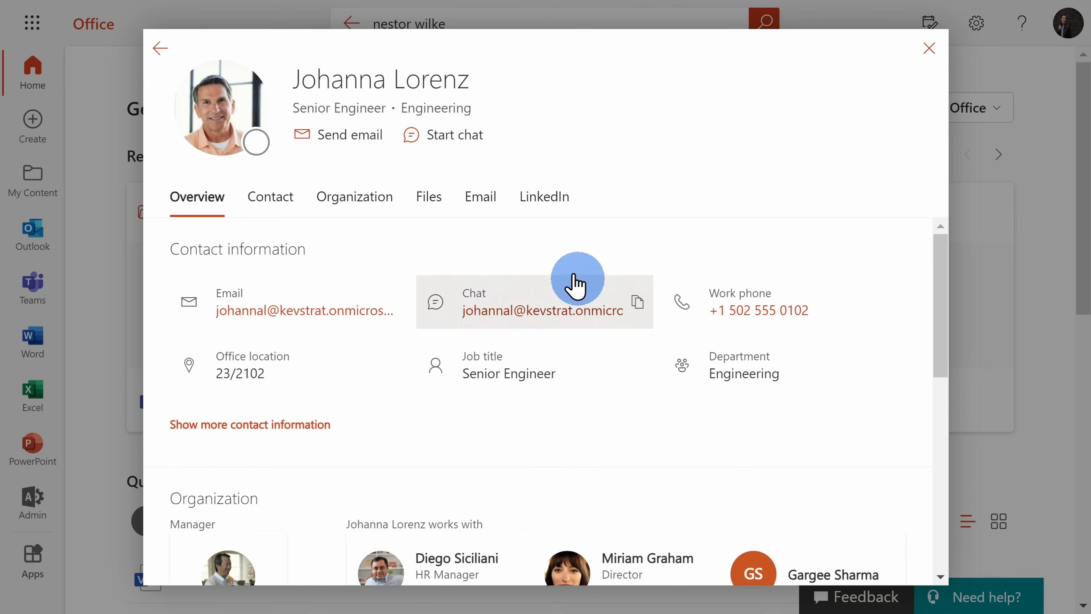
pyautogui.moveTo(289, 308)
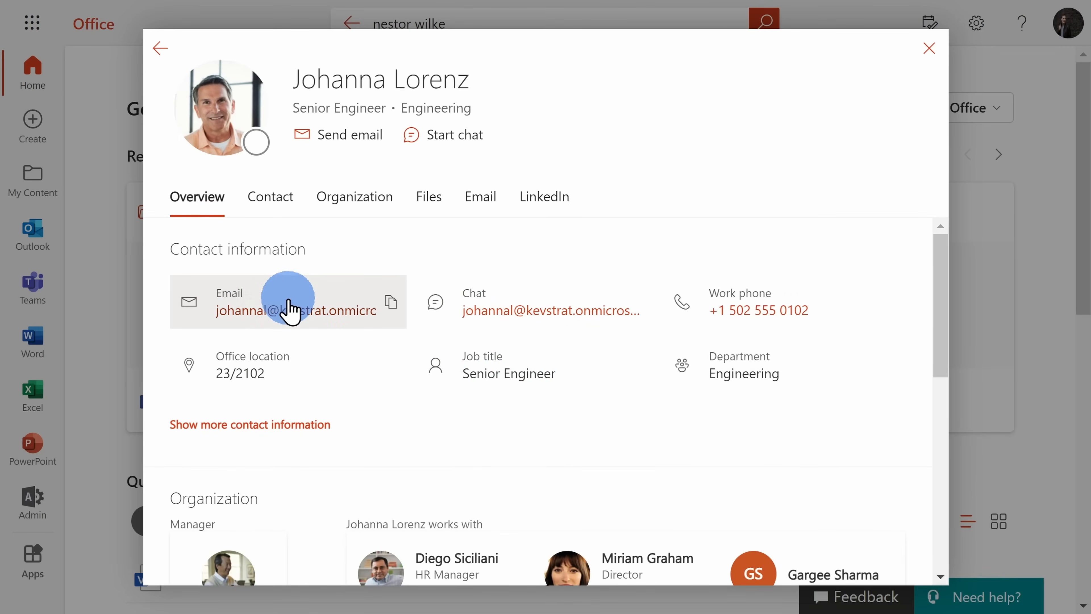
pyautogui.click(928, 48)
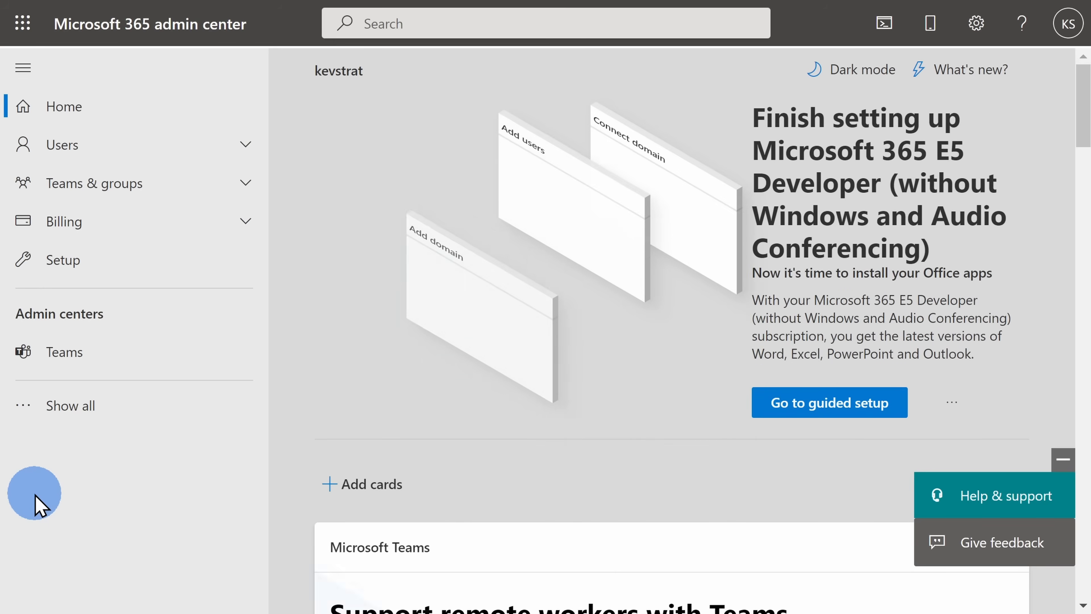
pyautogui.click(62, 145)
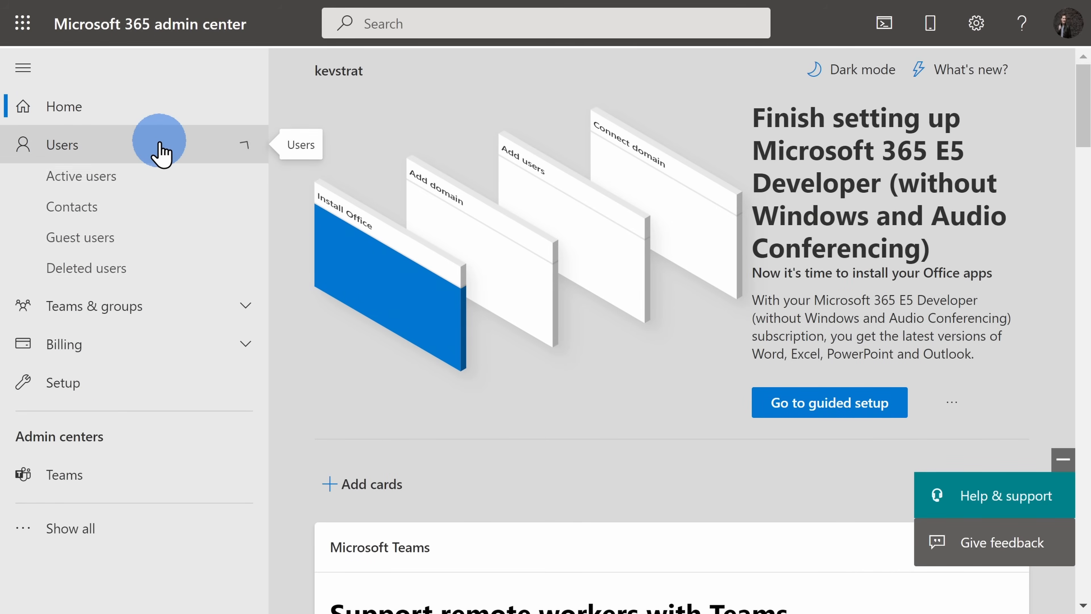
pyautogui.click(80, 179)
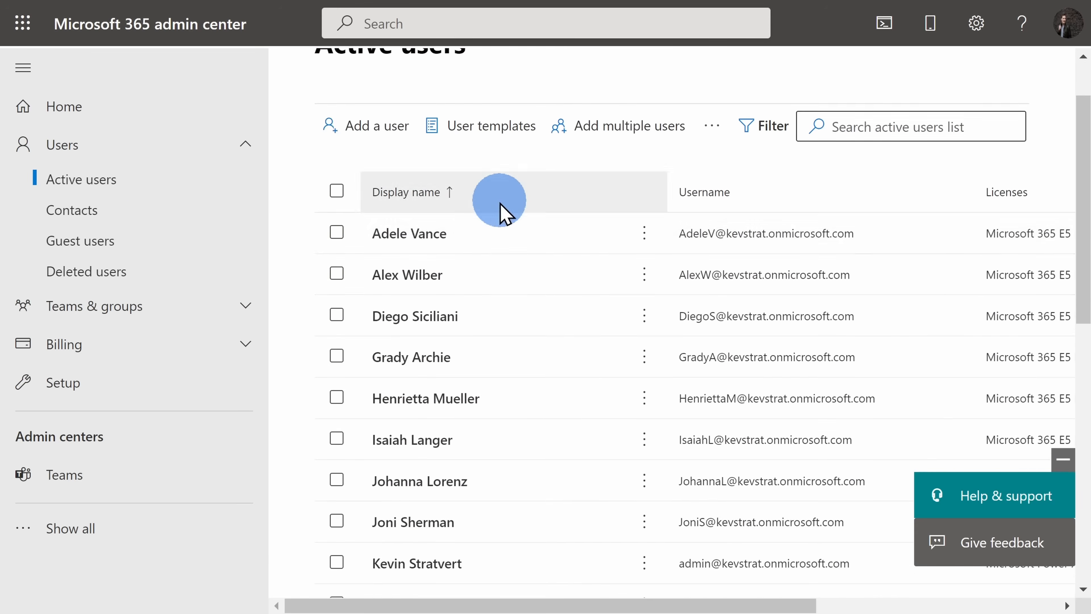
pyautogui.click(337, 472)
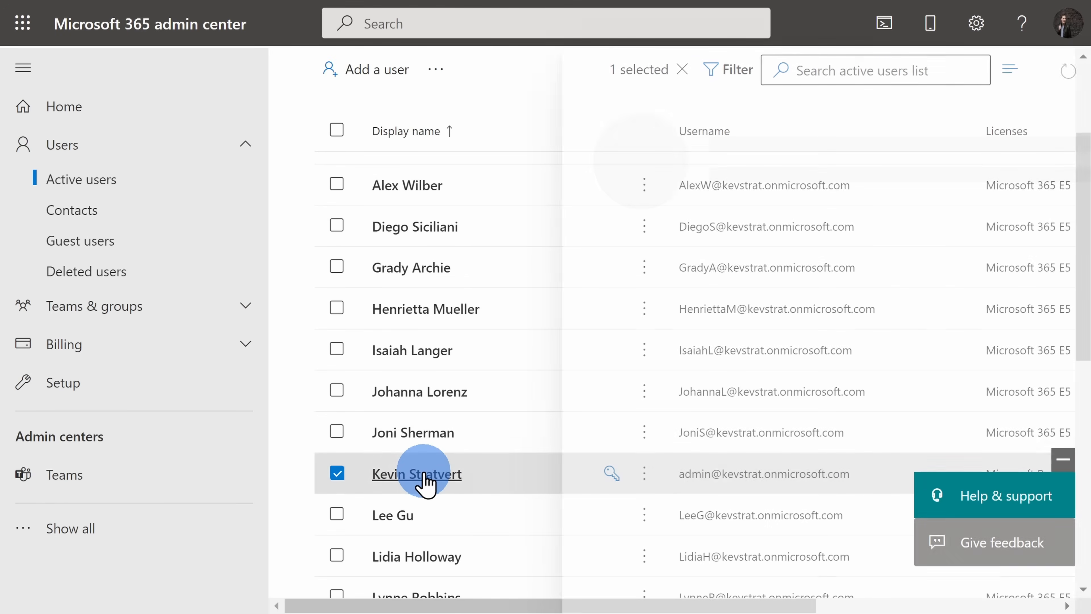
pyautogui.click(416, 474)
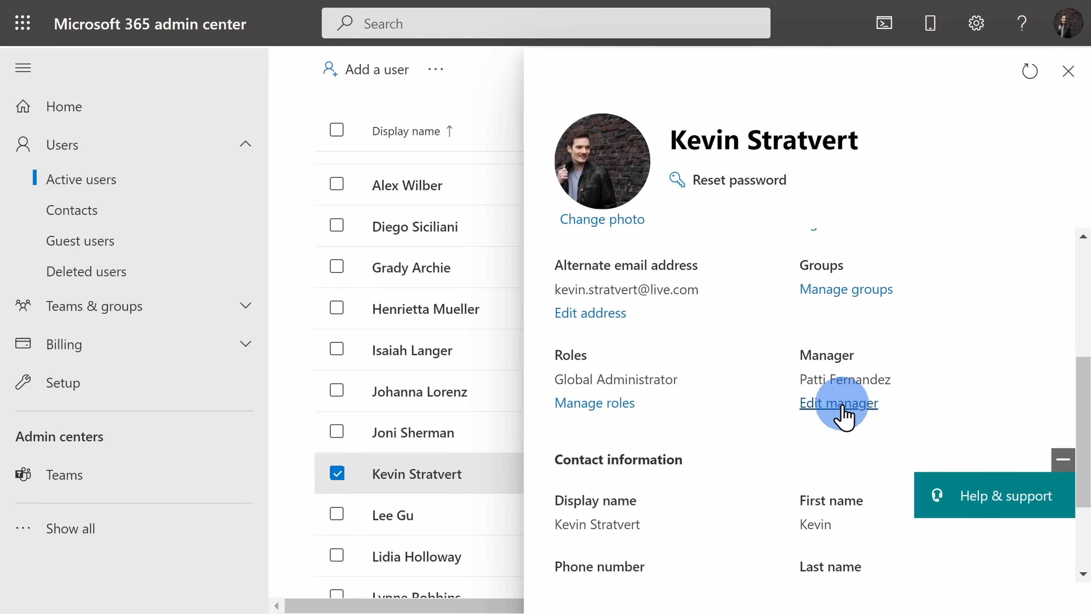
# - View Edit manager, showing Patti Fernandez as current manager, and return without changing it
pyautogui.click(838, 402)
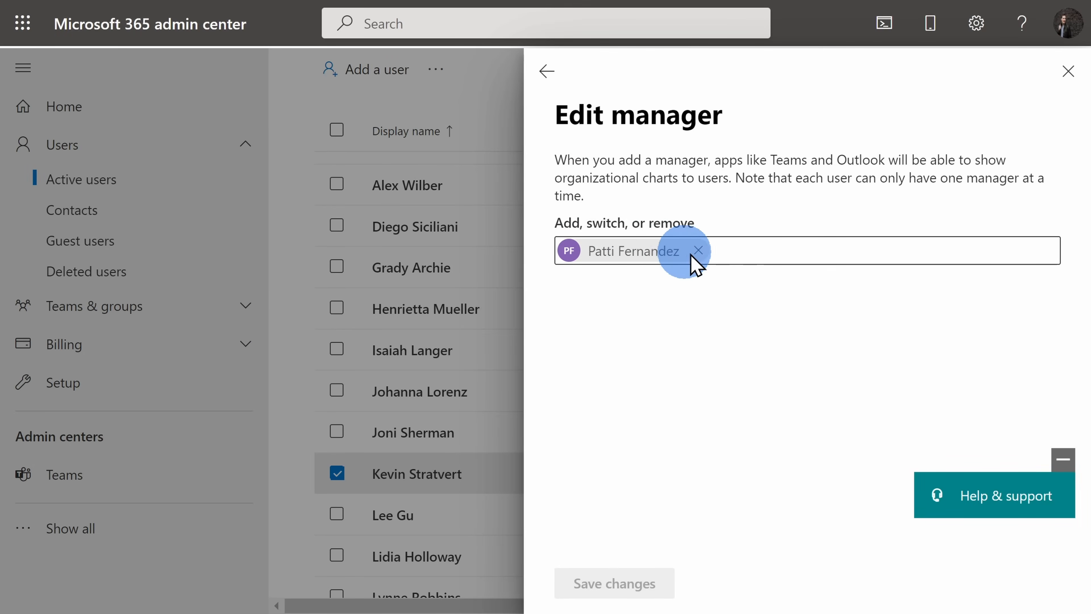
pyautogui.moveTo(717, 261)
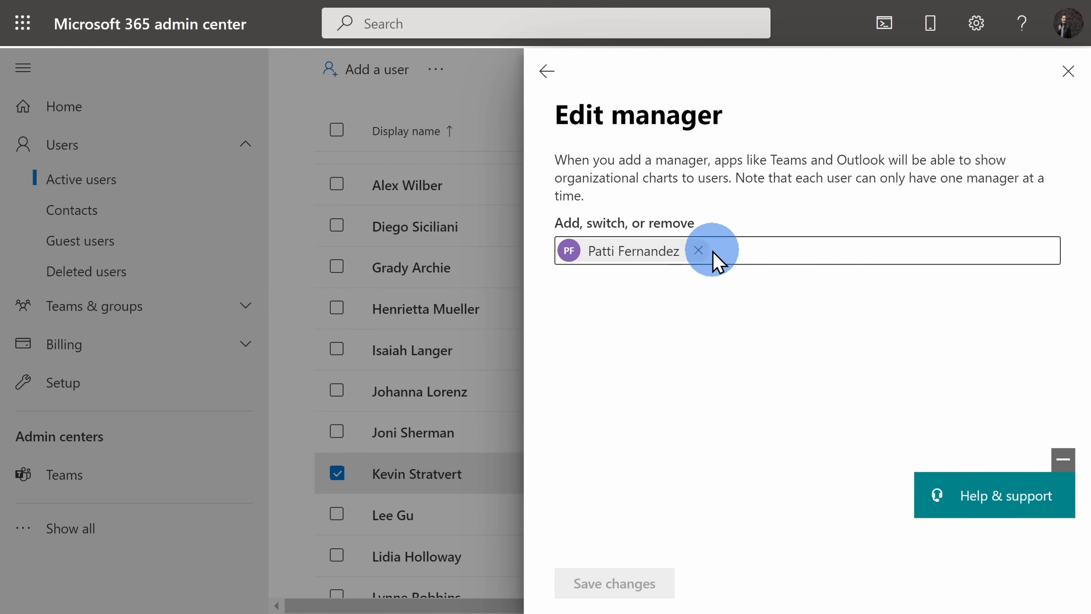
pyautogui.click(547, 70)
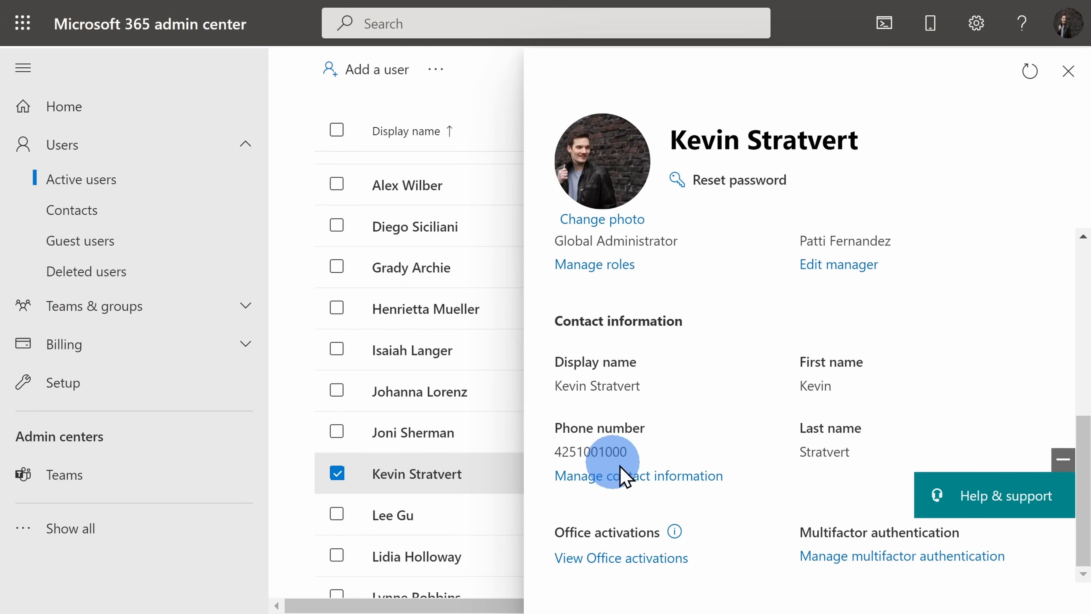
# - Edit the admin user's contact information, reviewing the job title, department and office fields
pyautogui.click(638, 475)
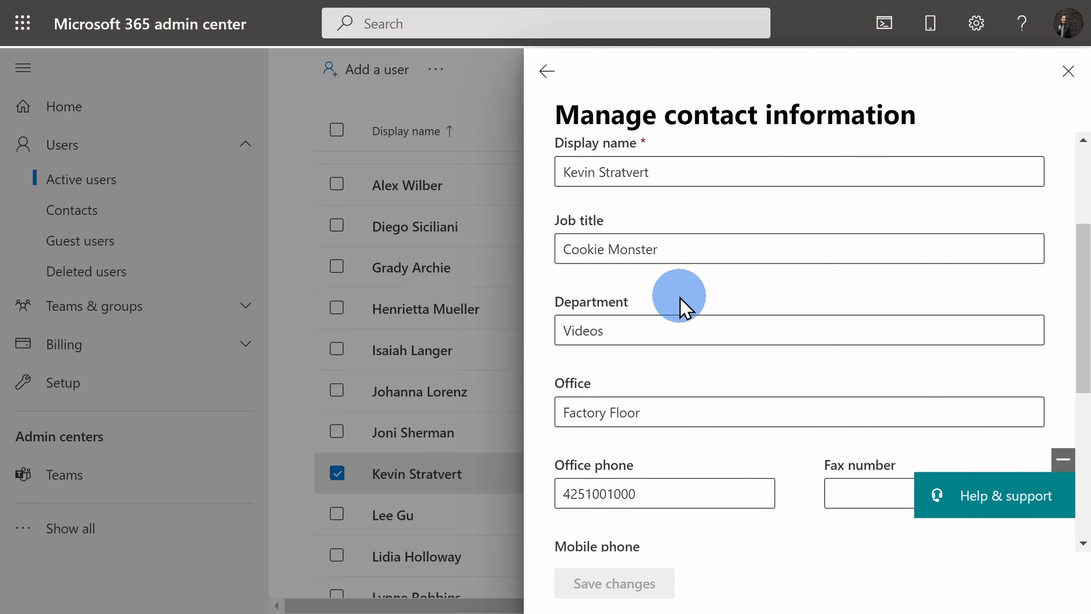
pyautogui.scroll(-3)
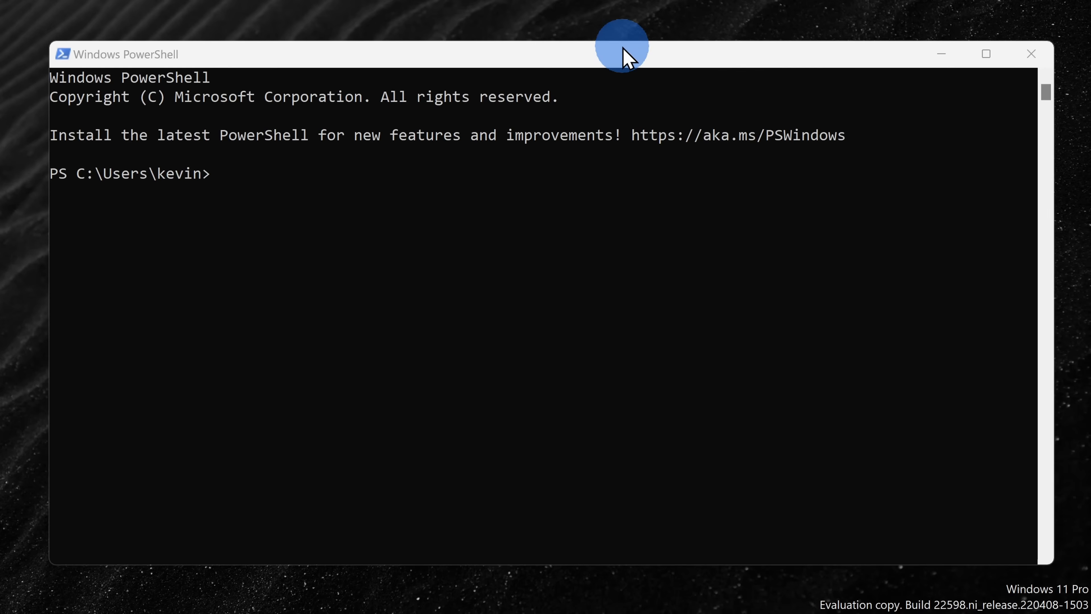
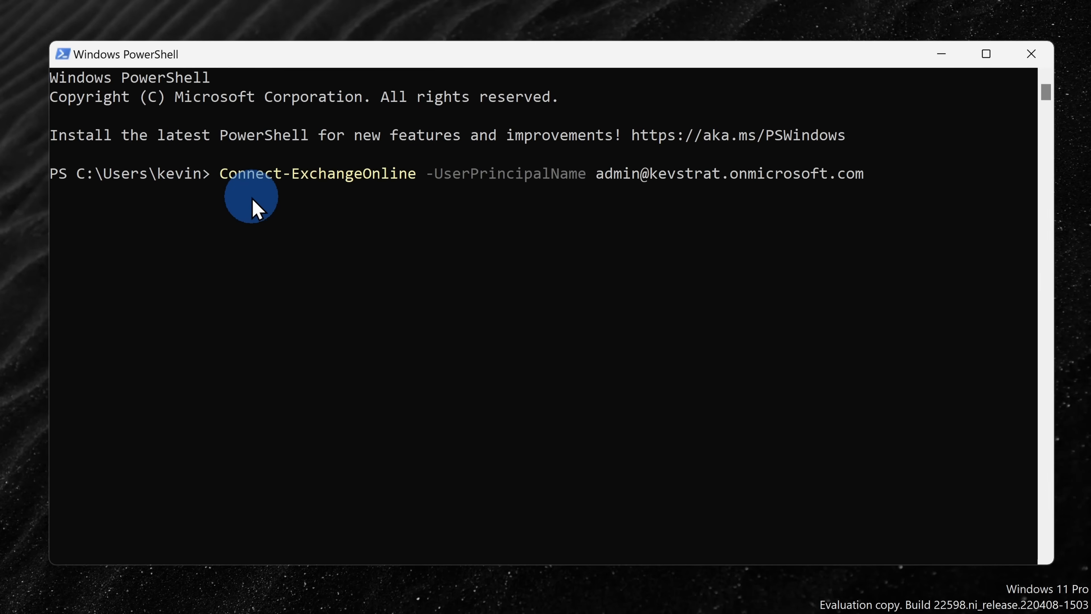
pyautogui.moveTo(435, 212)
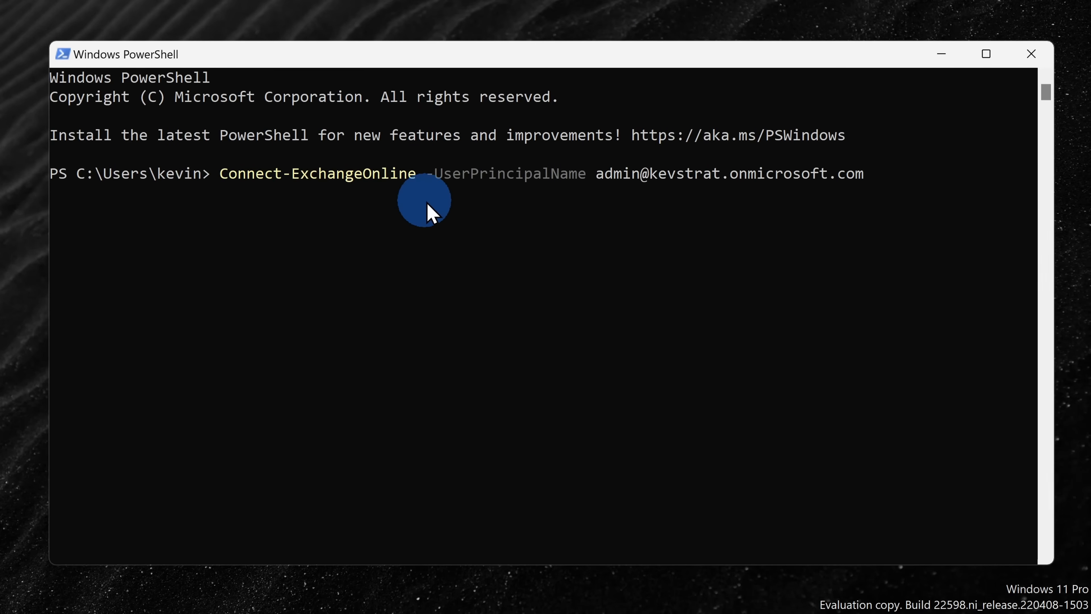
pyautogui.moveTo(703, 193)
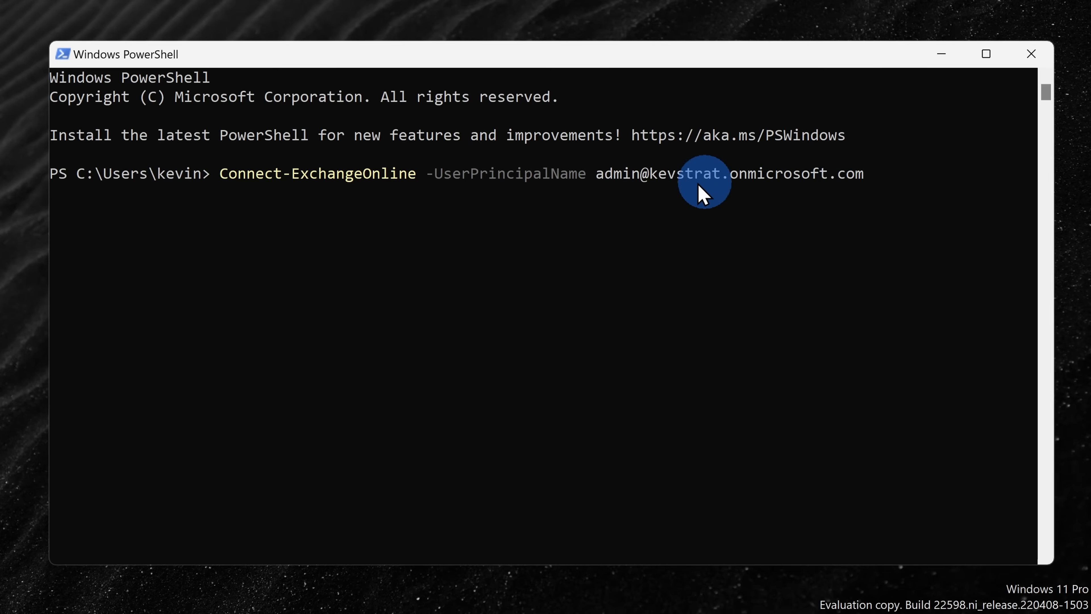
pyautogui.moveTo(611, 193)
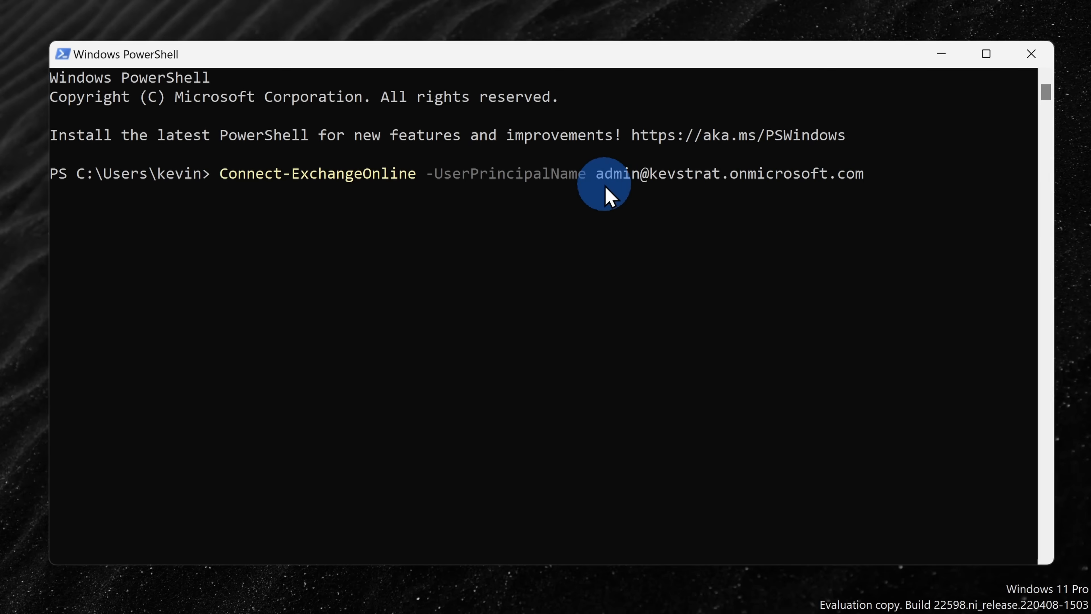
pyautogui.moveTo(894, 209)
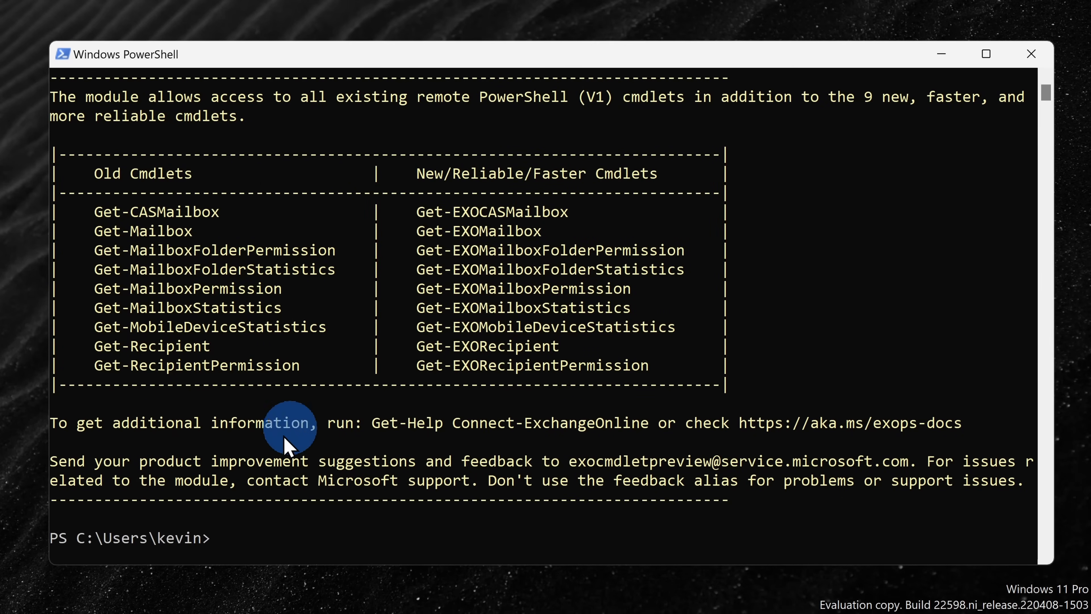
pyautogui.write('Get-User -ResultSize unlimited | select id,displayname,title,manager,department | export-csv -path C:\\Users\\kevin\\OrgInfo\\userlist.csv')
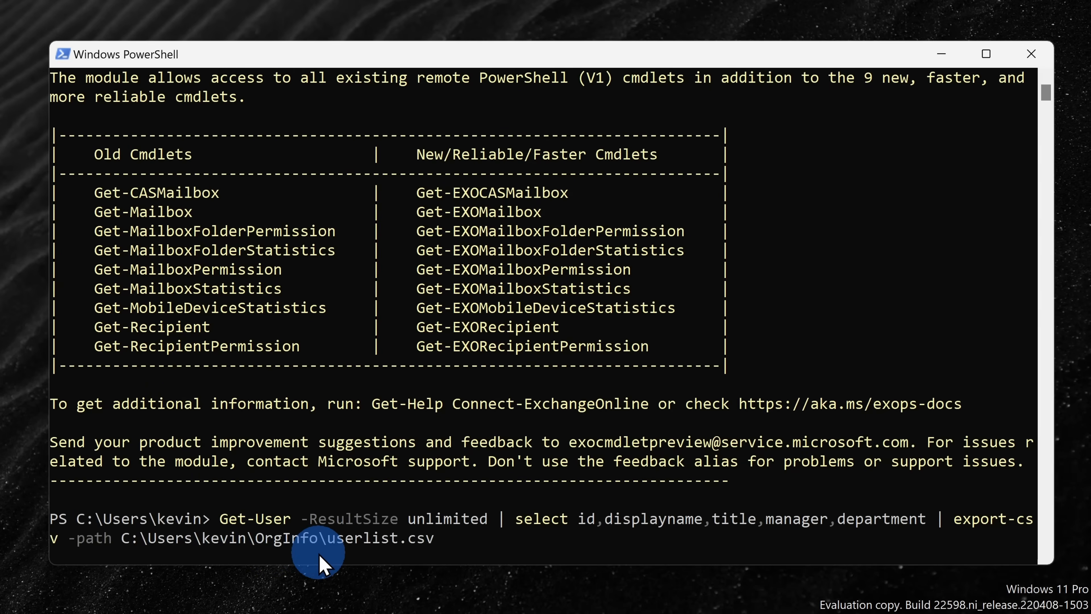
pyautogui.moveTo(504, 529)
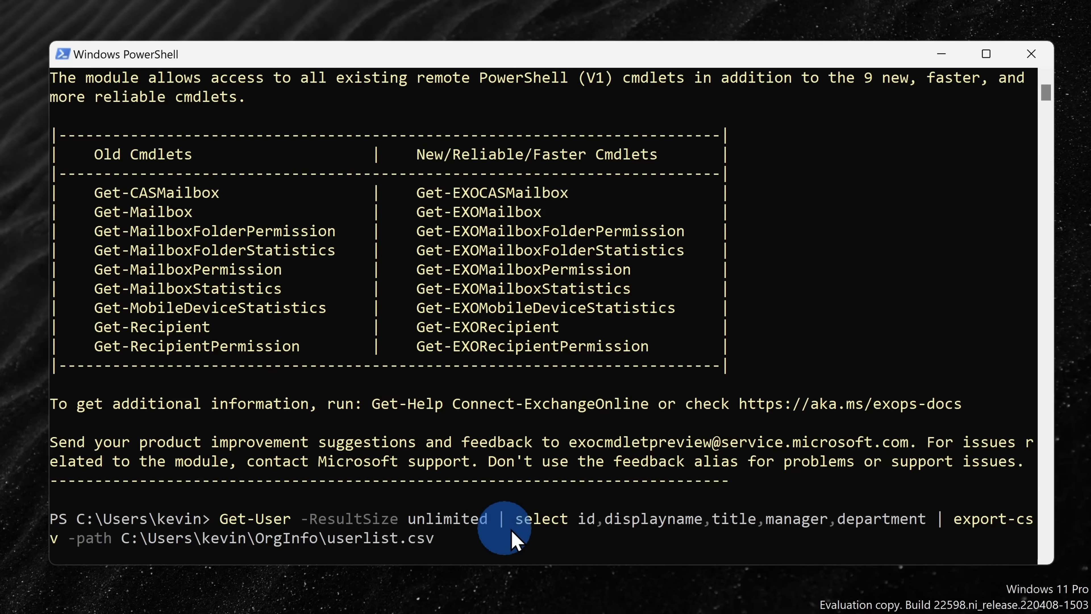
pyautogui.moveTo(769, 539)
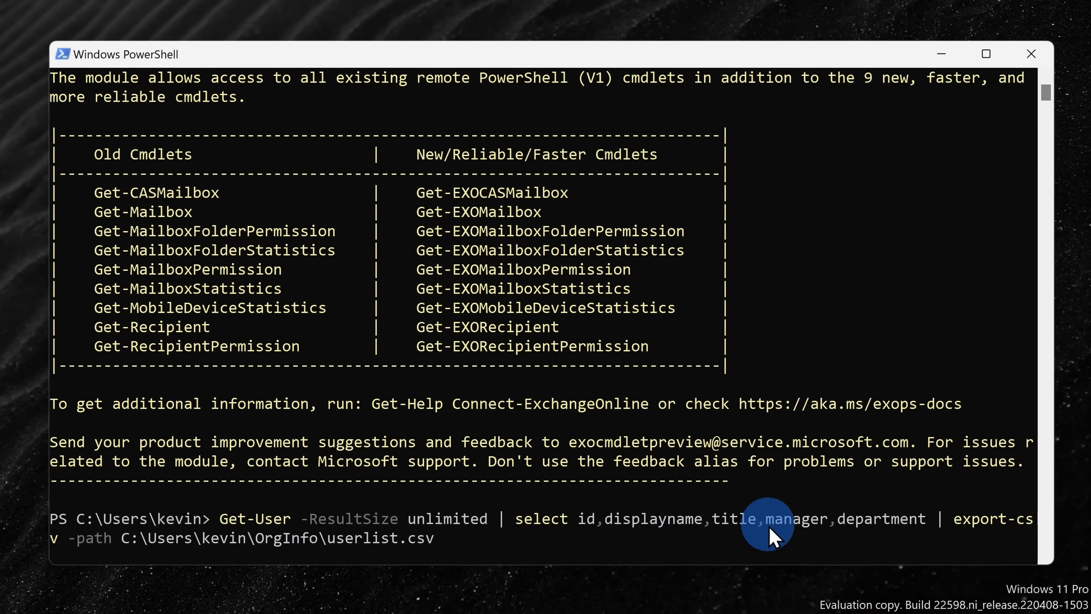
pyautogui.moveTo(549, 536)
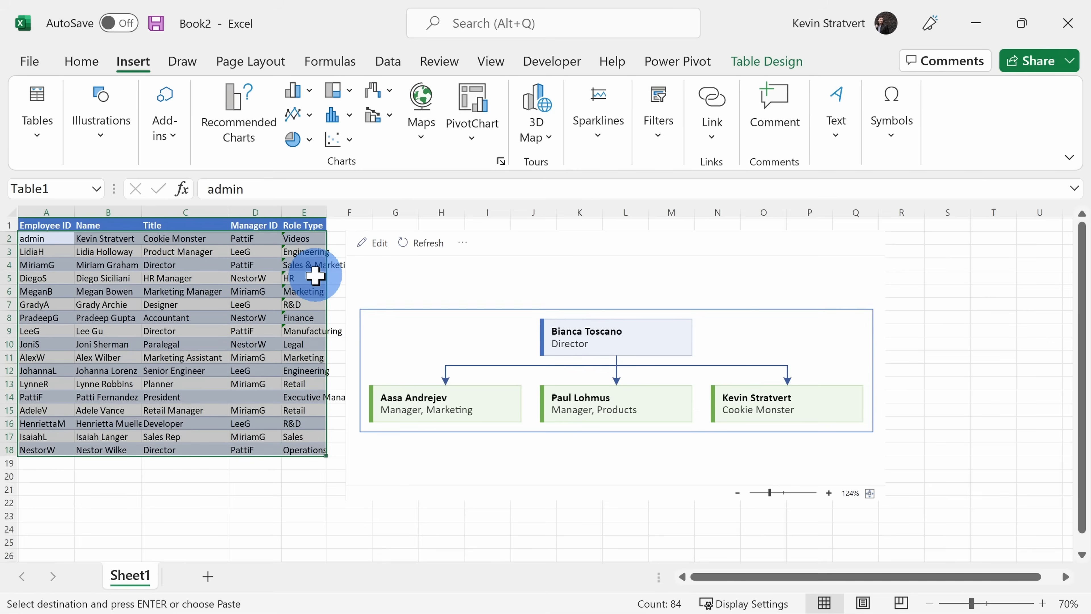
pyautogui.moveTo(170, 271)
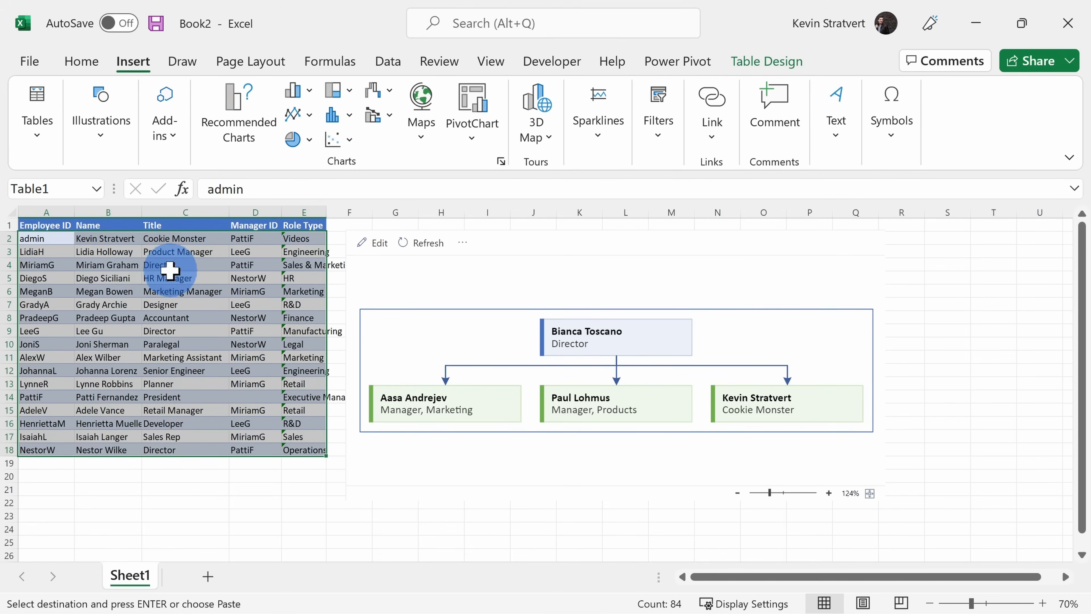
# - Refresh the Data Visualizer diagram so Patti Fernandez sits above four directors and their reports
pyautogui.click(428, 243)
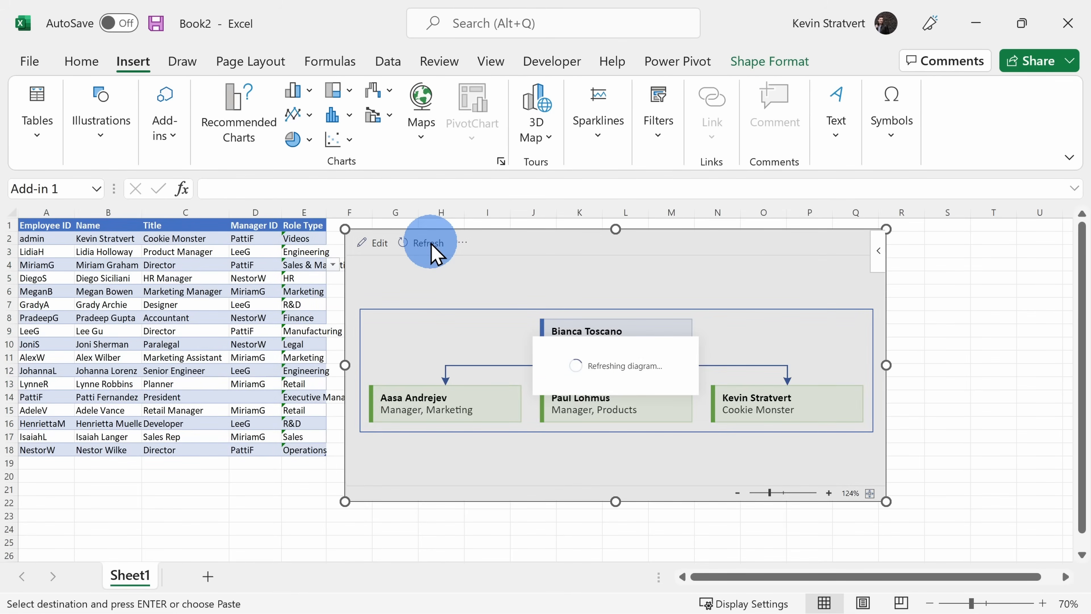
pyautogui.click(428, 242)
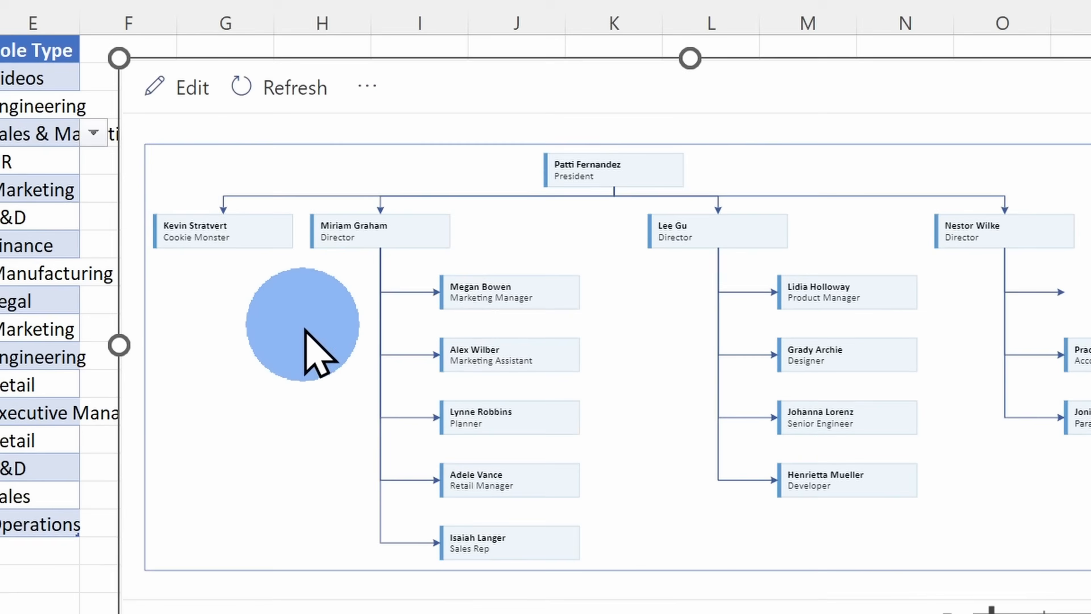
pyautogui.click(301, 325)
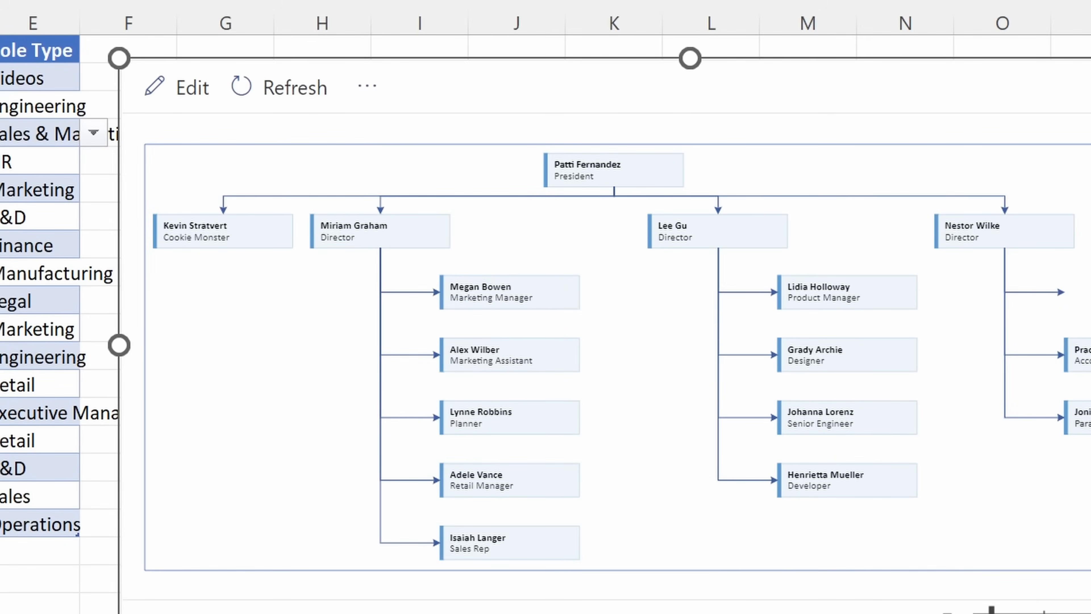